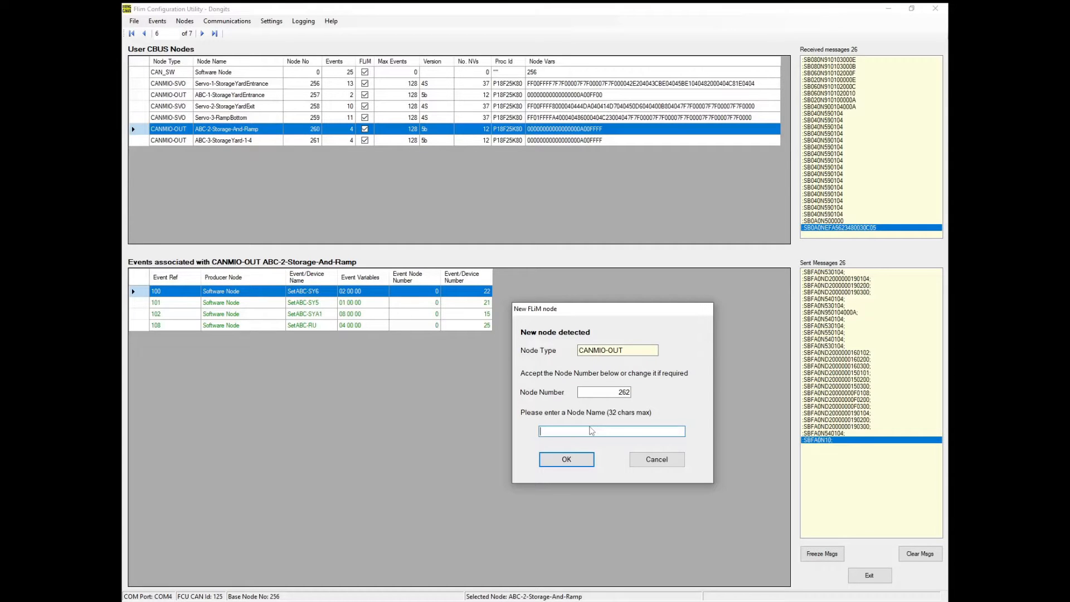
- Name the new node ABC-4-RampBottom, keeping node number 262, and accept it
type("ABC-4-")
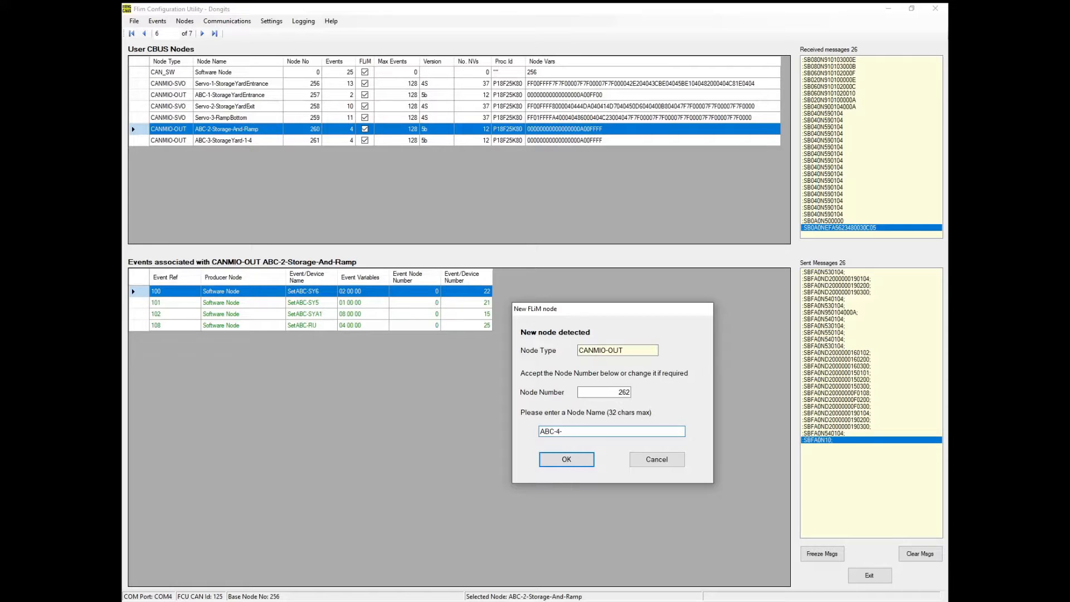
type("RampBottom")
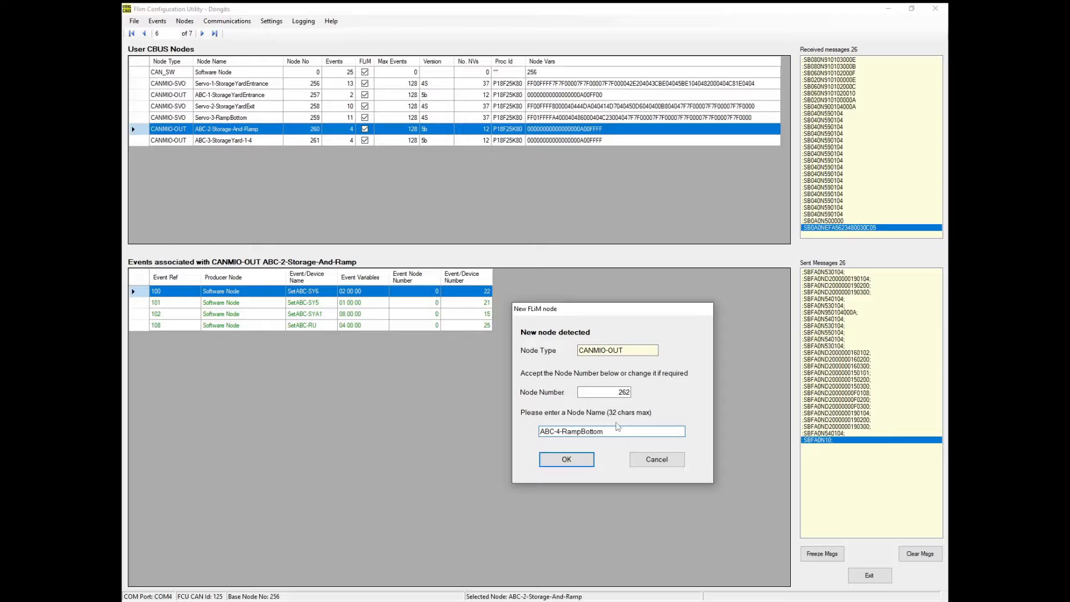
left_click(566, 458)
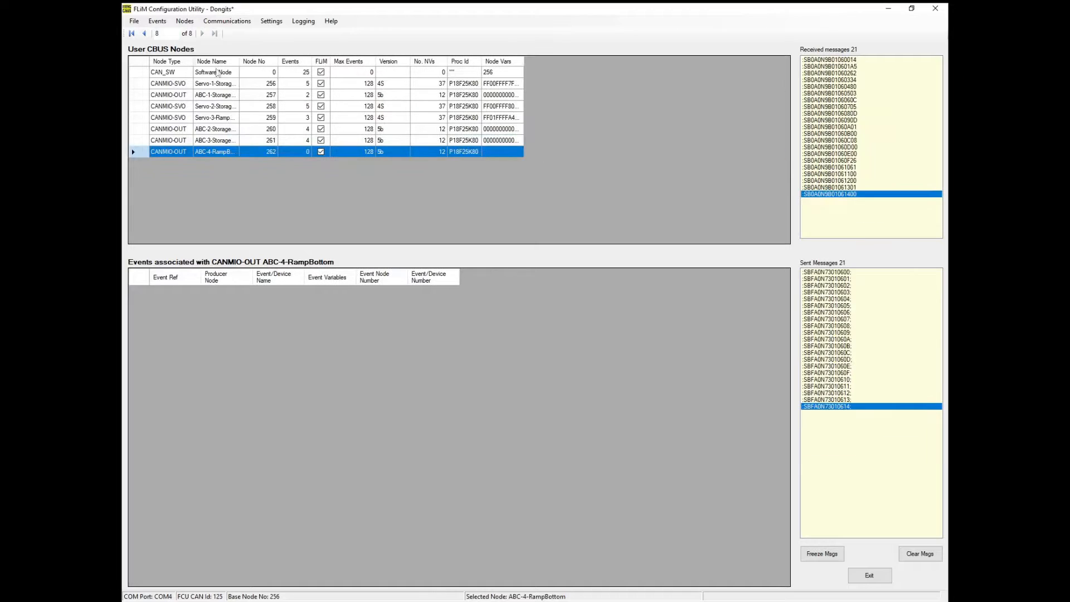
- Teach the Software Node a new event named SetABC-RB2 (device number 27)
left_click(157, 20)
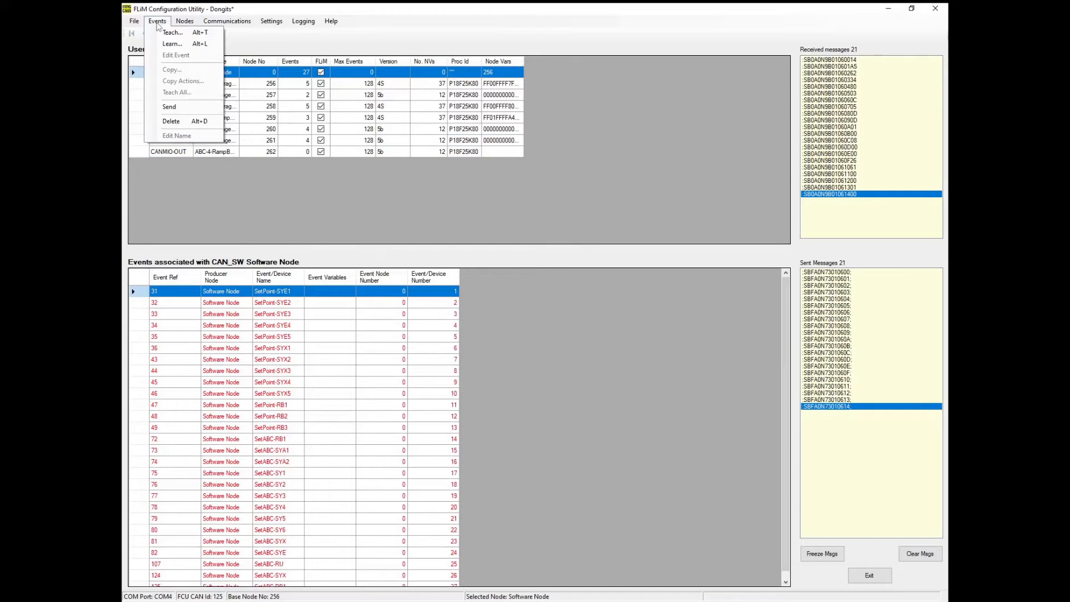
left_click(172, 32)
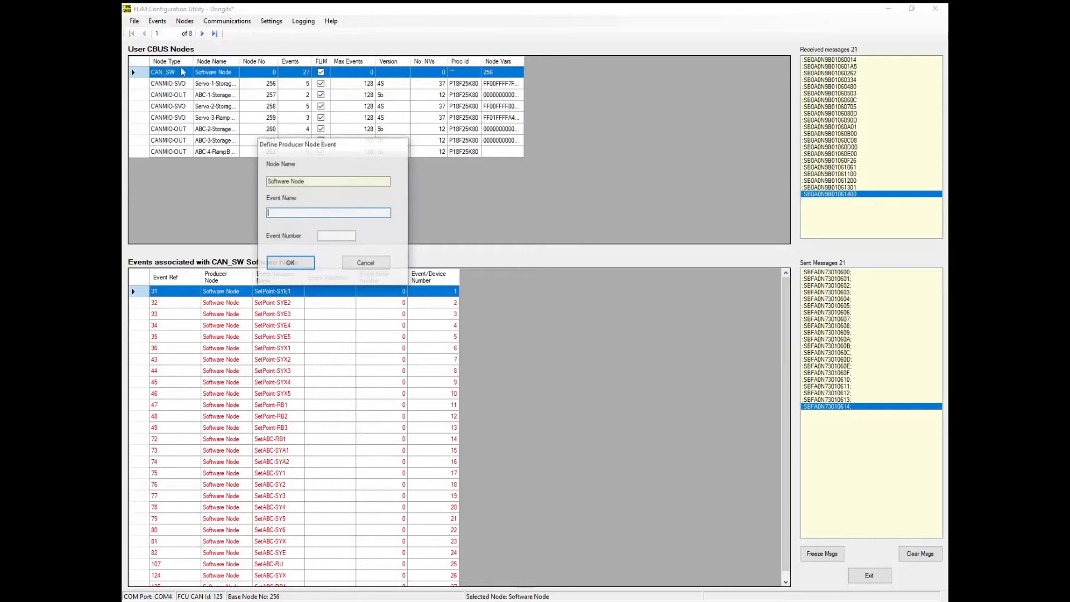
type("SetABC-RB2")
left_click(337, 235)
type("28")
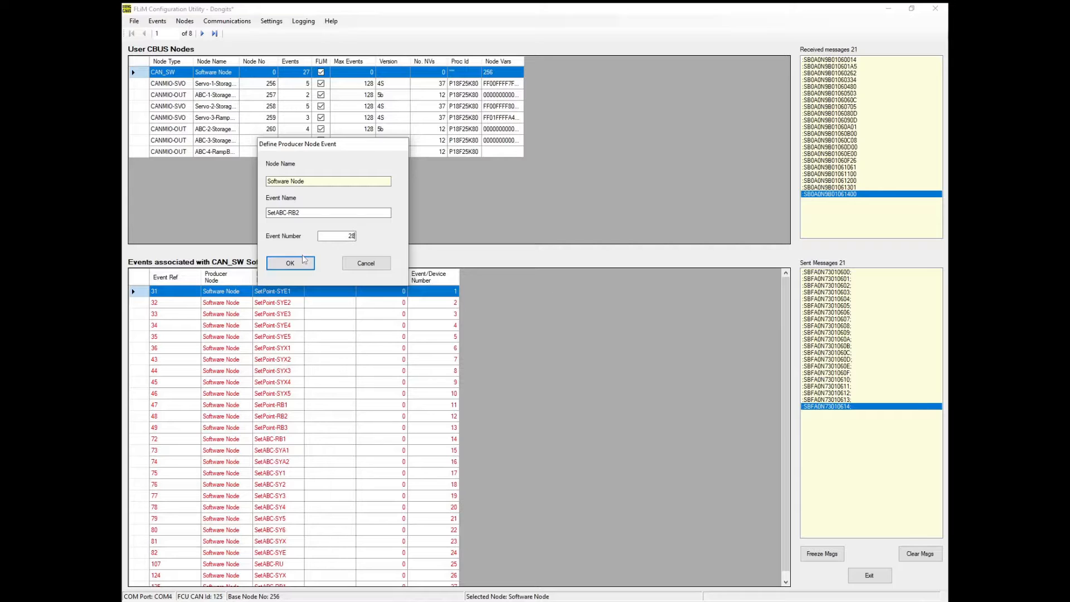
left_click(290, 263)
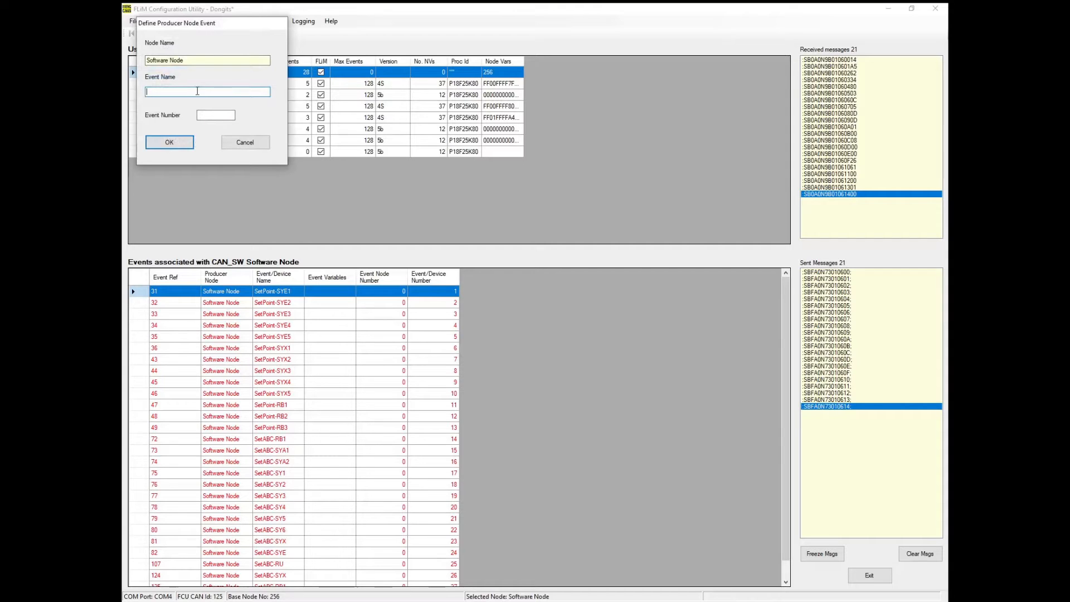
type("SetA")
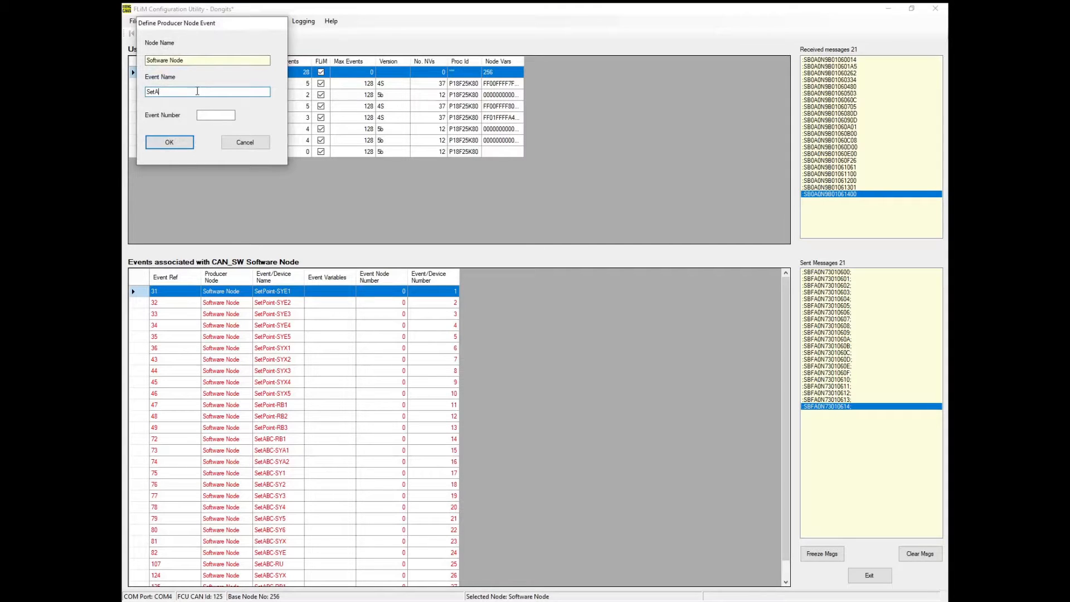
type("SetABC-RU")
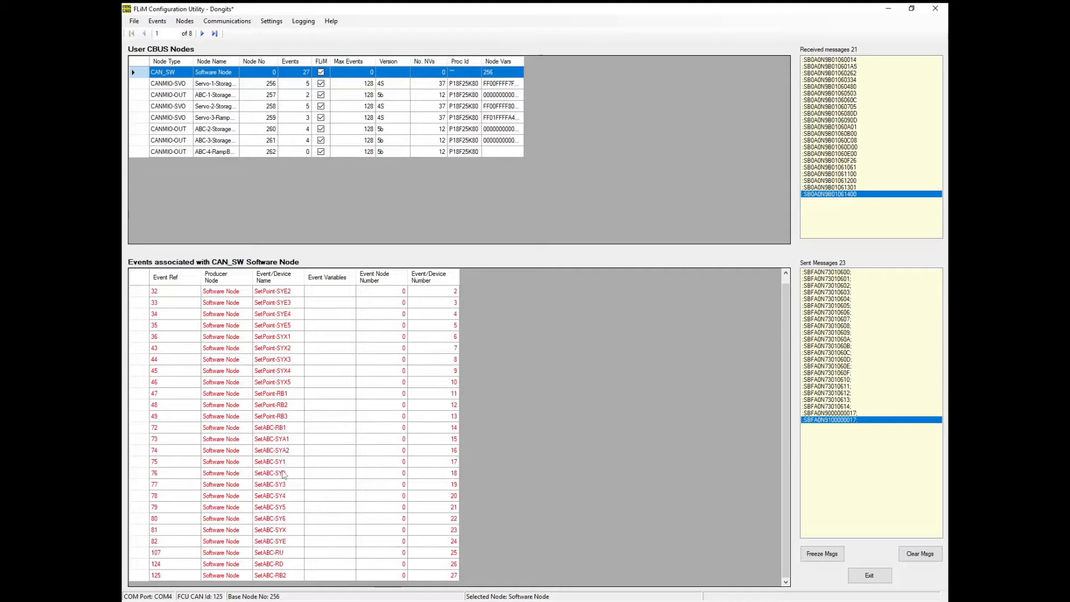
- Teach SetABC-SYX to node ABC-4-RampBottom so it sets output 8 on
left_click(270, 530)
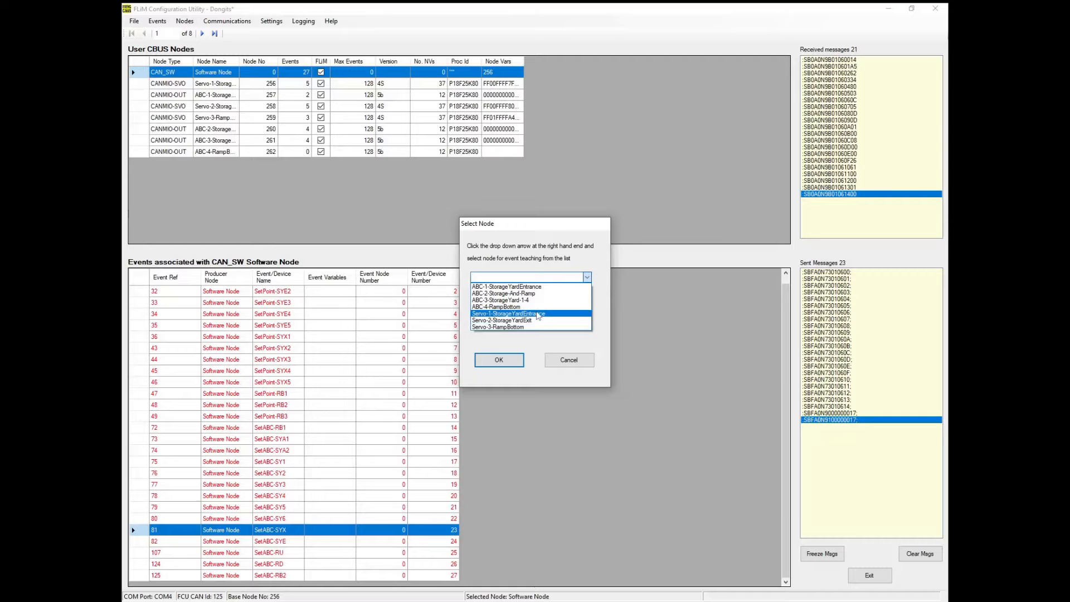
left_click(499, 360)
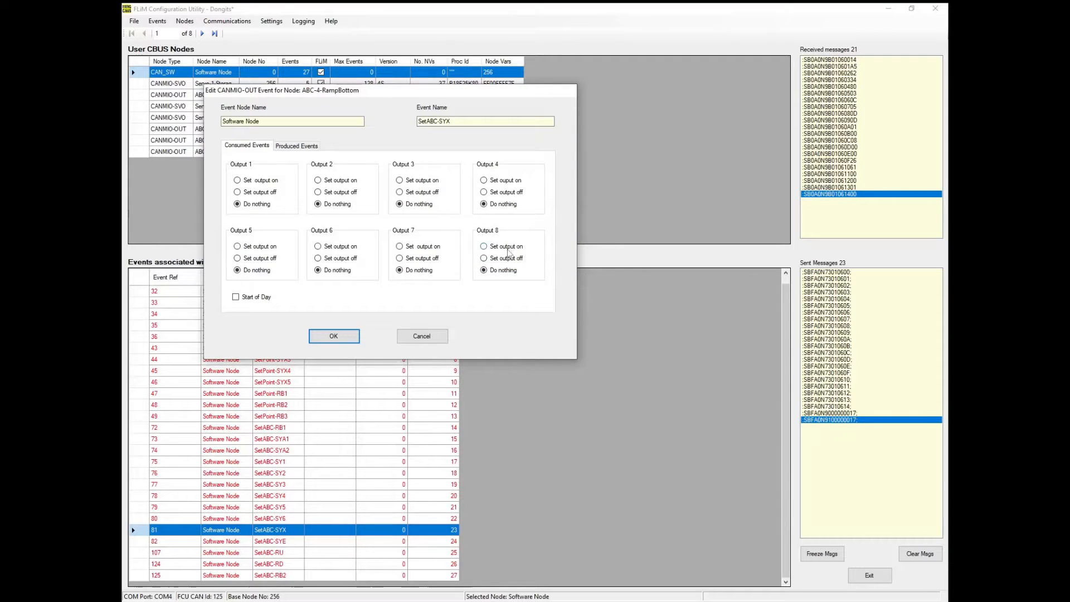
left_click(484, 247)
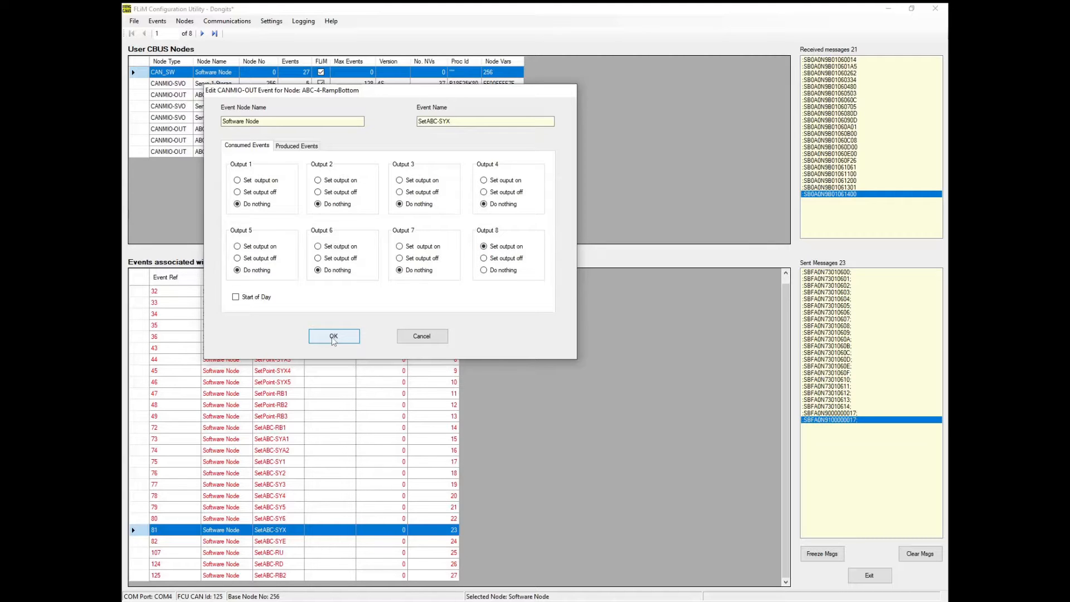
left_click(334, 335)
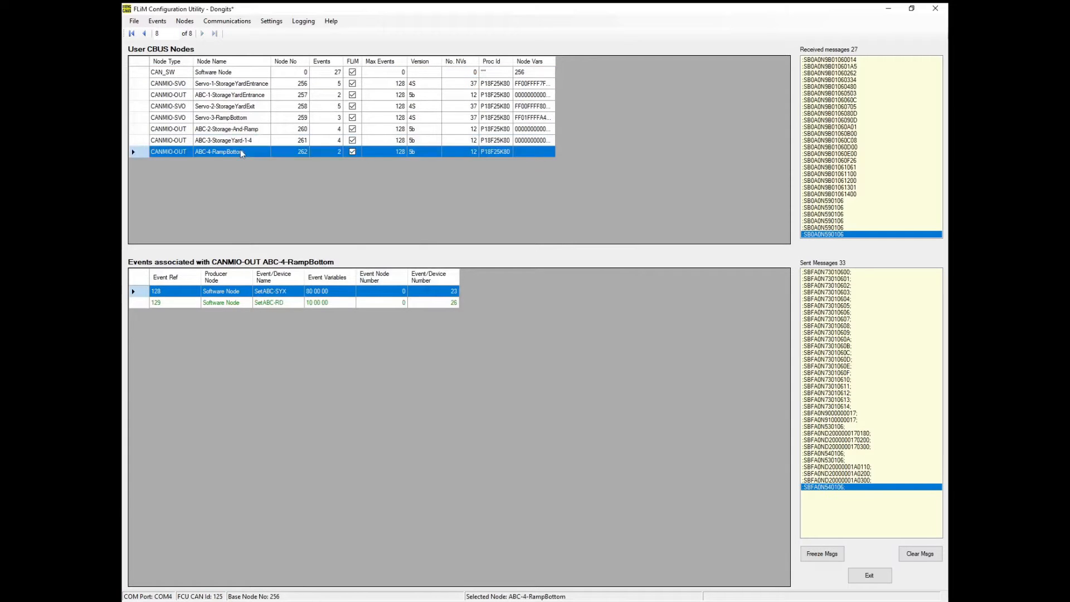
- Name ABC-4-RampBottom's outputs 5–8 ABC-RD, ABC-RB-1, ABC-RB-2 and ABC-SYX
right_click(239, 151)
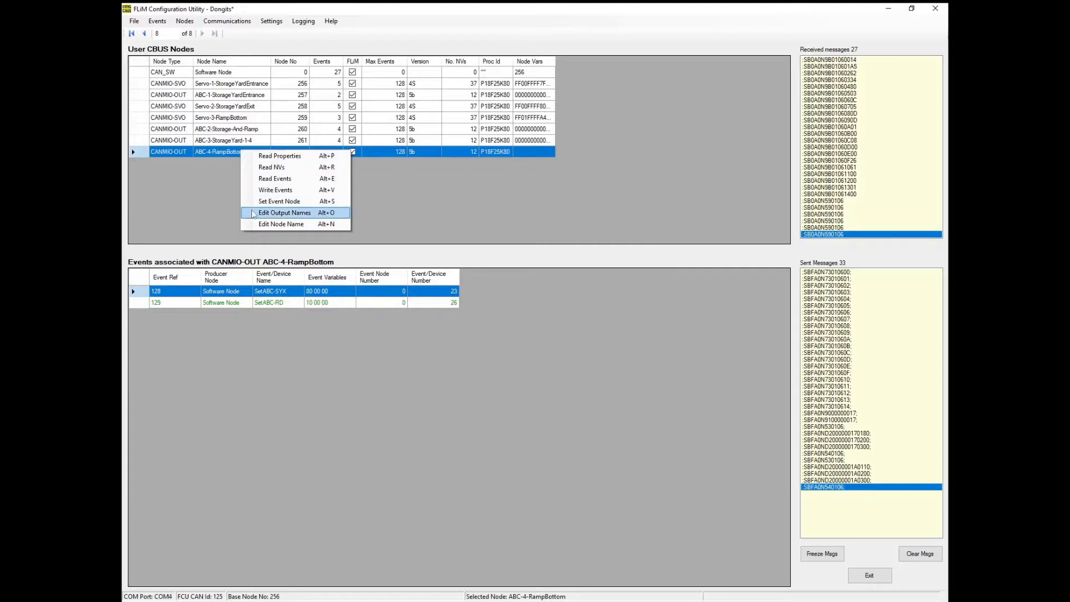
left_click(285, 212)
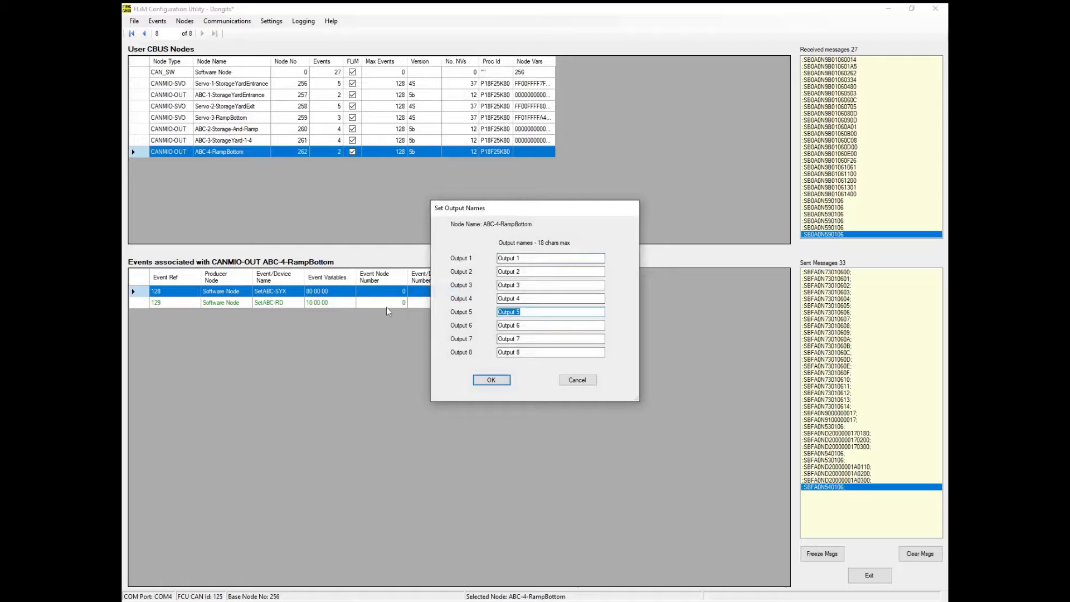
type("ABC-RD")
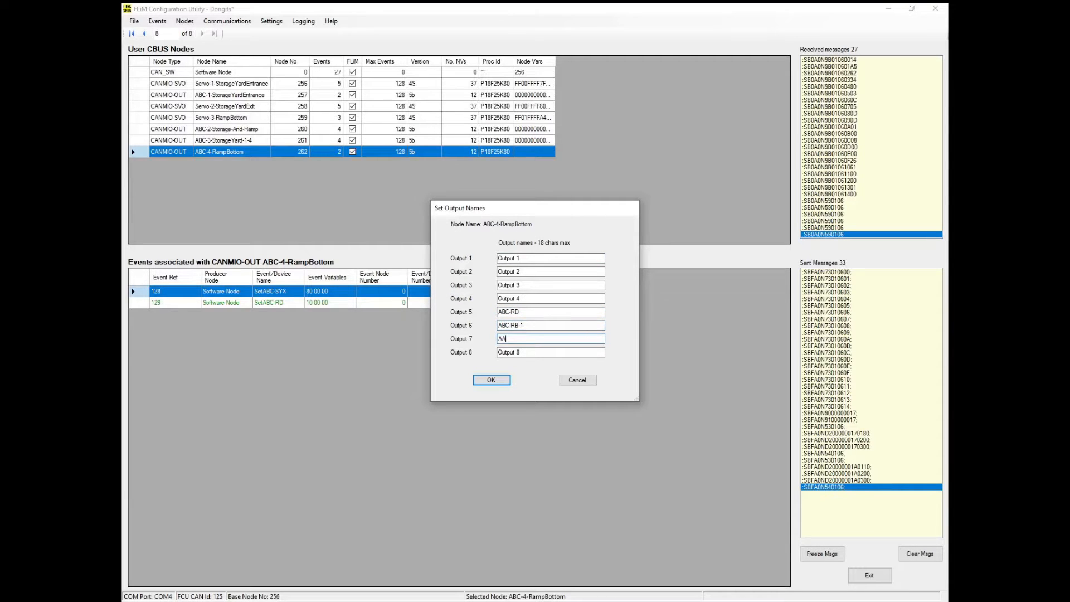
type("ABC-RB-2")
left_click(551, 351)
type("ABC-SYX")
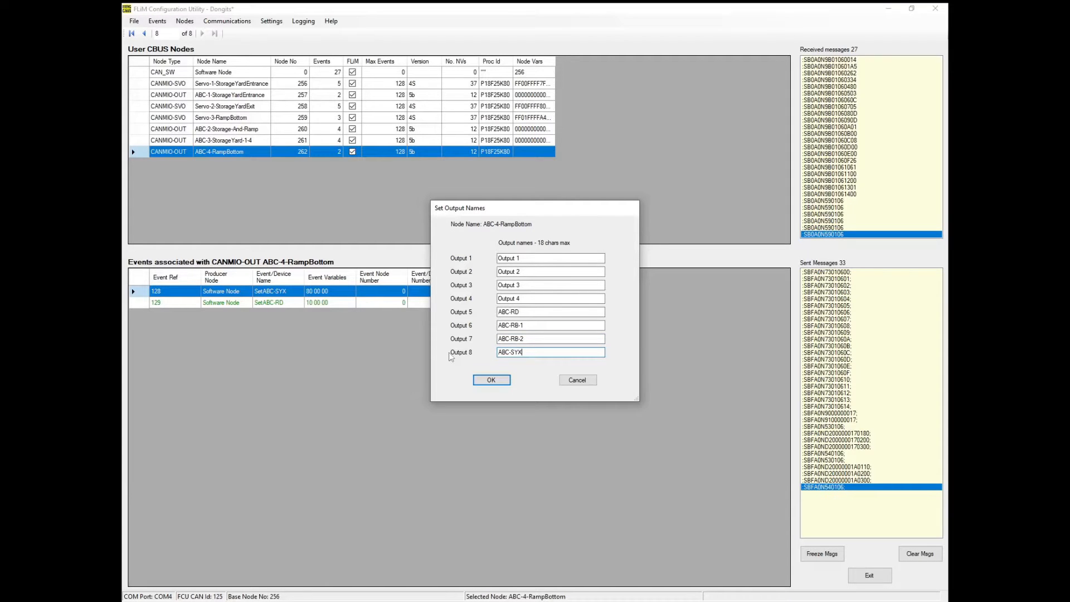
left_click(490, 380)
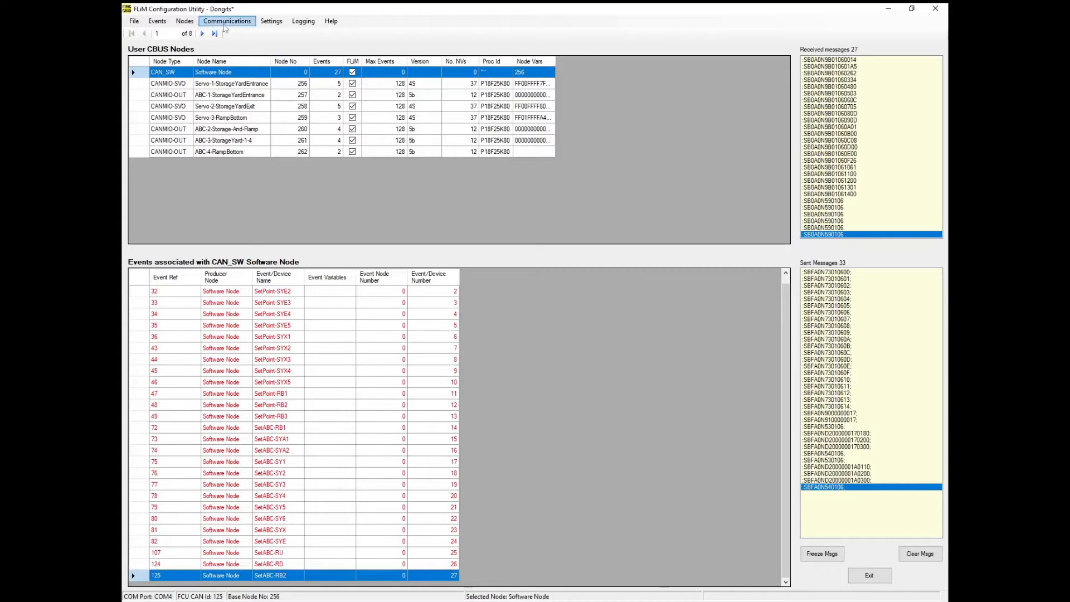
- Teach SetABC-RB2 to ABC-4-RampBottom so it sets the ABC-RB-2 output on
left_click(227, 20)
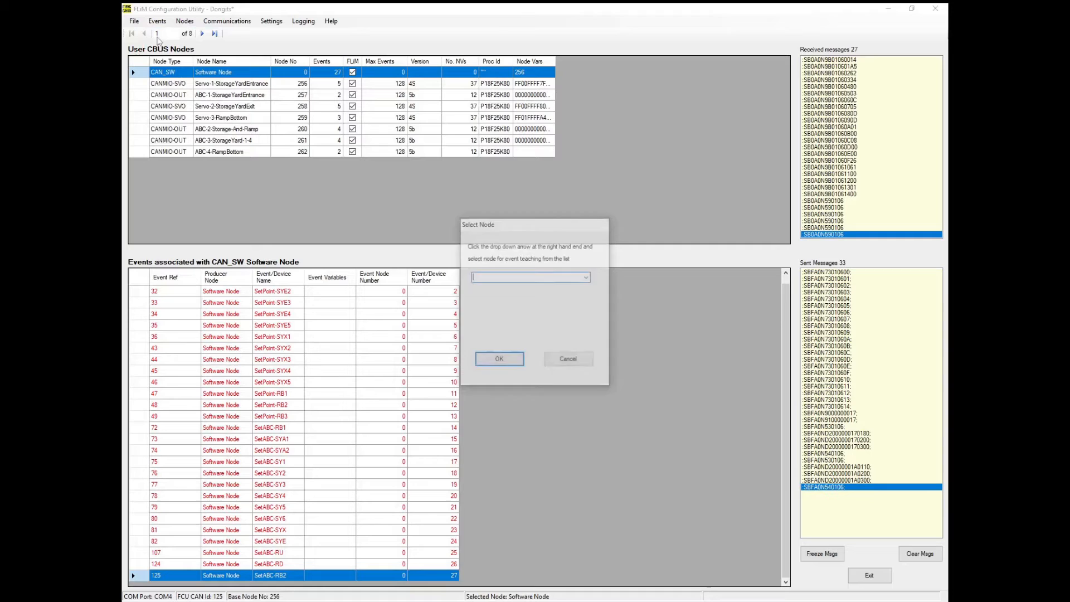
left_click(584, 277)
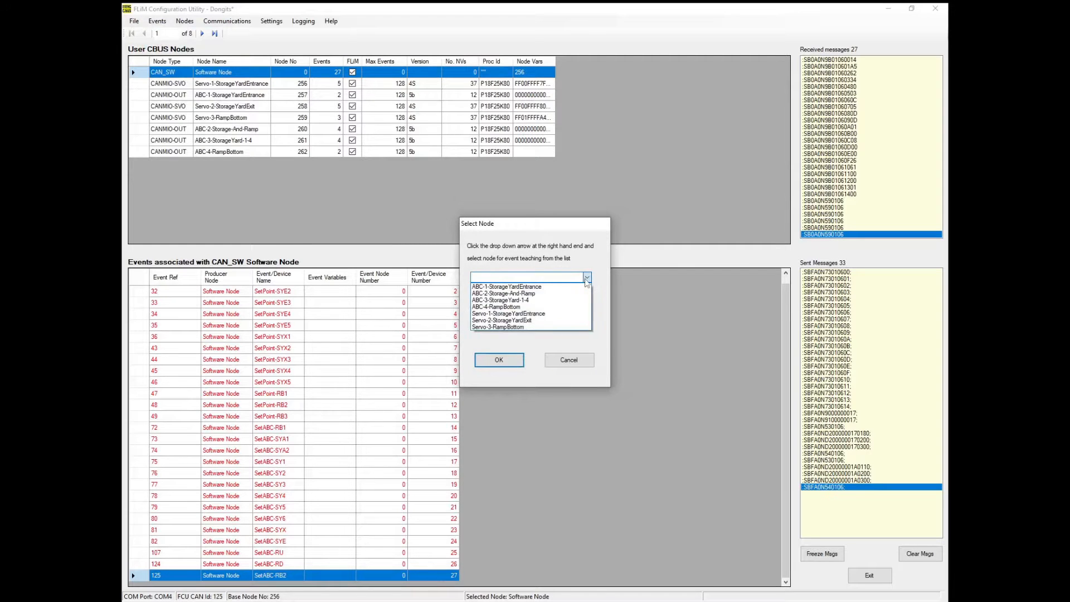
left_click(497, 307)
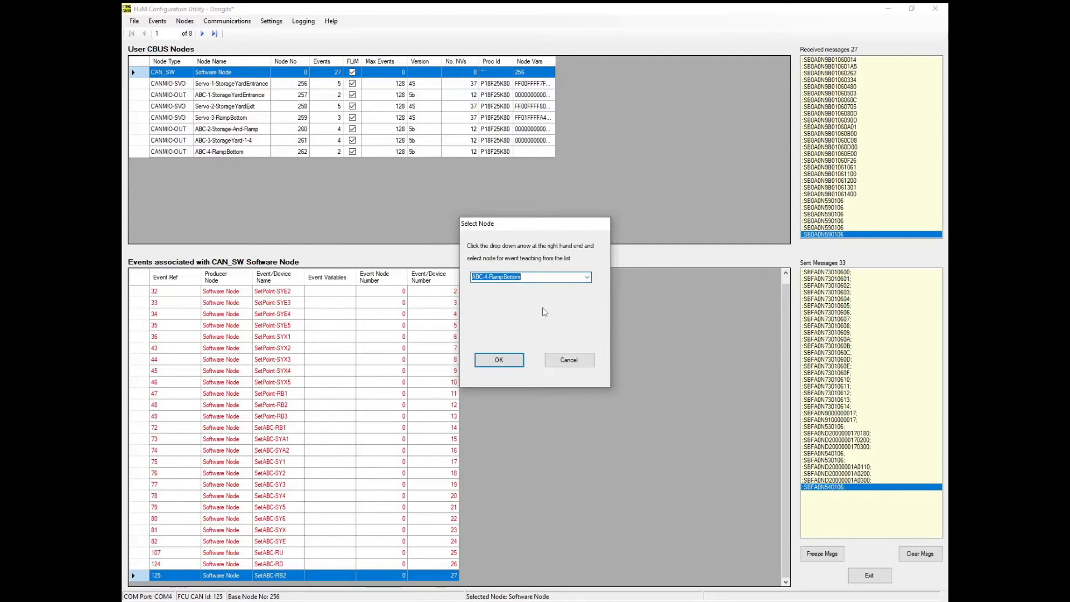
left_click(499, 361)
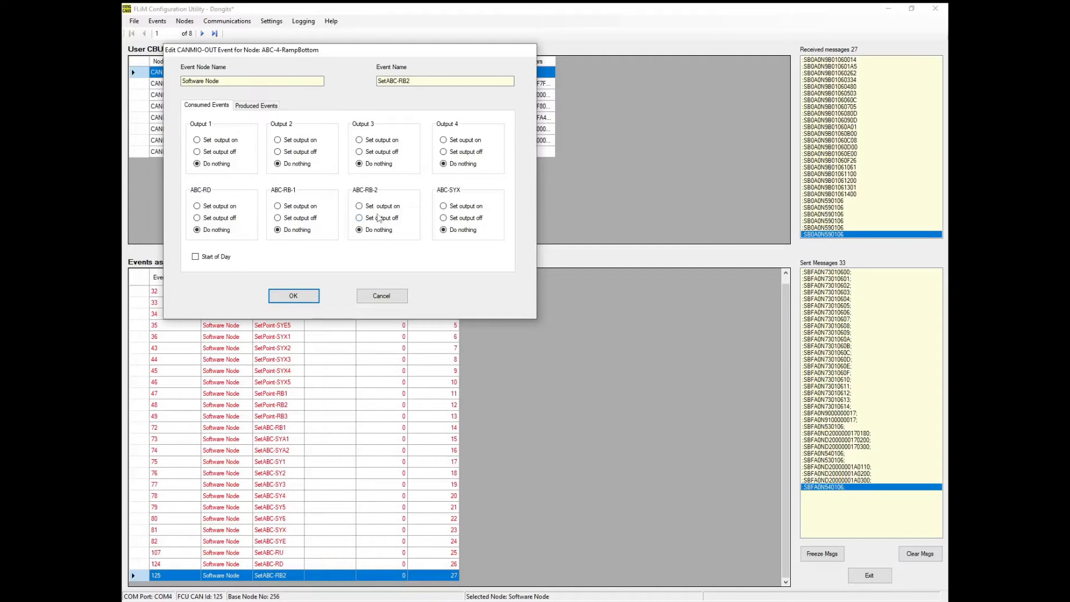
left_click(359, 205)
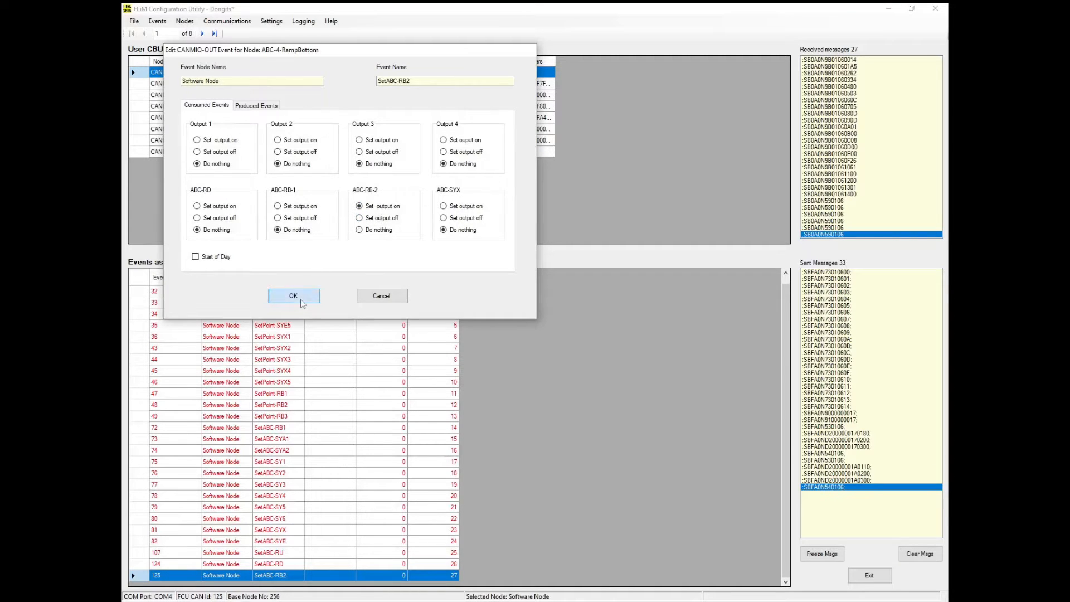
left_click(293, 296)
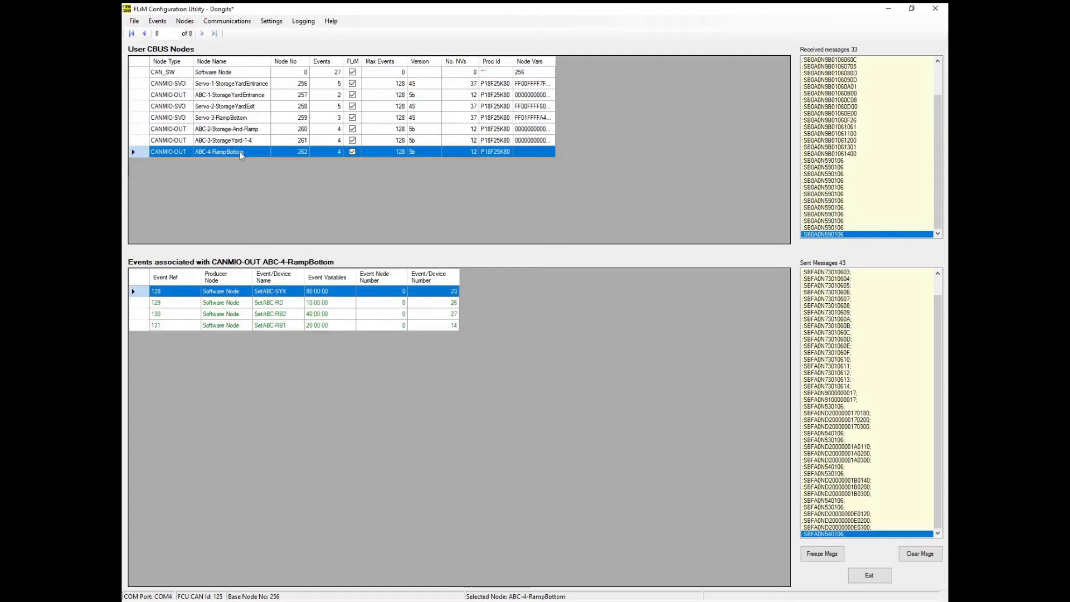
- Write the taught events to the ABC-4-RampBottom node
right_click(239, 152)
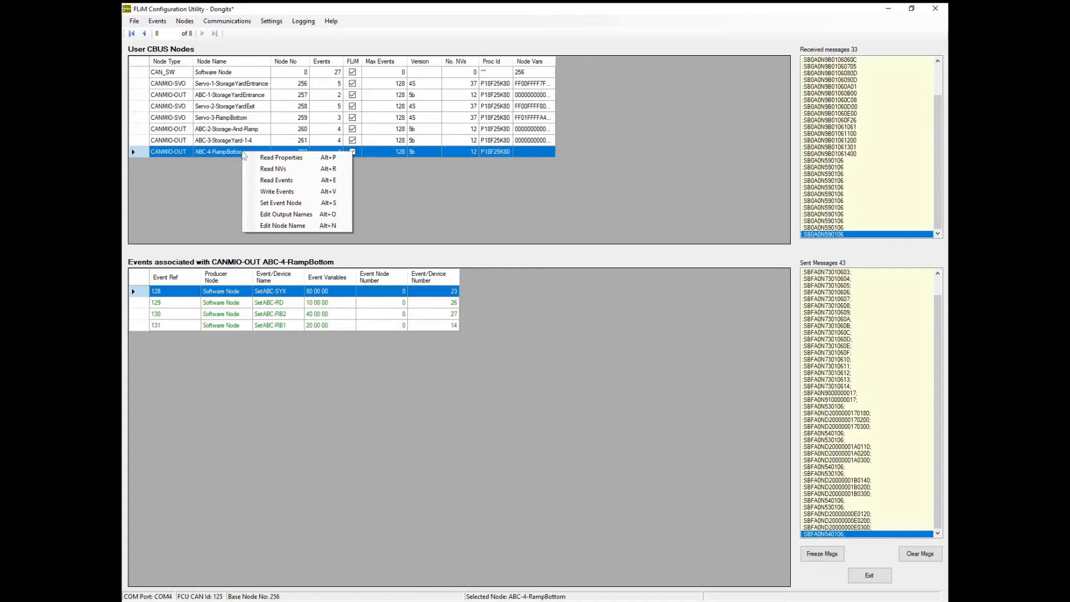
mouse_move(276, 190)
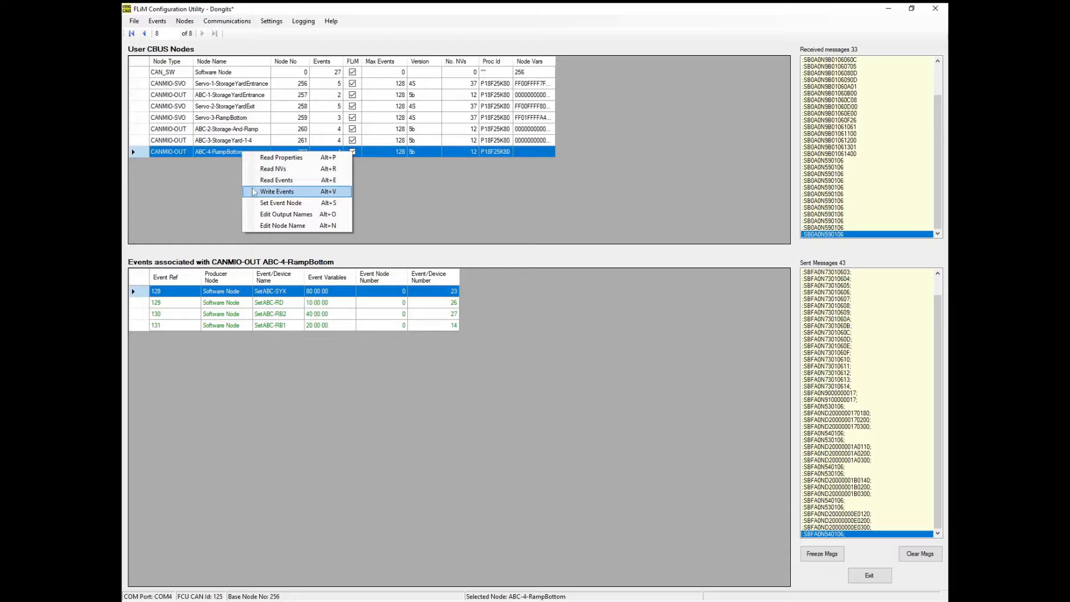
left_click(277, 191)
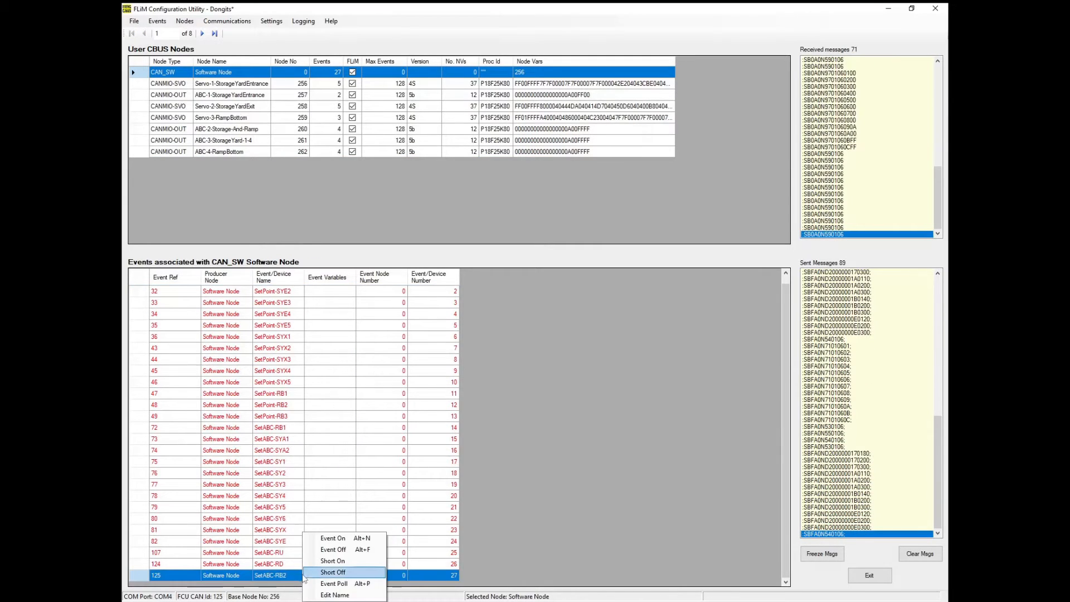
mouse_move(334, 537)
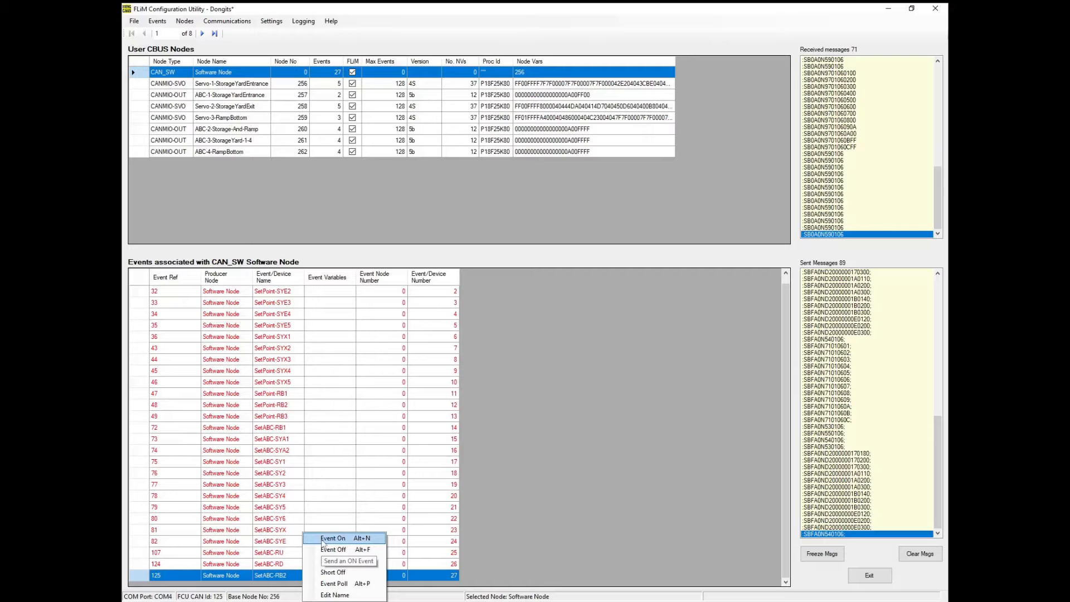
- Send test on/off events for SetABC-RB2, SetABC-RU, SetABC-SYX and SetABC-RD
left_click(332, 537)
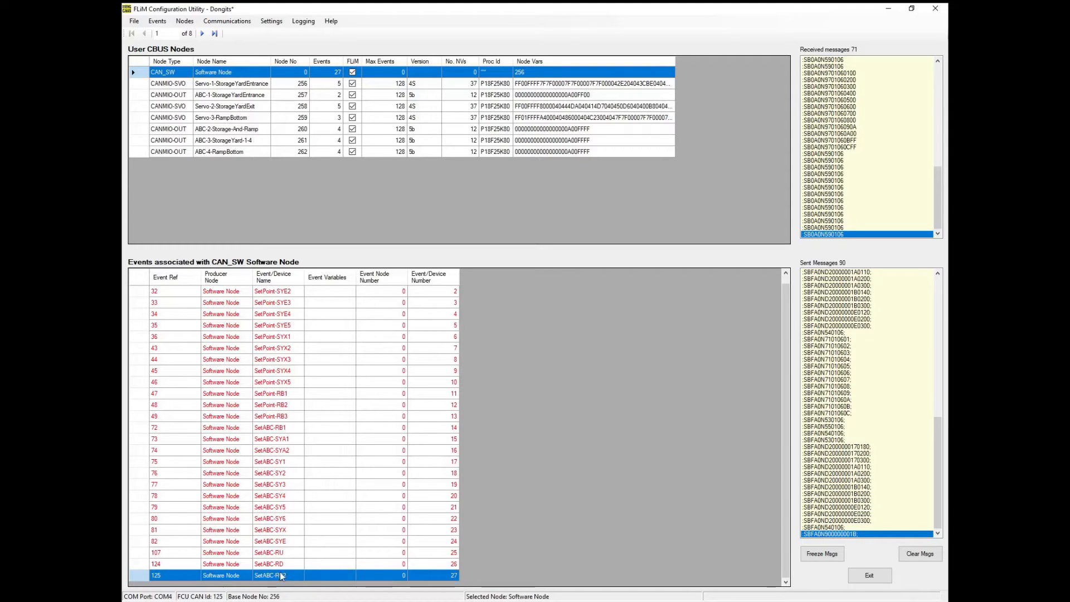
right_click(269, 552)
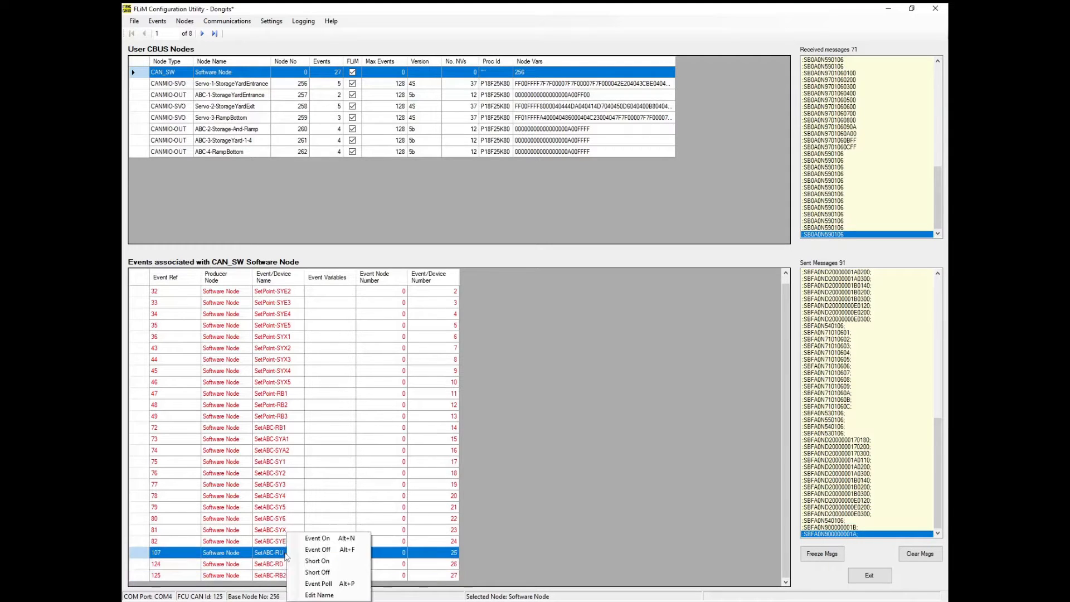
left_click(318, 550)
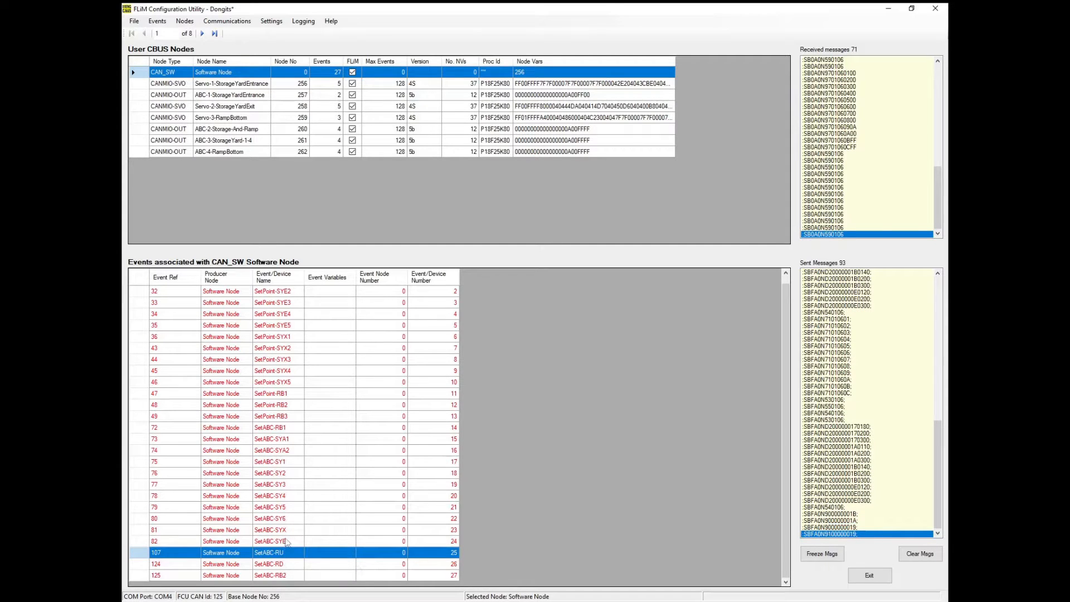
left_click(270, 530)
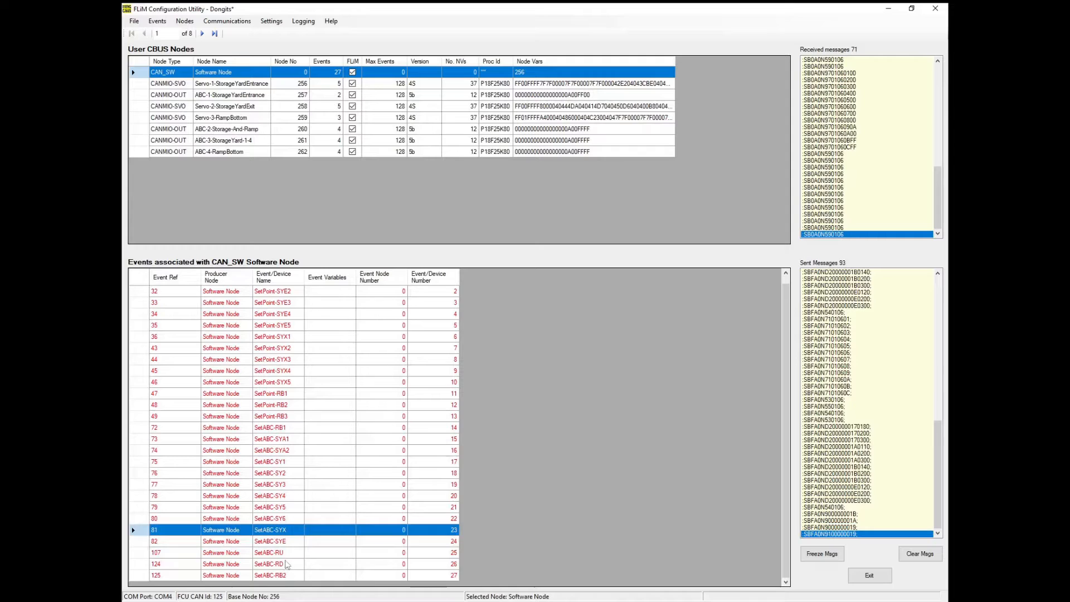
right_click(268, 565)
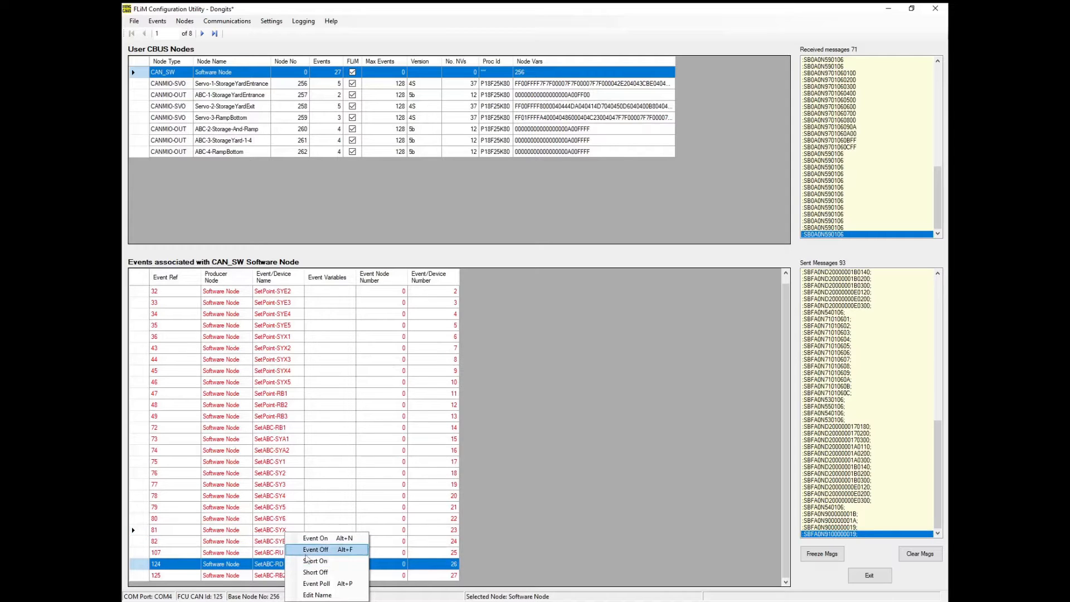
left_click(315, 549)
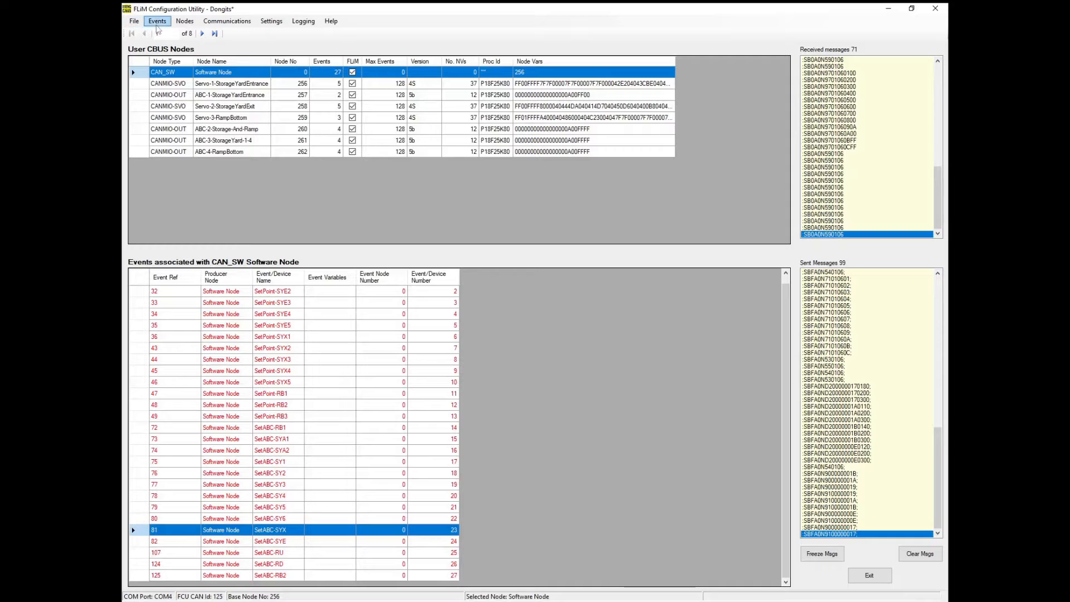
left_click(135, 20)
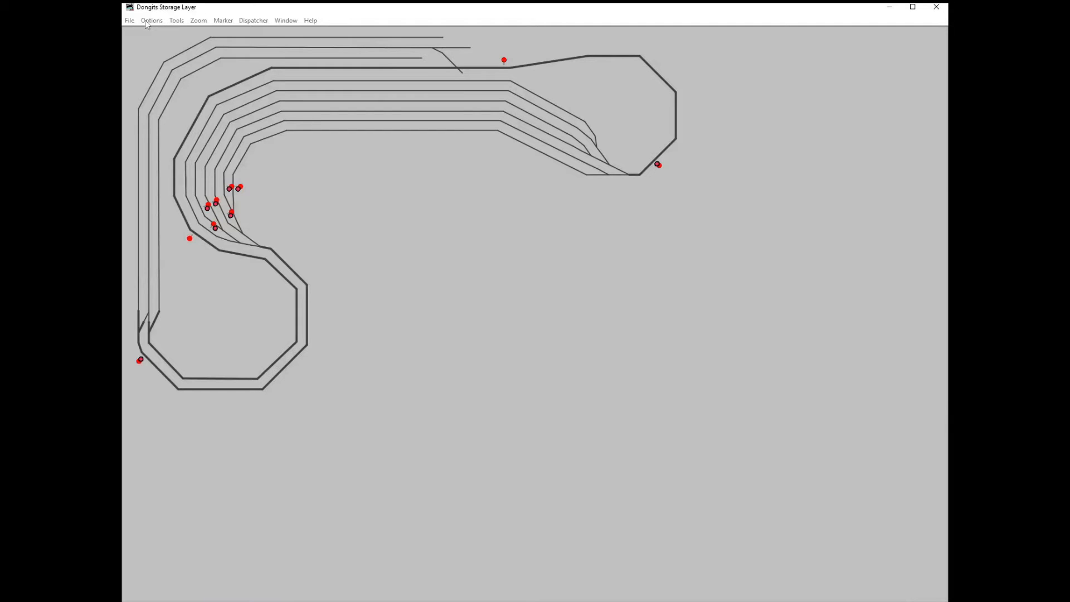
- Switch the Dongits Storage Layer panel into edit mode via the Options menu
left_click(152, 20)
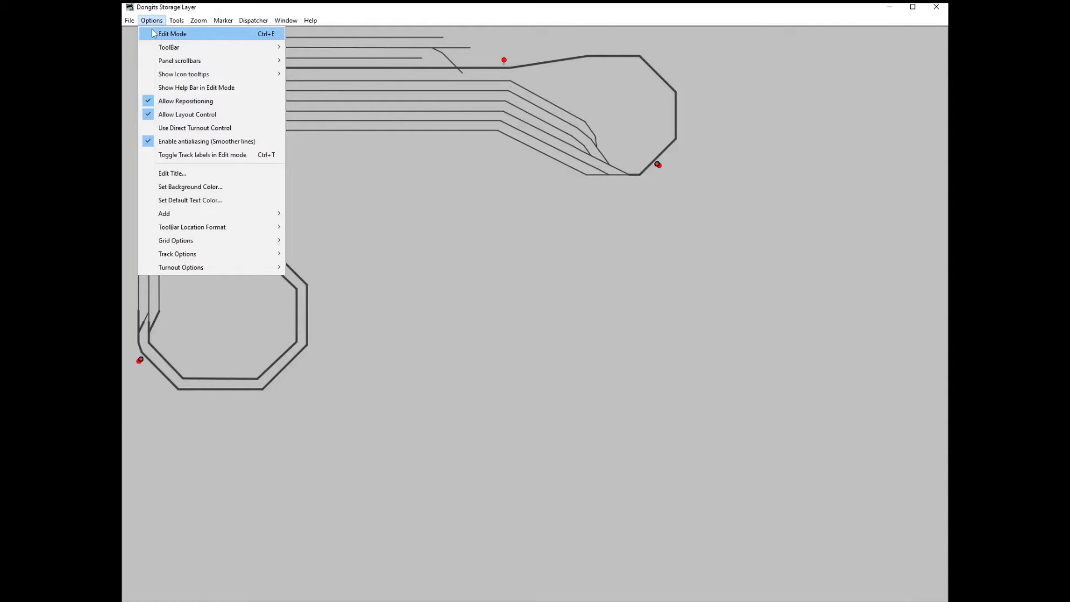
left_click(172, 33)
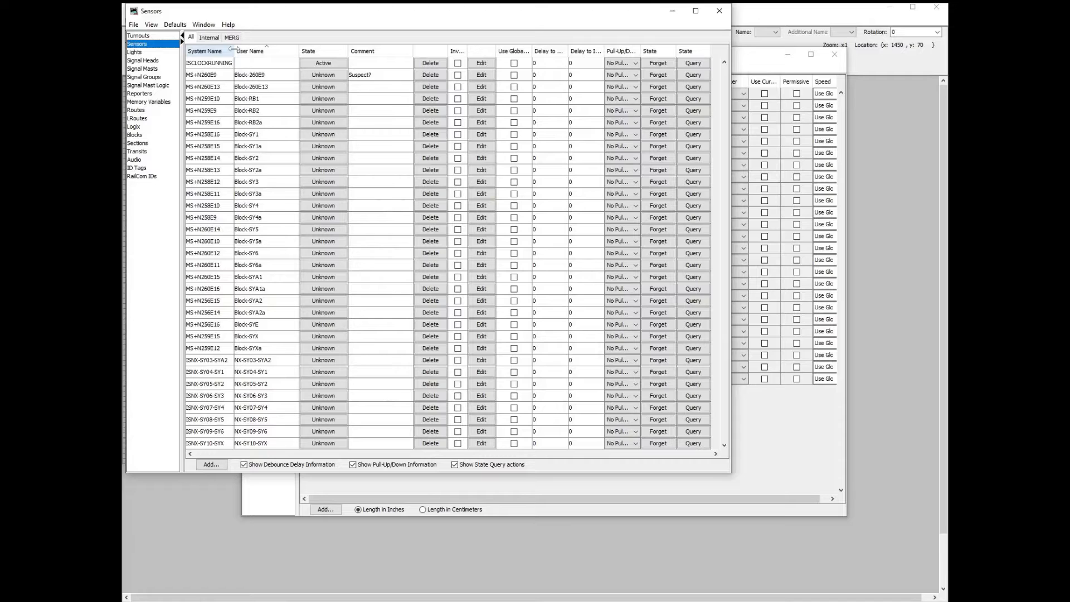
- Sort the Sensors table by system name and start adding a new sensor
left_click(205, 51)
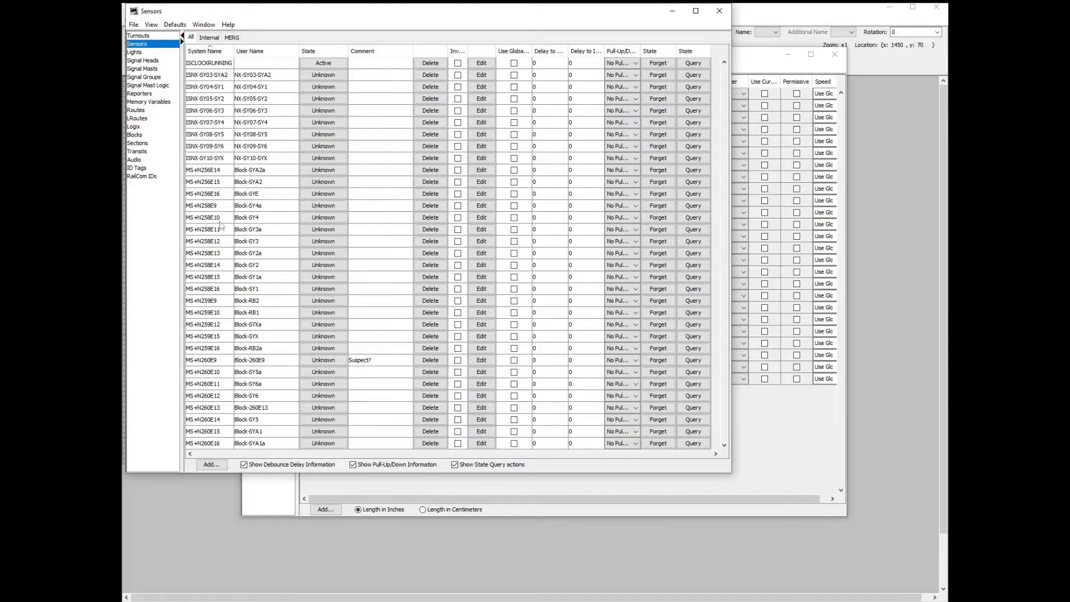
left_click(211, 464)
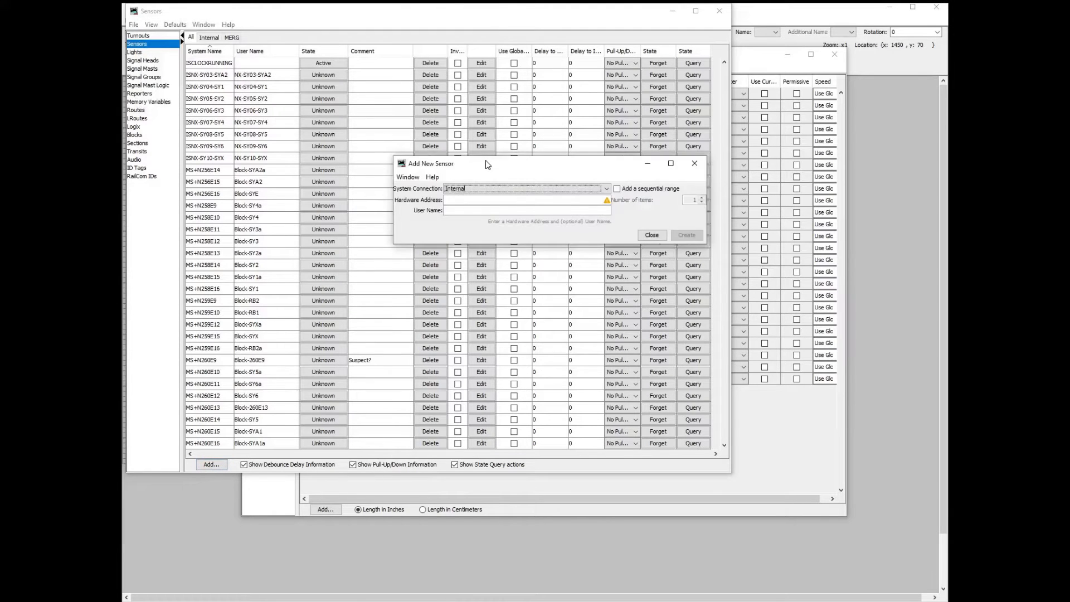
- Create MERG sensors at hardware addresses +N259E11 and +N259E13
left_click(533, 333)
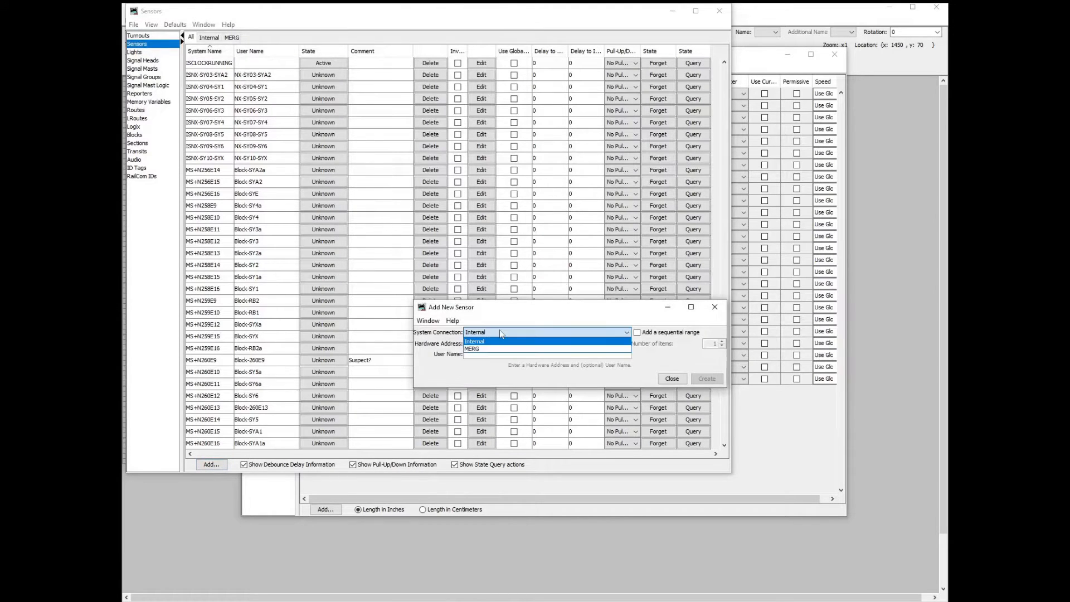
left_click(473, 348)
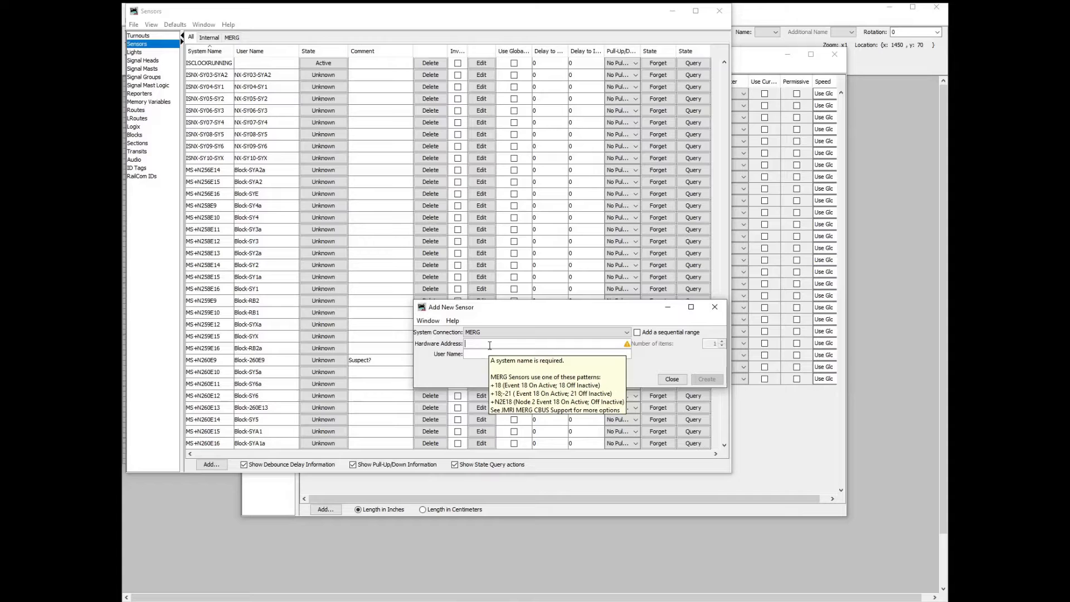
type("+N259E11")
left_click(548, 354)
type("Block-259E11")
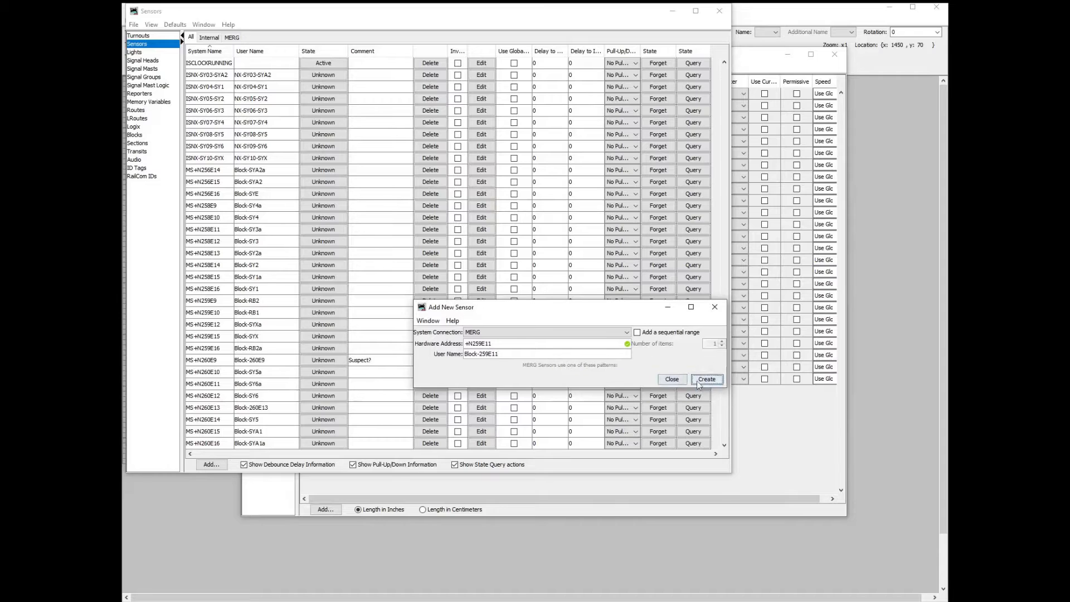
left_click(707, 379)
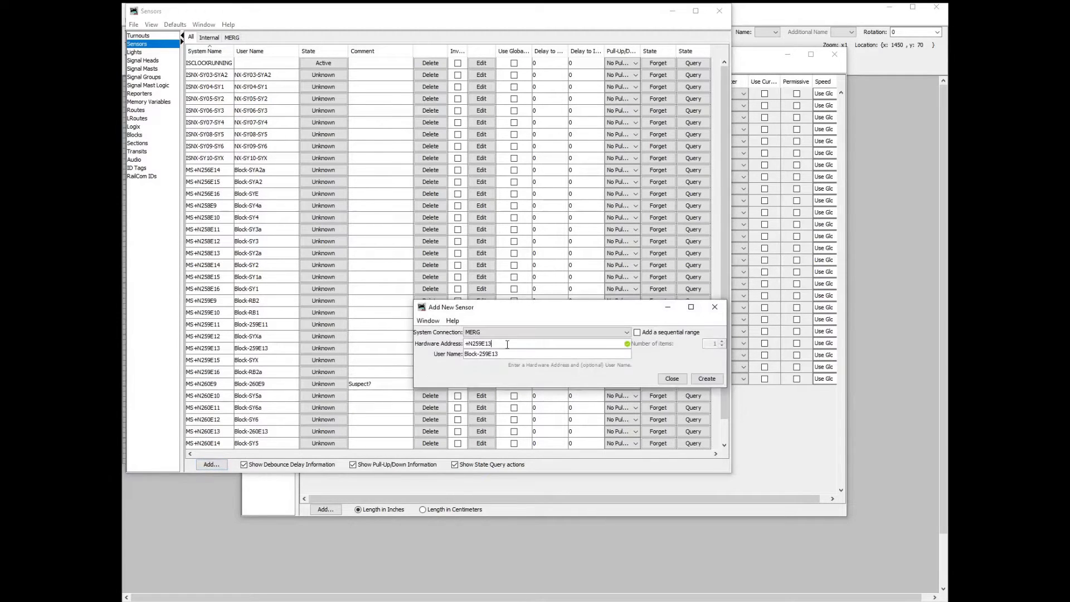
left_click(707, 380)
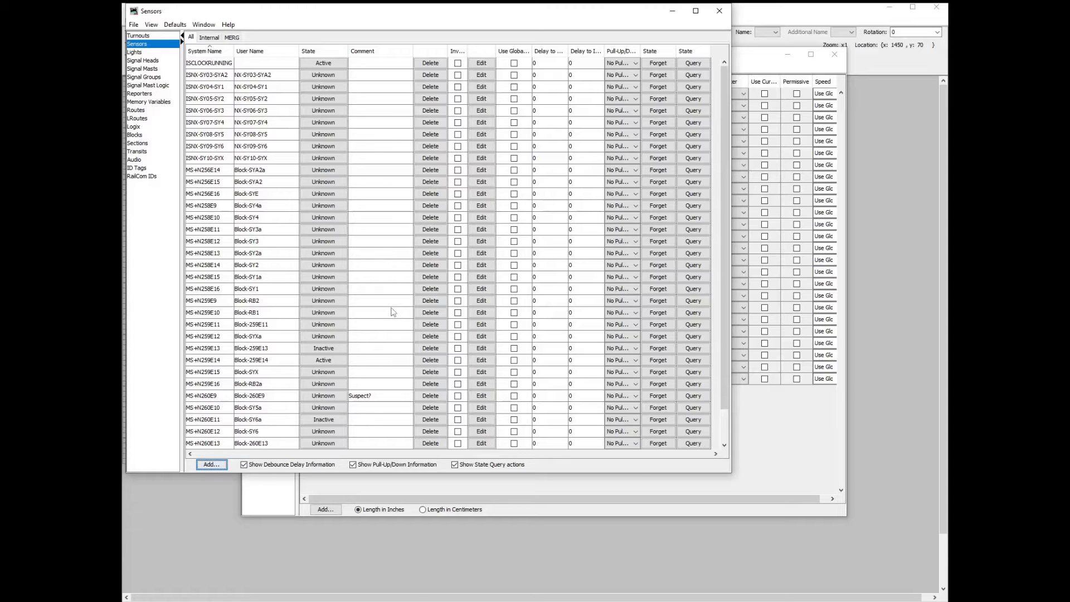
- Rename sensor MS+N259E13 to user name Block-RD
left_click(250, 348)
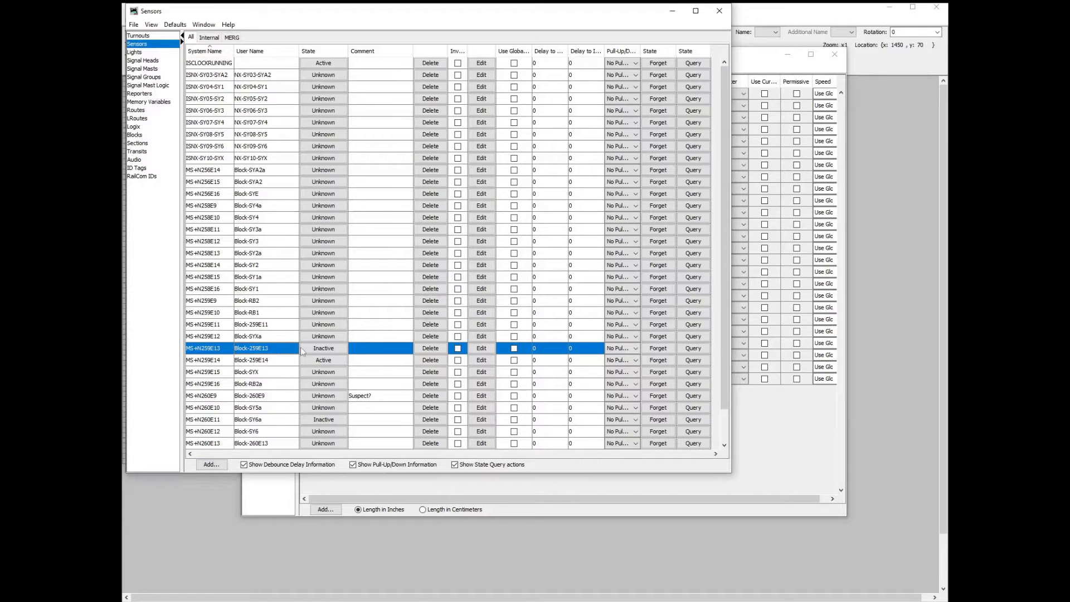
left_click(481, 348)
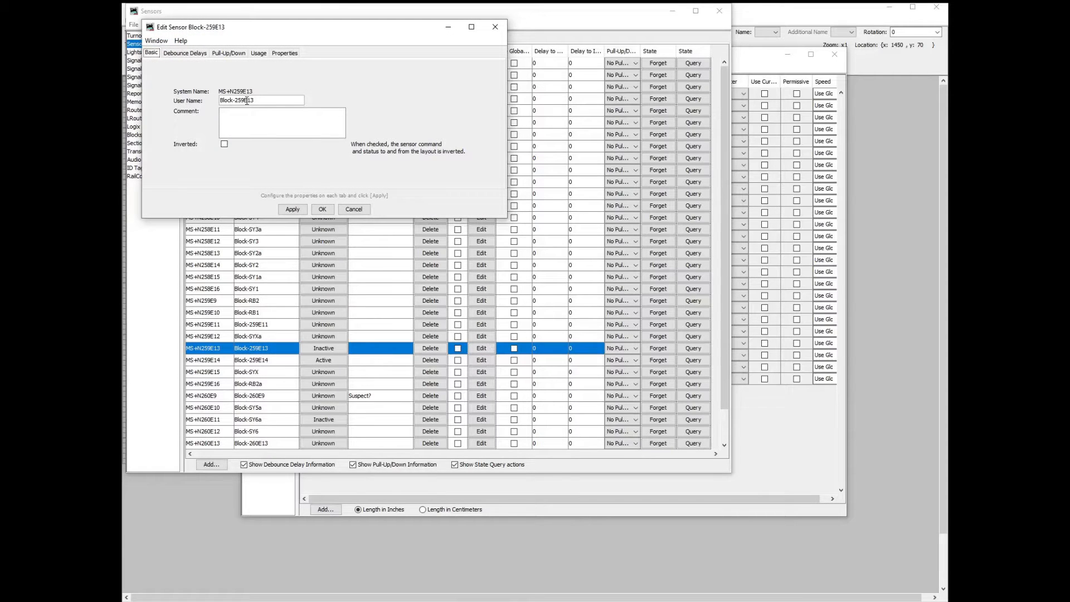
double_click(242, 100)
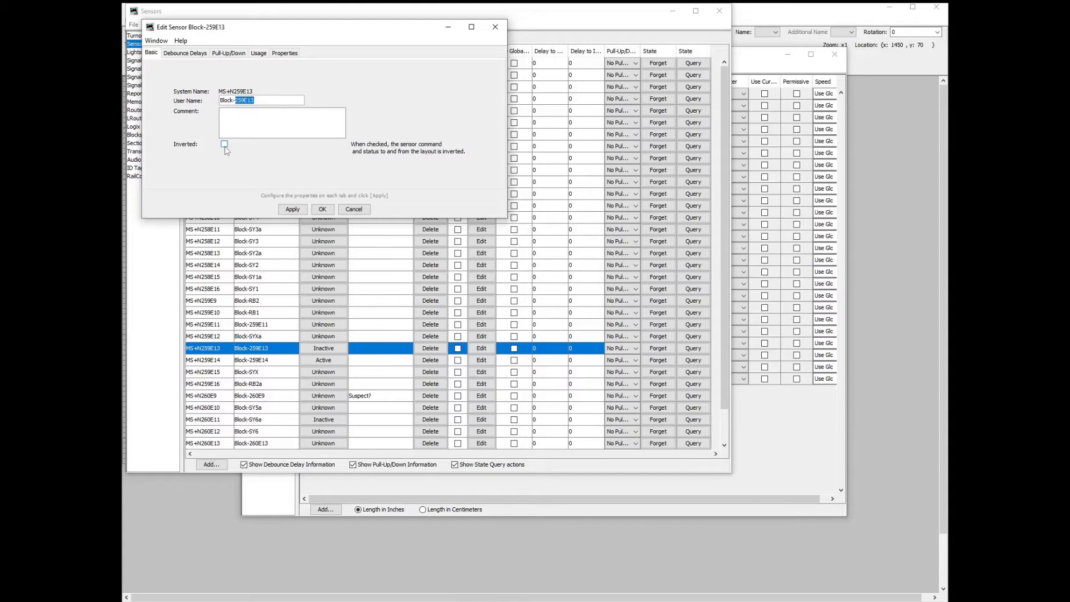
type("Block-RD")
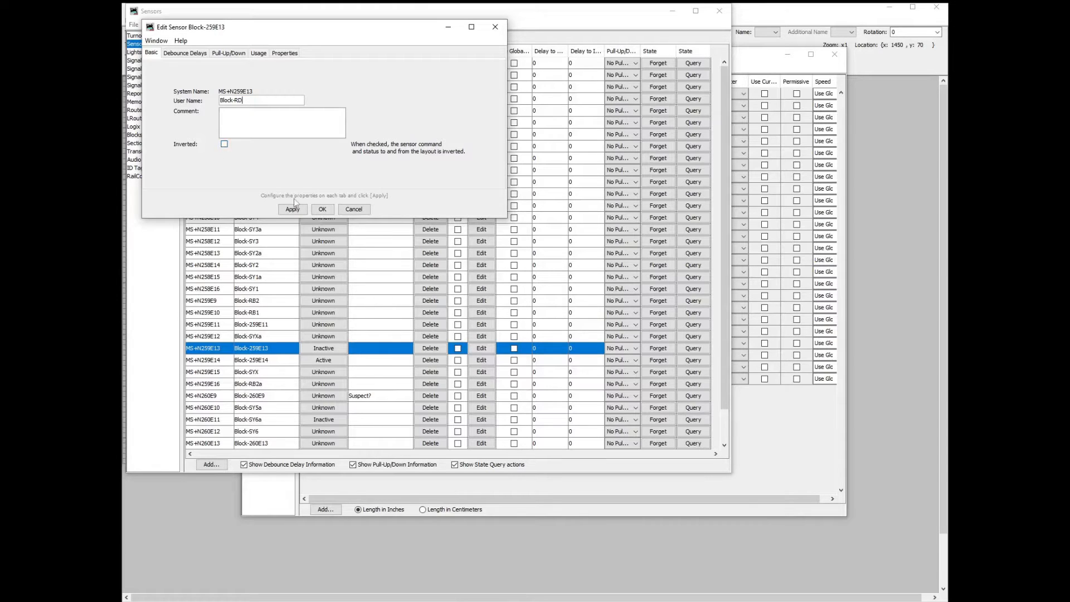
left_click(323, 208)
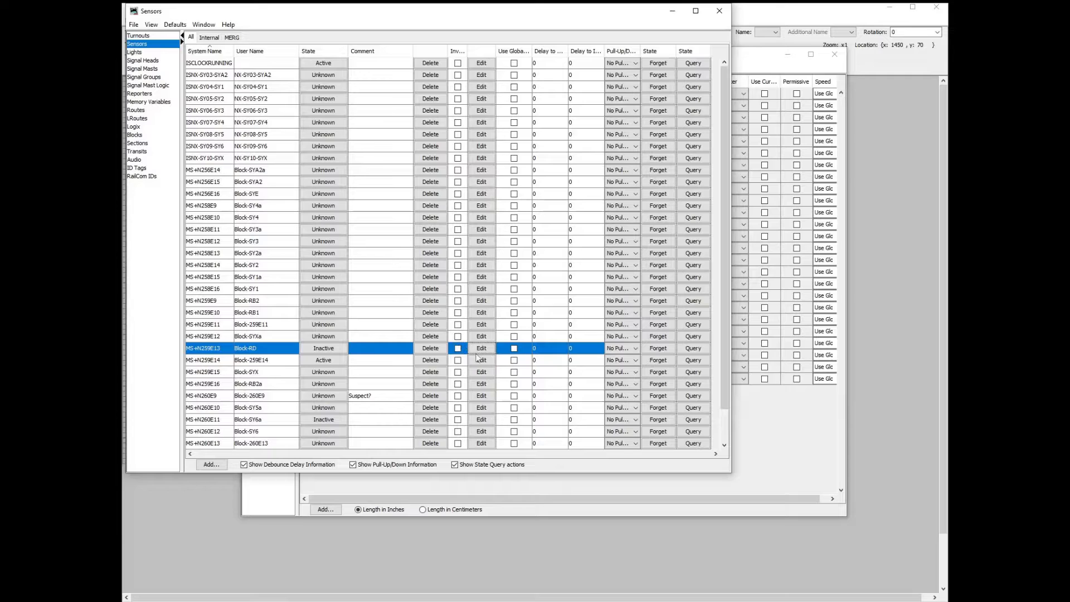
- Rename sensor MS+N259E14 to user name Block-RDa
left_click(481, 360)
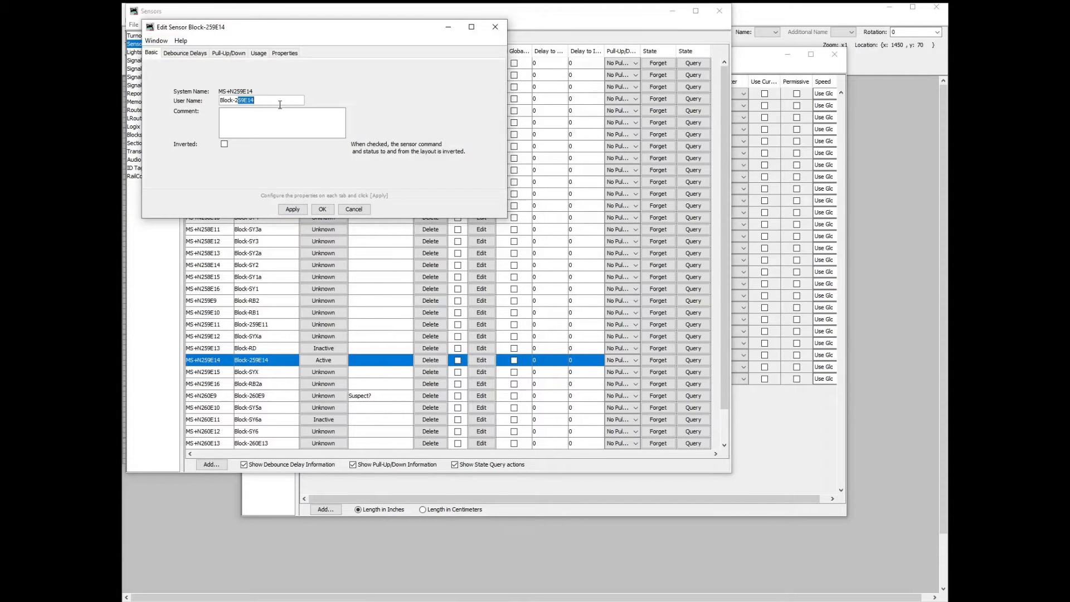
type("Block-RDa")
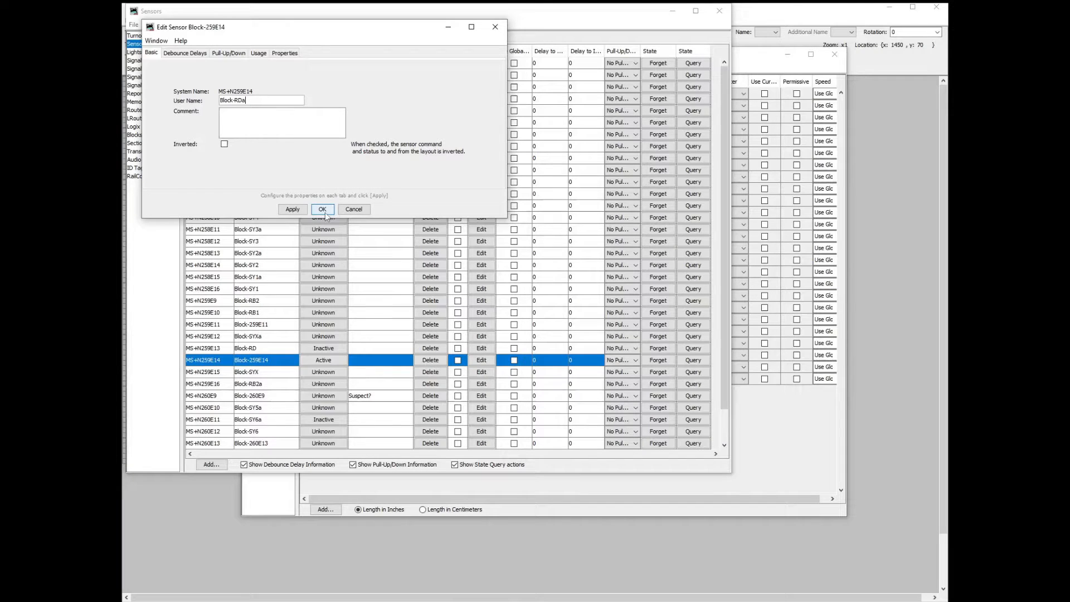
left_click(322, 210)
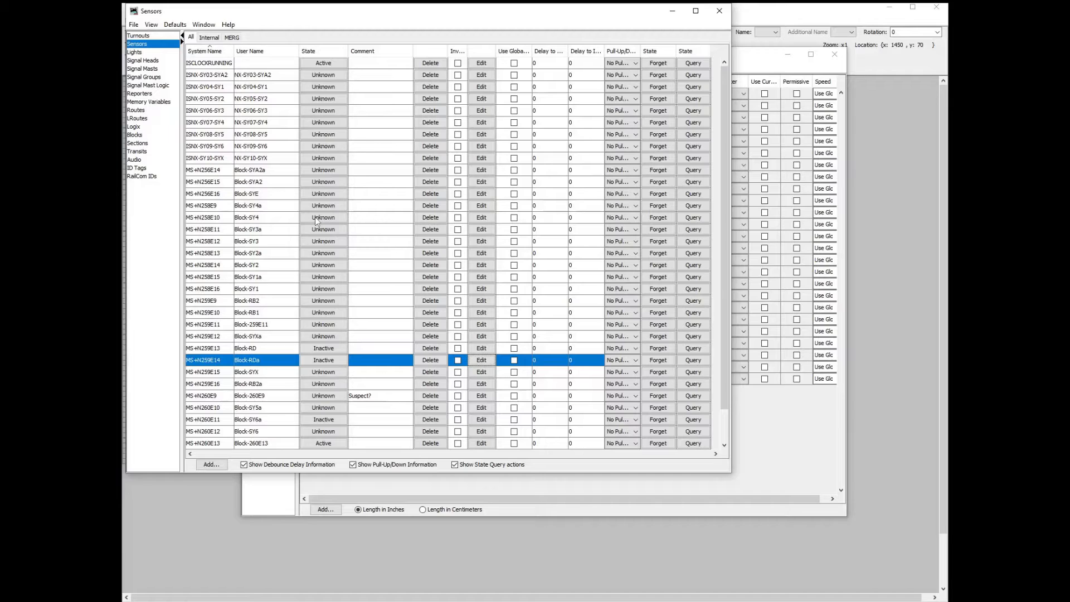
mouse_move(441, 447)
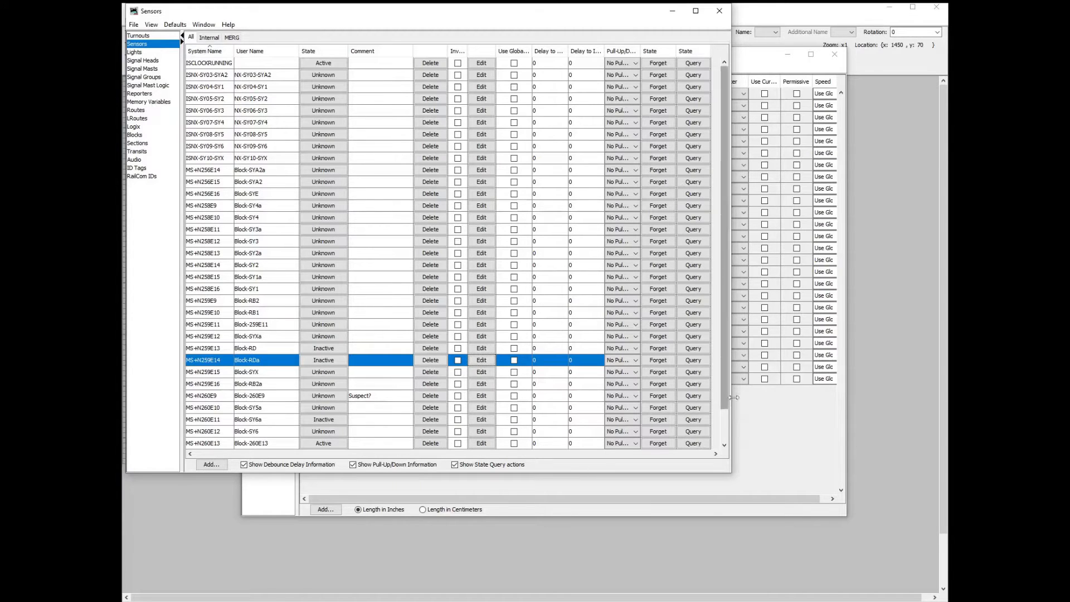
- Rename sensor MS+N260E13 to user name Block-RUa in the Sensors table
scroll("down", 3)
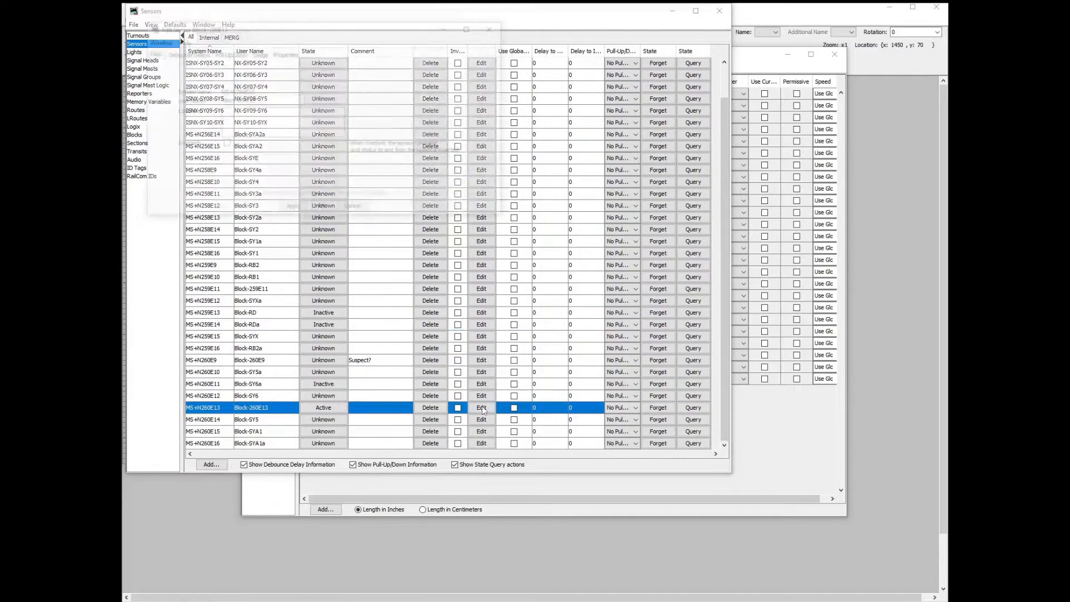
left_click(481, 408)
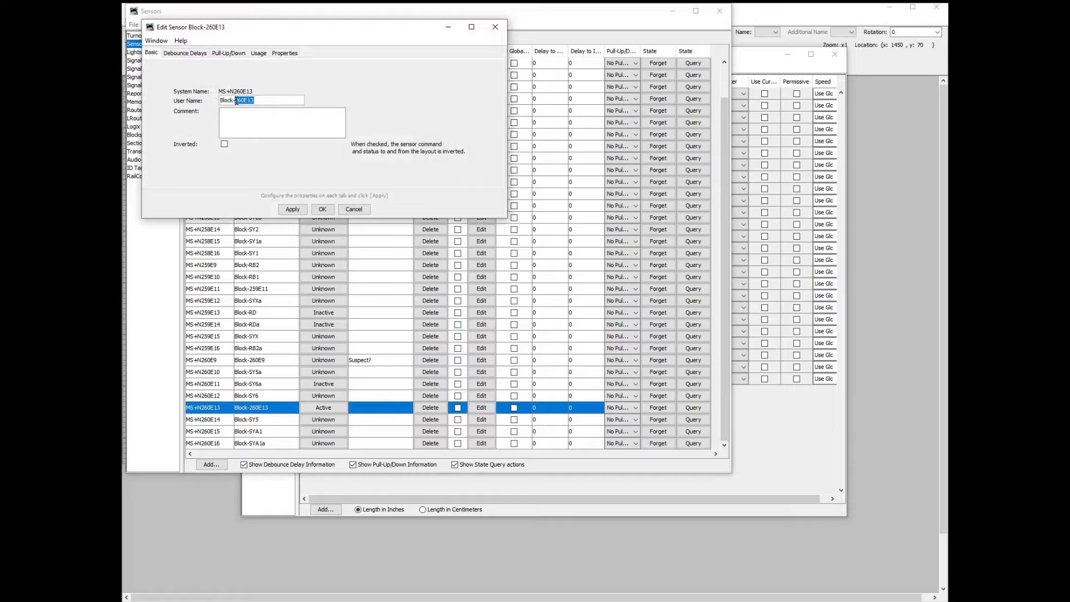
type("Block-RU")
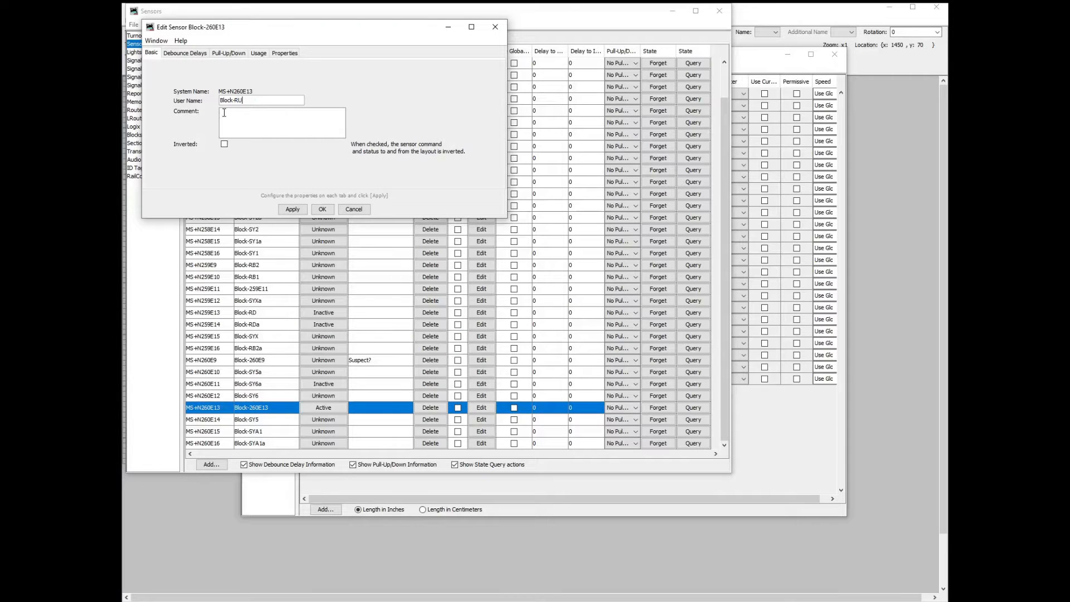
type("a")
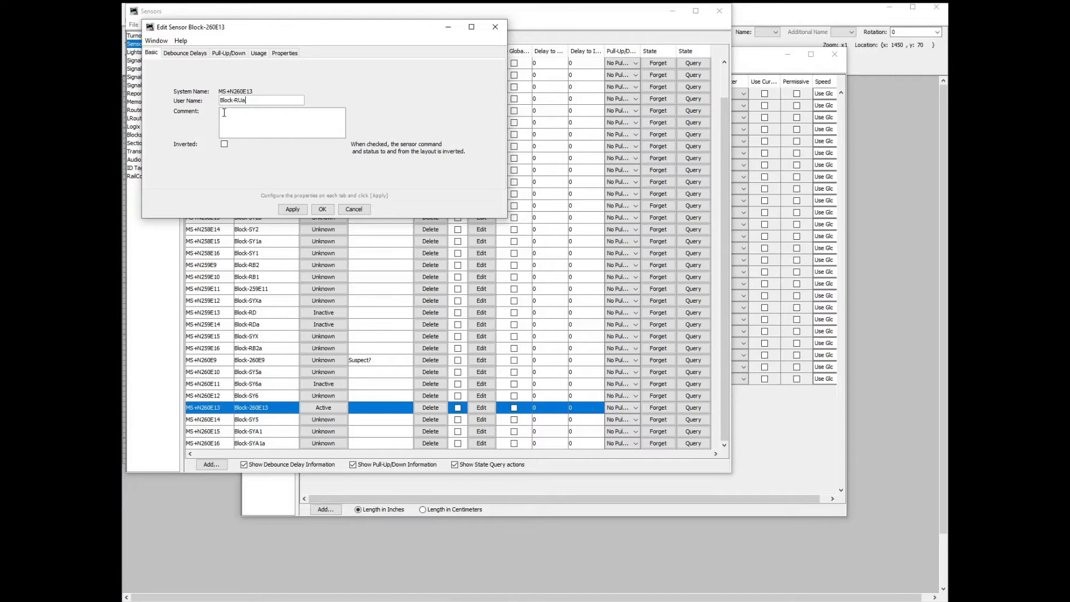
left_click(322, 208)
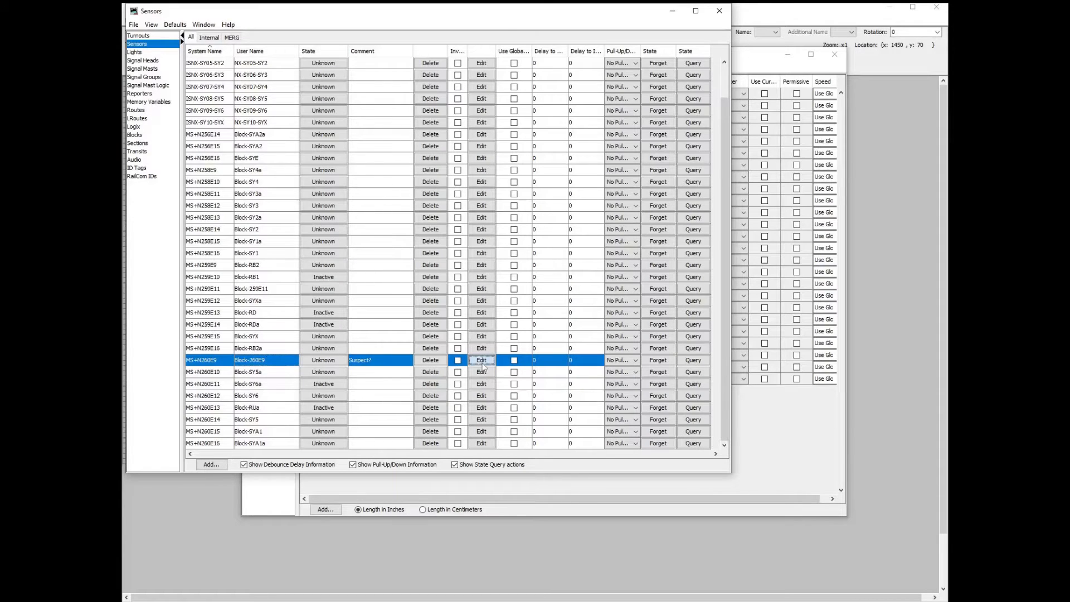
- Rename sensor MS+N260E9 to user name Block-RU
left_click(481, 360)
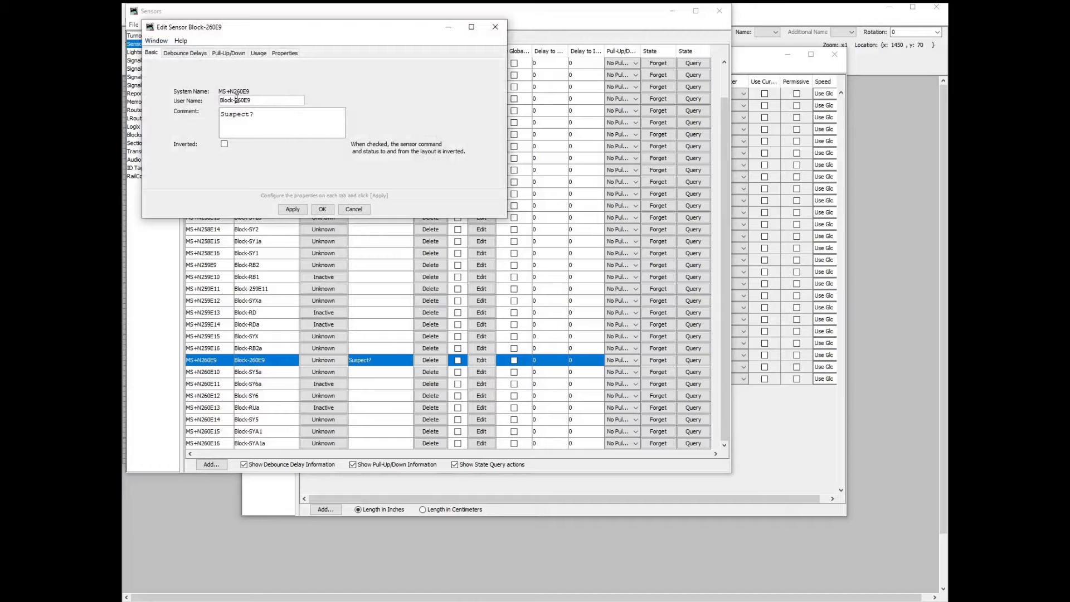
type("Block-RU")
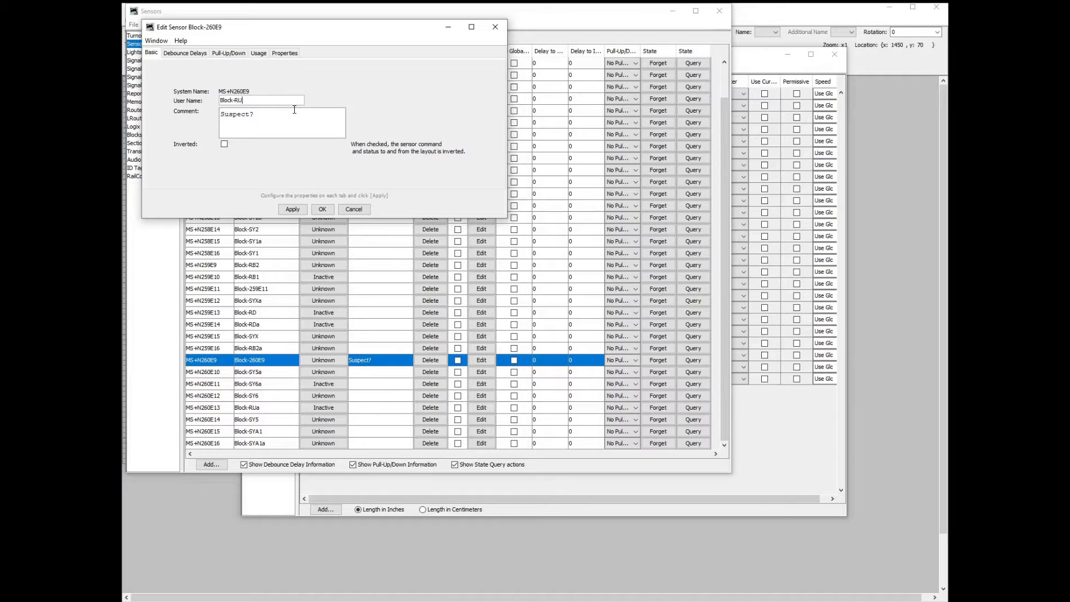
left_click(322, 209)
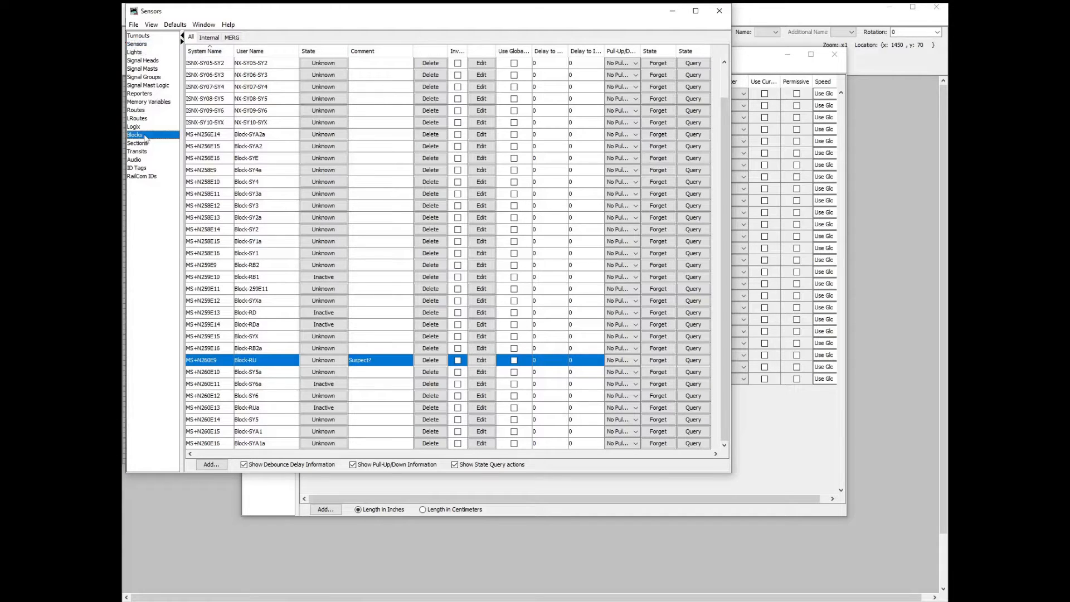
- Create blocks RU/RU-a and RD/RD-a in the Blocks table and return to the panel
left_click(135, 135)
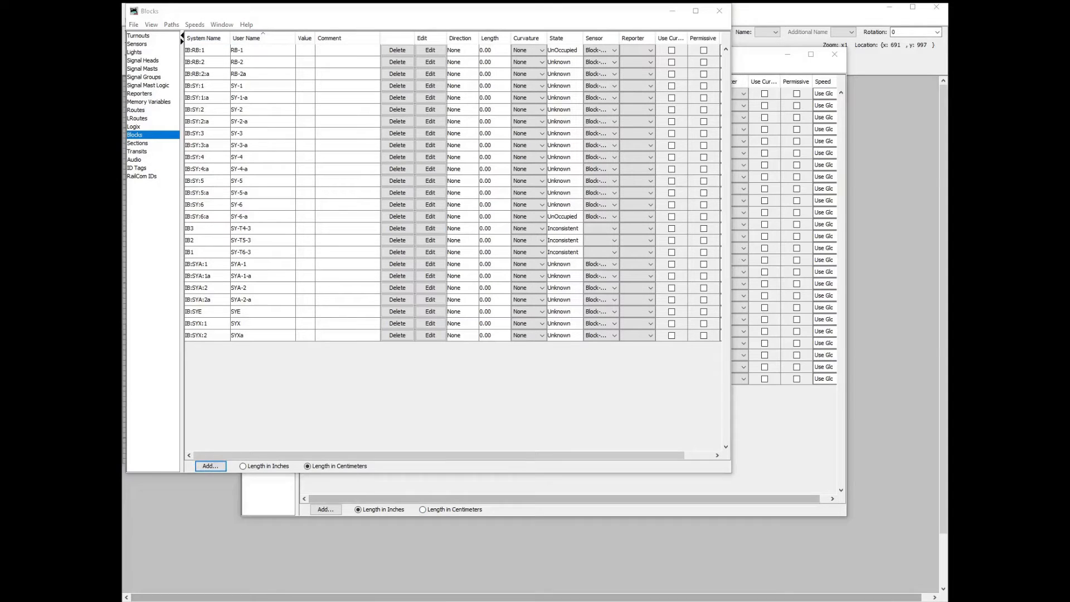
left_click(210, 466)
type("RU")
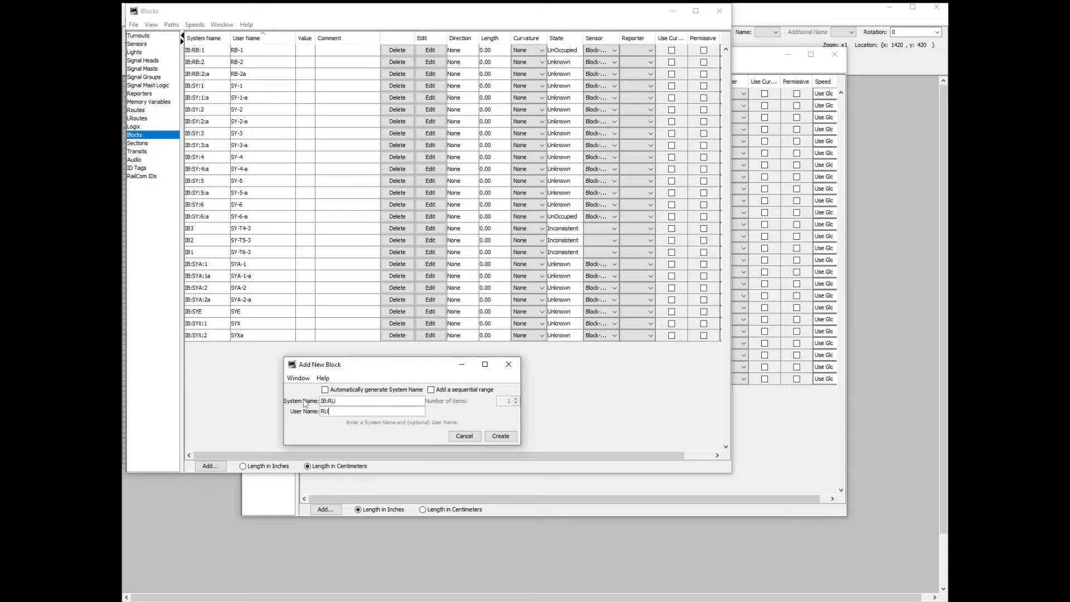
left_click(501, 436)
type("D")
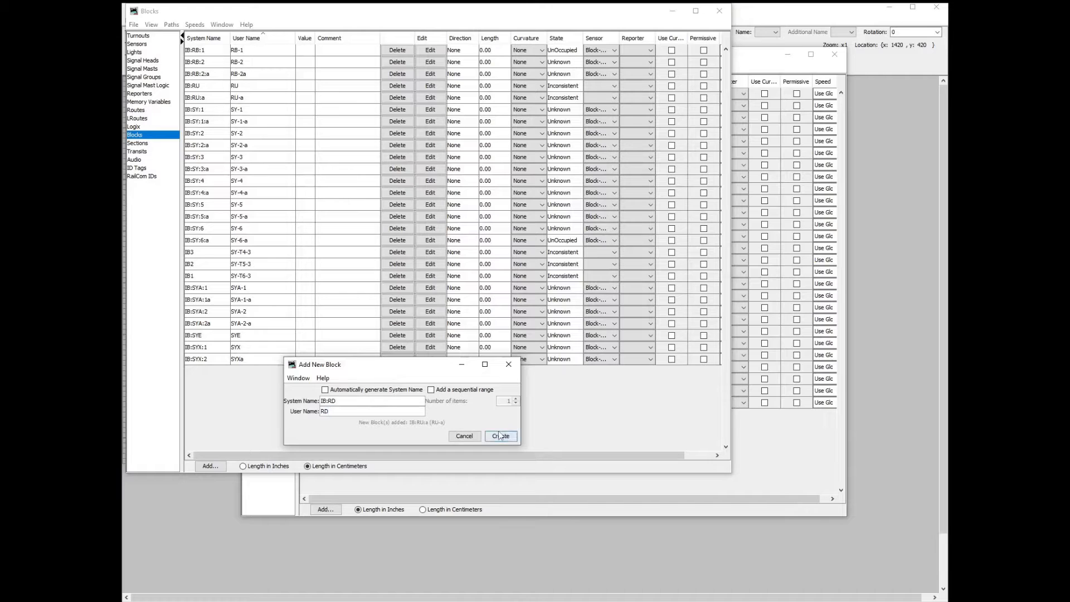
left_click(500, 436)
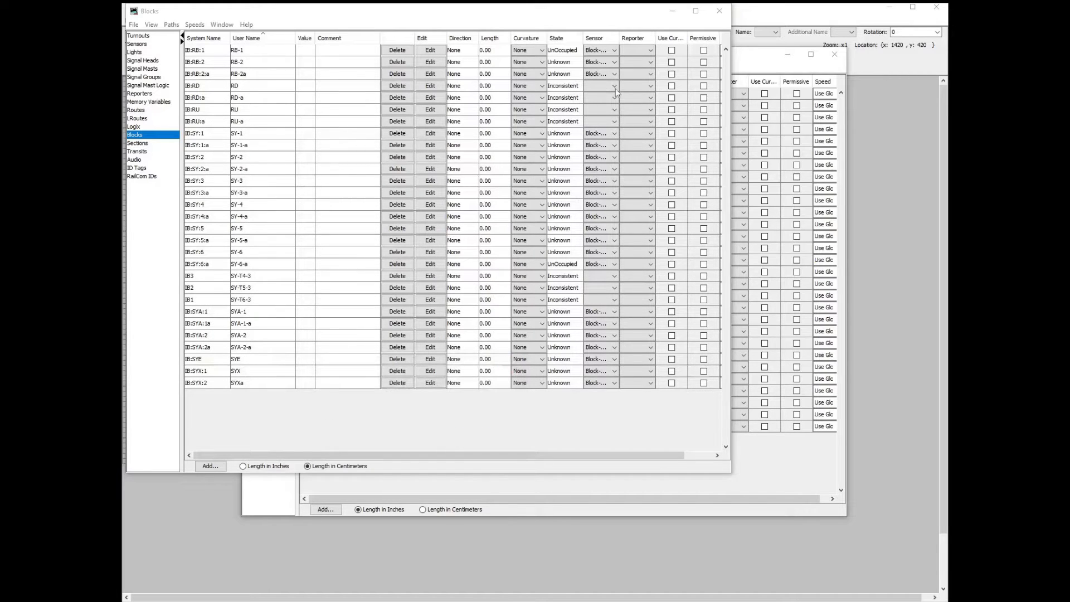
left_click(613, 86)
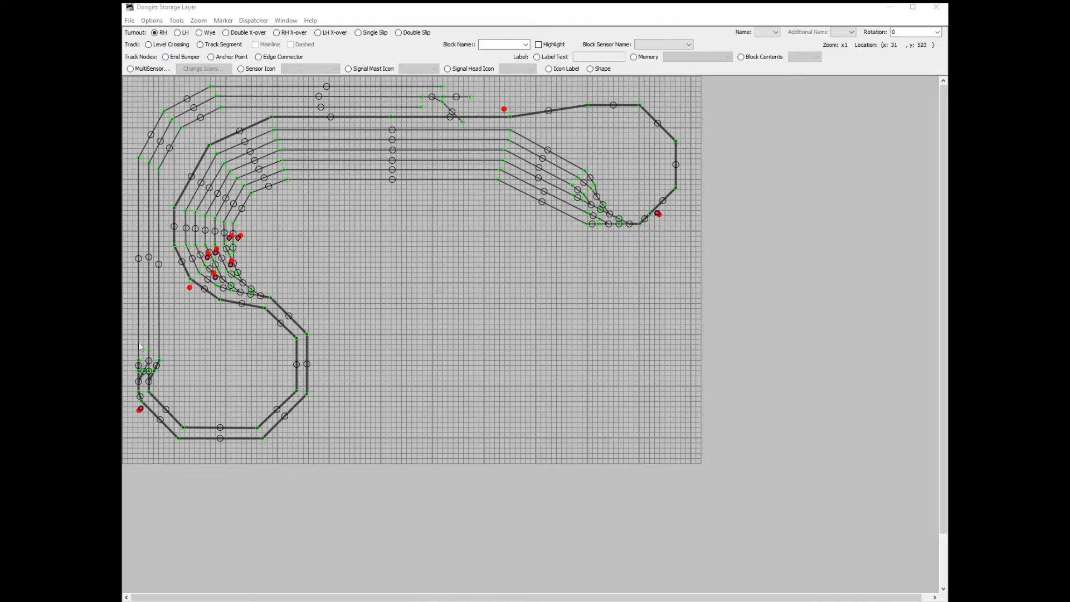
- Assign the lower-left track segment T101 to block RU
right_click(164, 272)
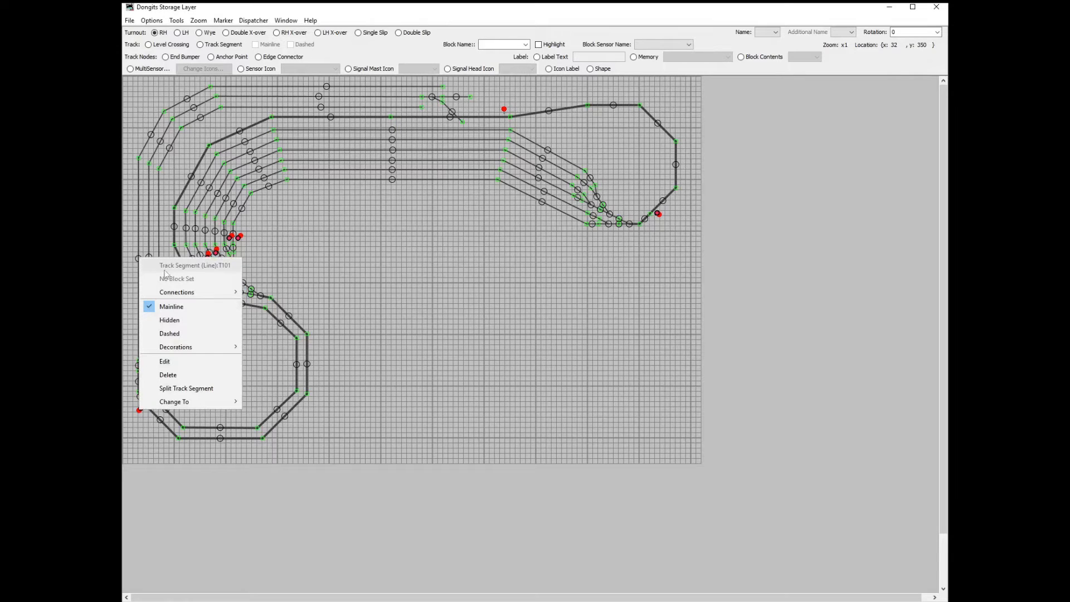
mouse_move(165, 362)
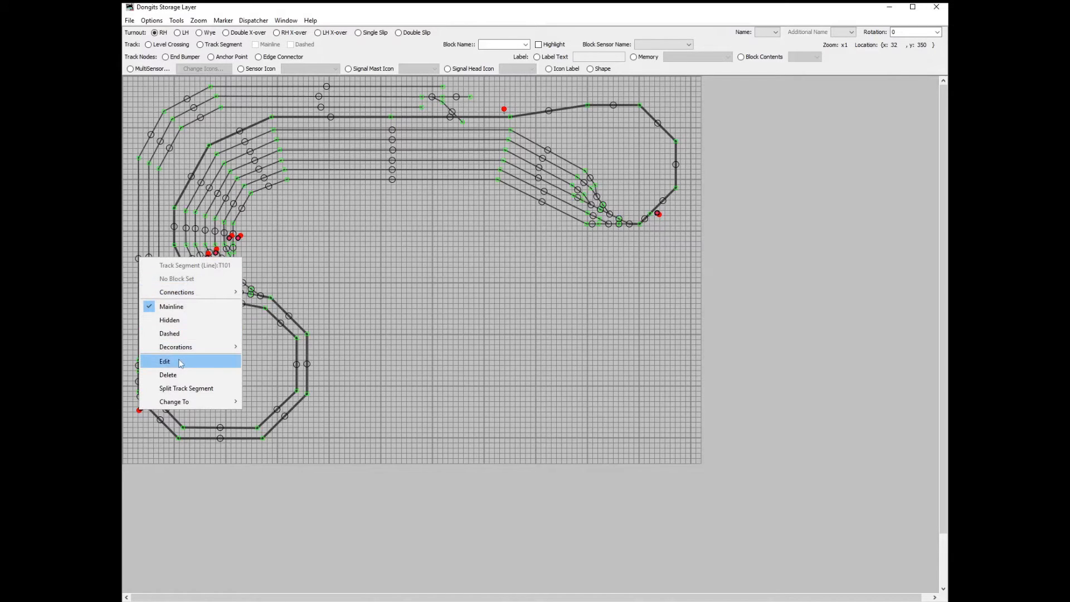
left_click(165, 362)
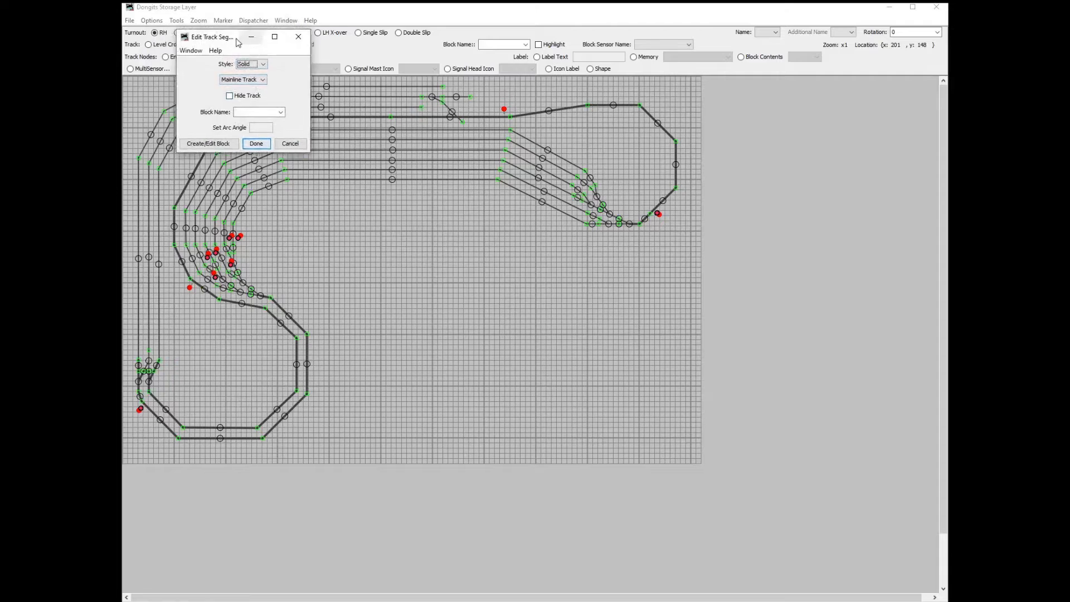
left_click_drag(212, 36, 397, 148)
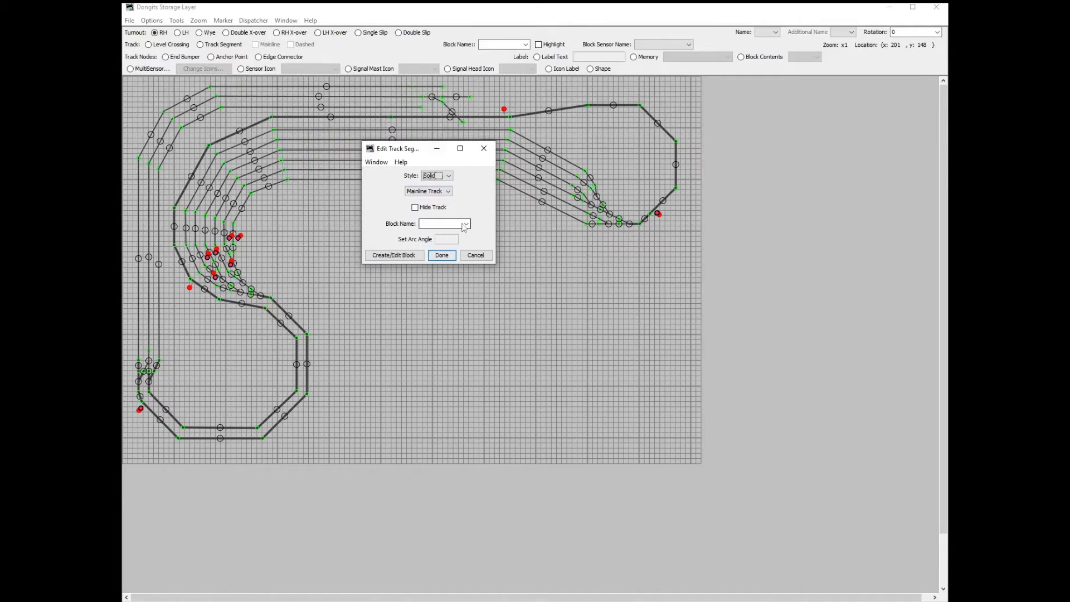
left_click(466, 224)
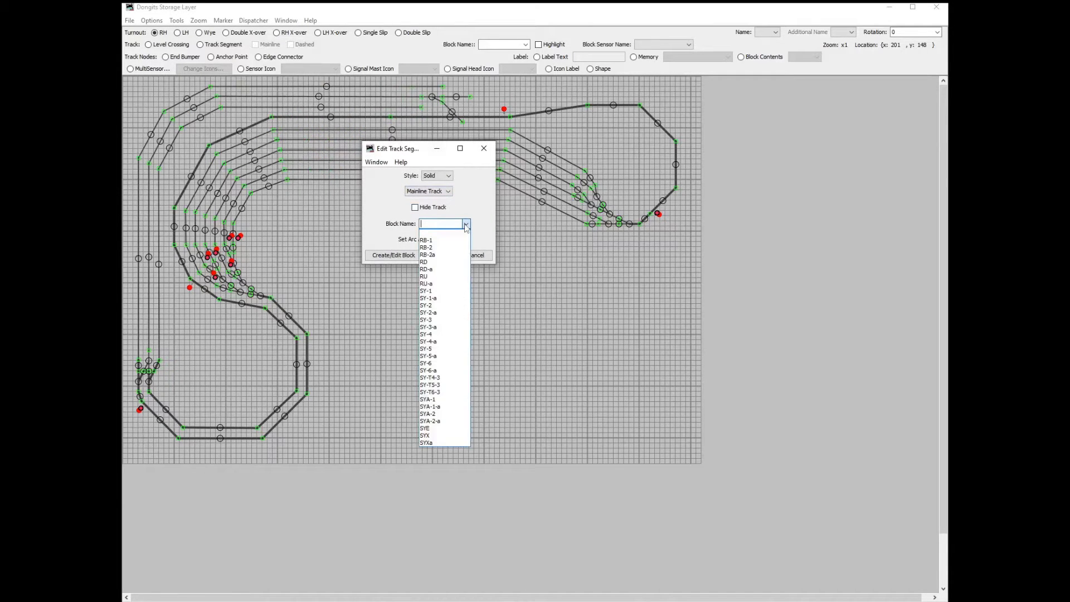
left_click(424, 283)
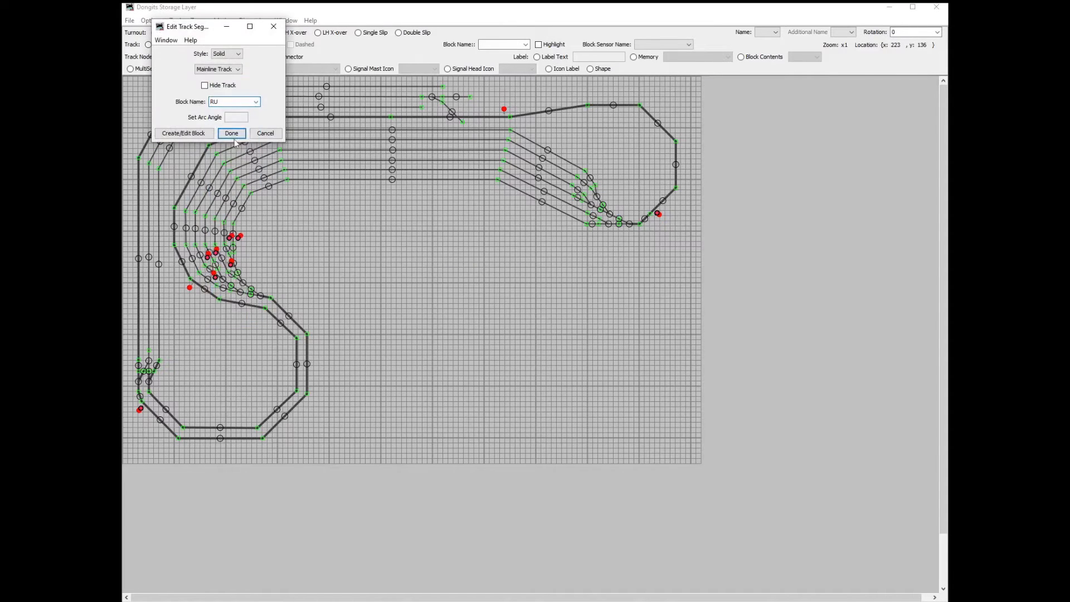
- Reselect the block for the track segment from the block list
left_click(256, 101)
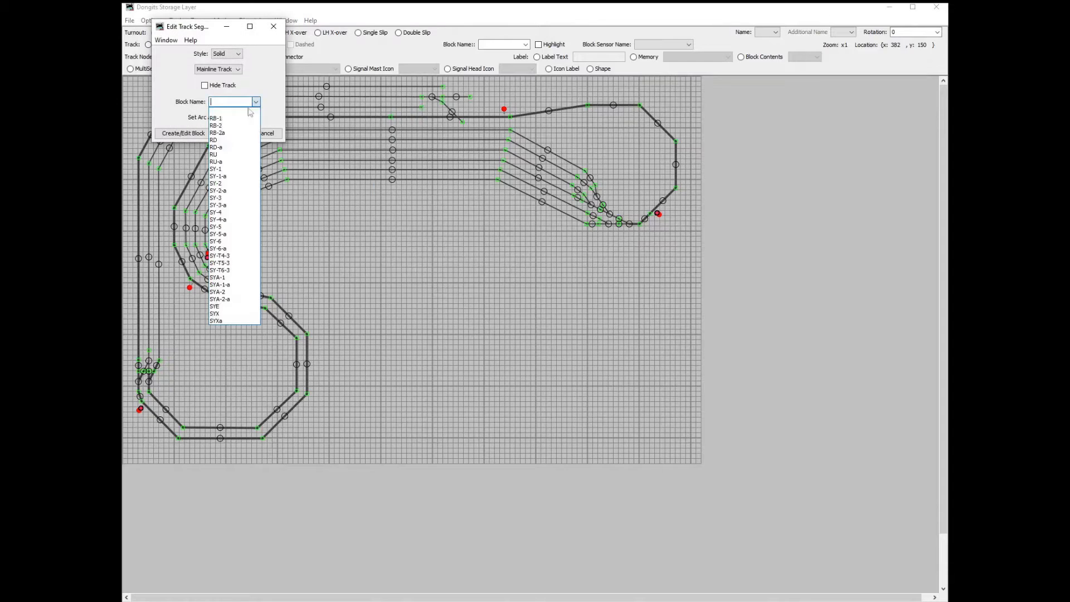
left_click(214, 154)
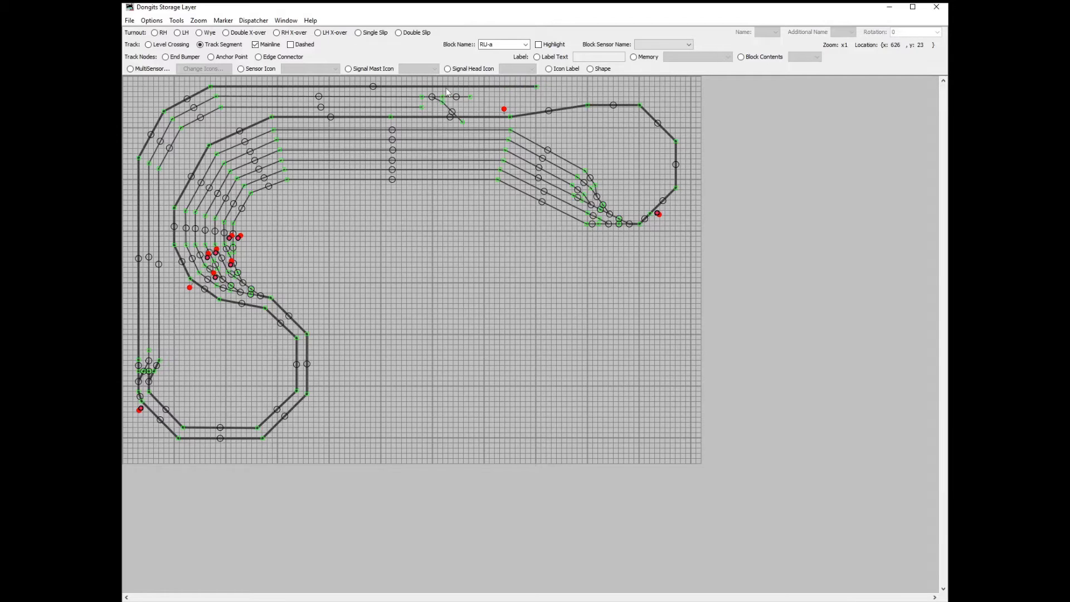
- Reassign upper track segment T89 from block RU to block RU-a
right_click(373, 87)
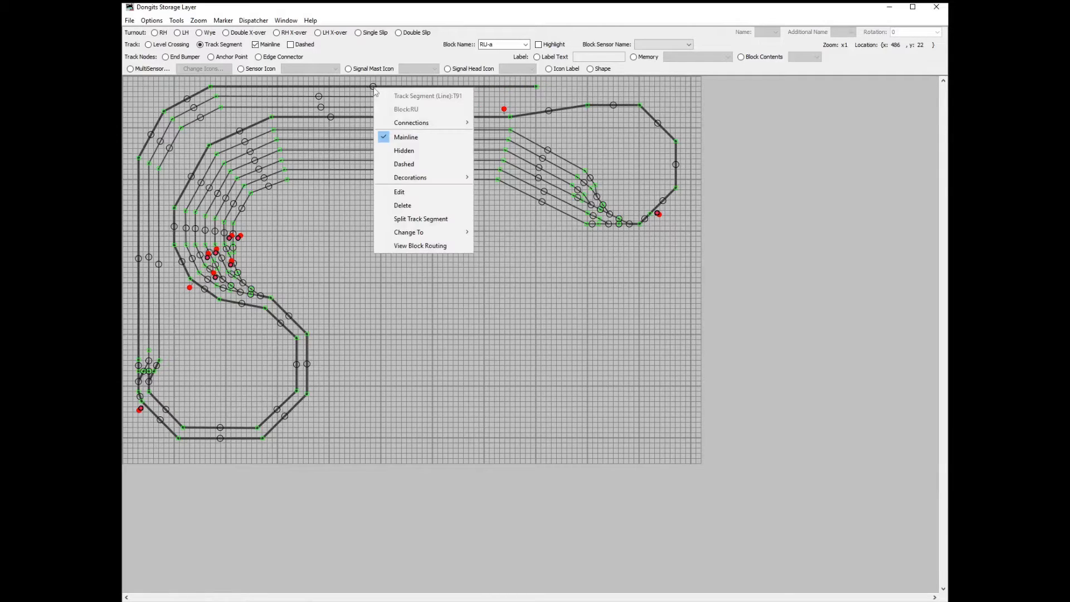
left_click(415, 217)
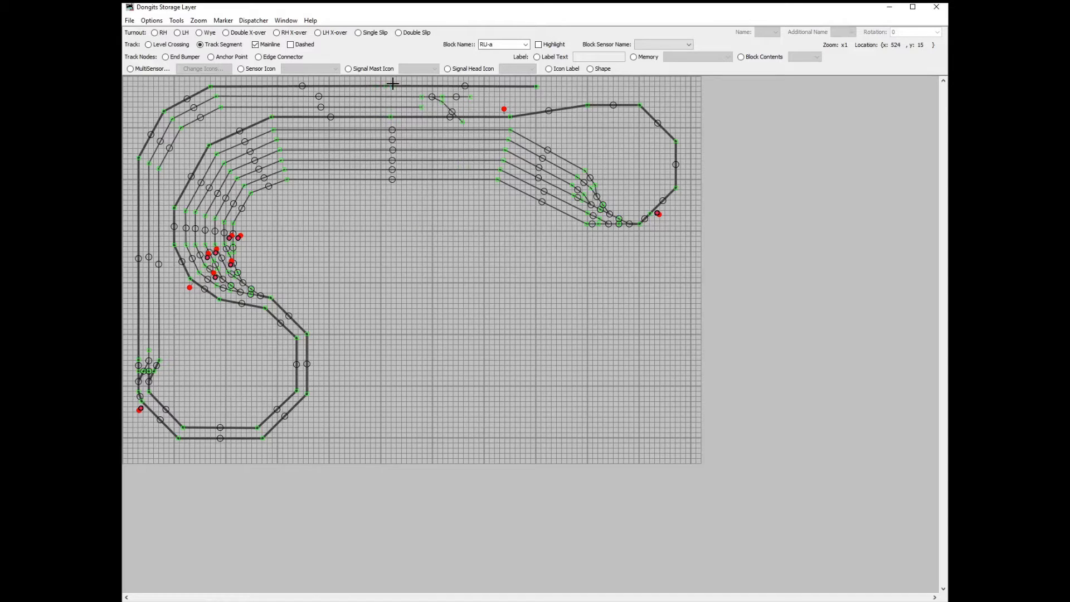
mouse_move(444, 84)
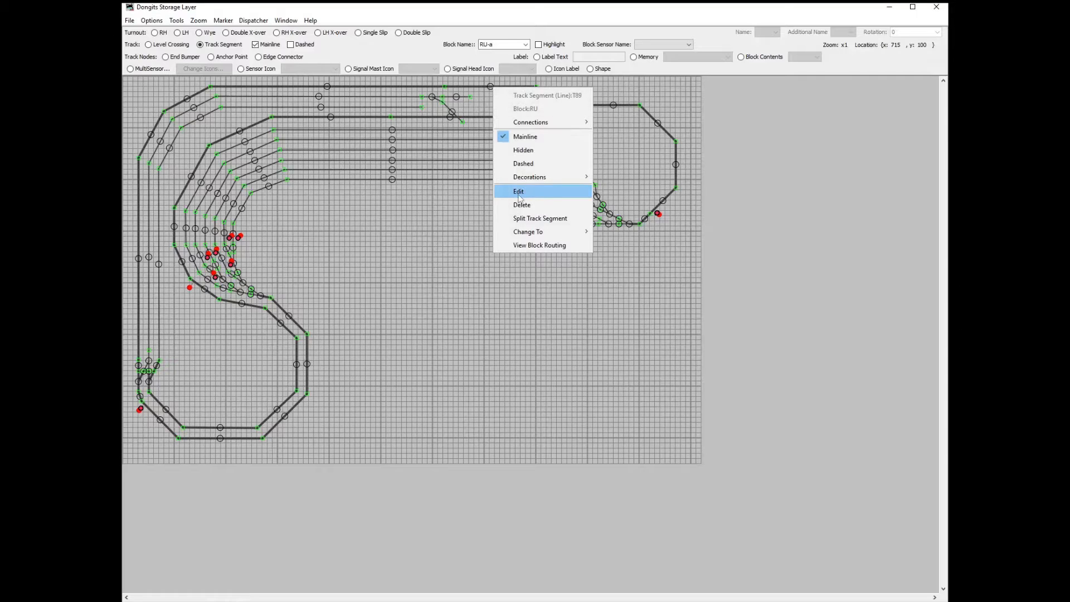
left_click(519, 191)
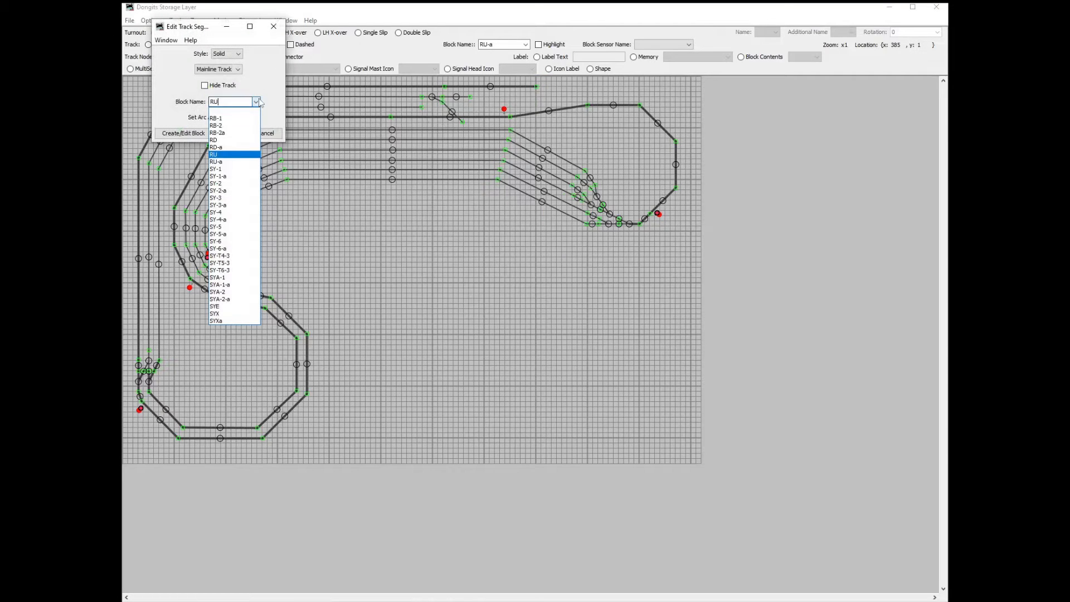
left_click(216, 162)
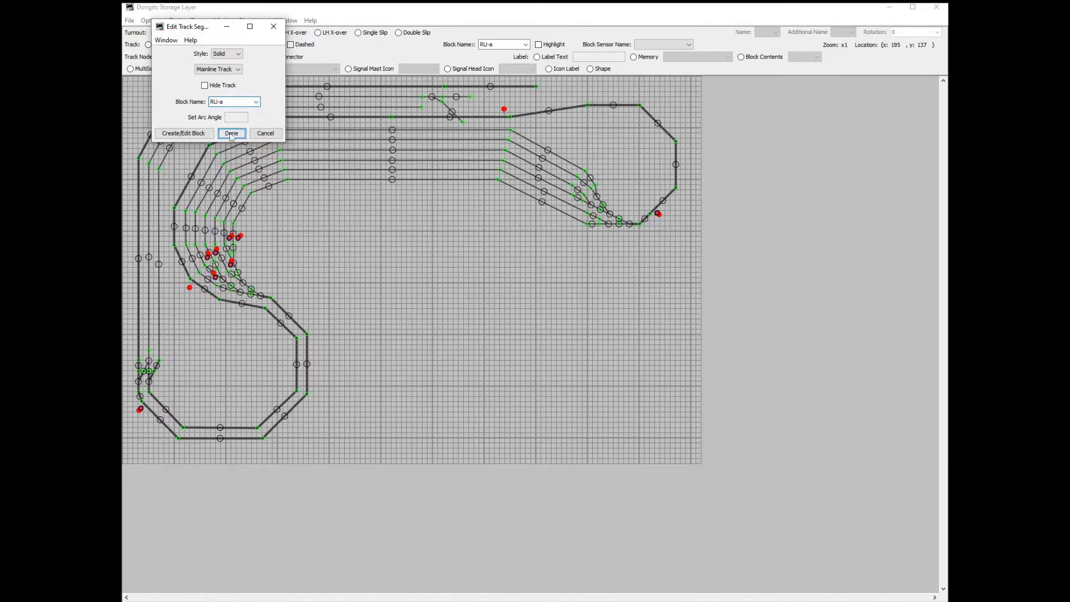
left_click(232, 133)
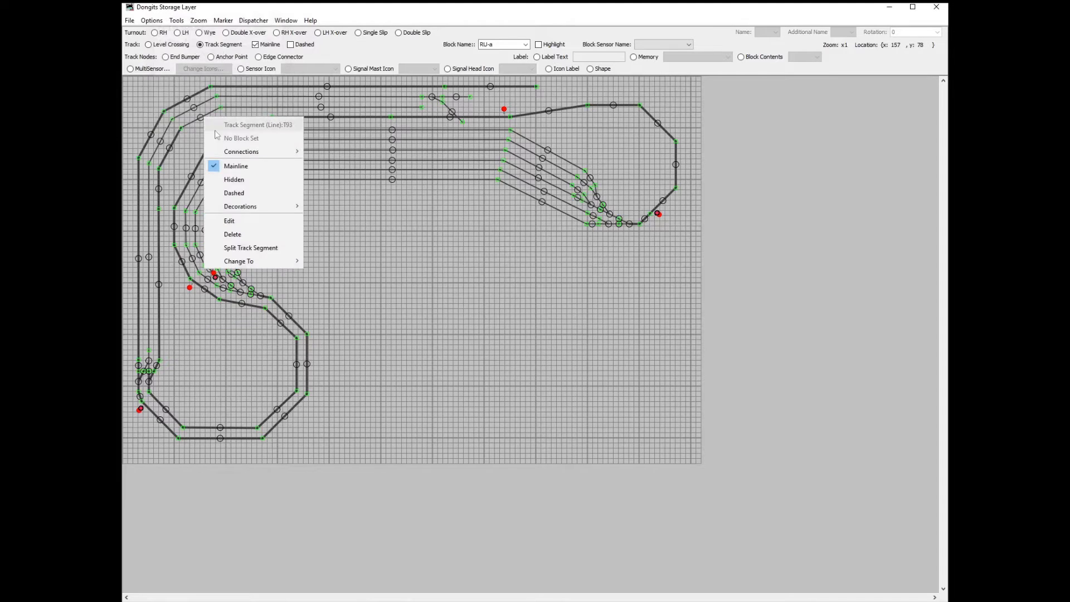
- Check track segment T92's options and bring up the Signal Masts table from the Tools menu
right_click(324, 113)
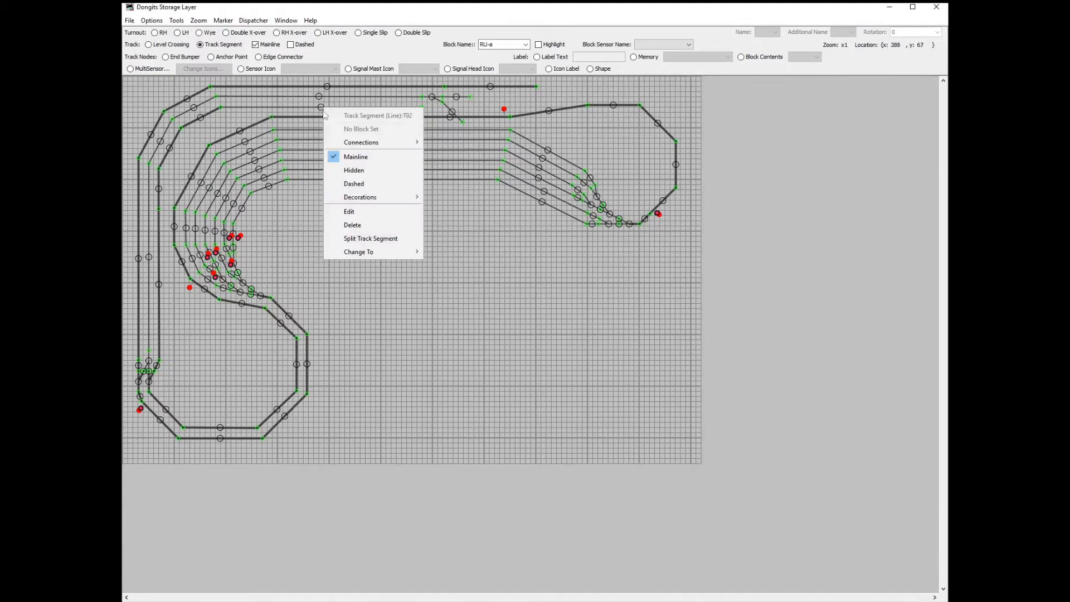
left_click(130, 20)
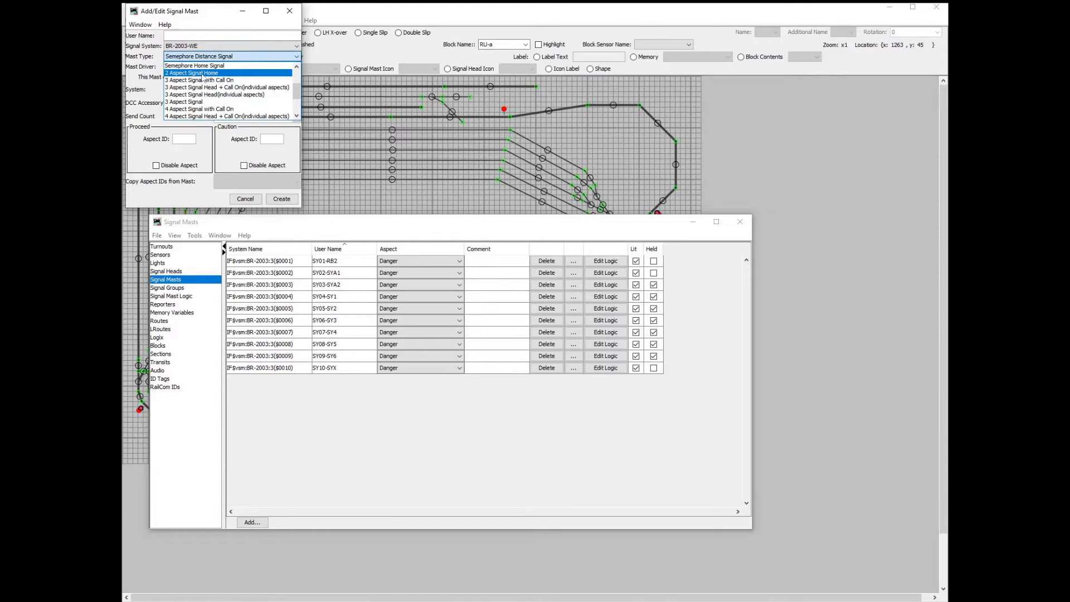
- Create a 3-aspect virtual signal mast named SY11-RB1
left_click(191, 72)
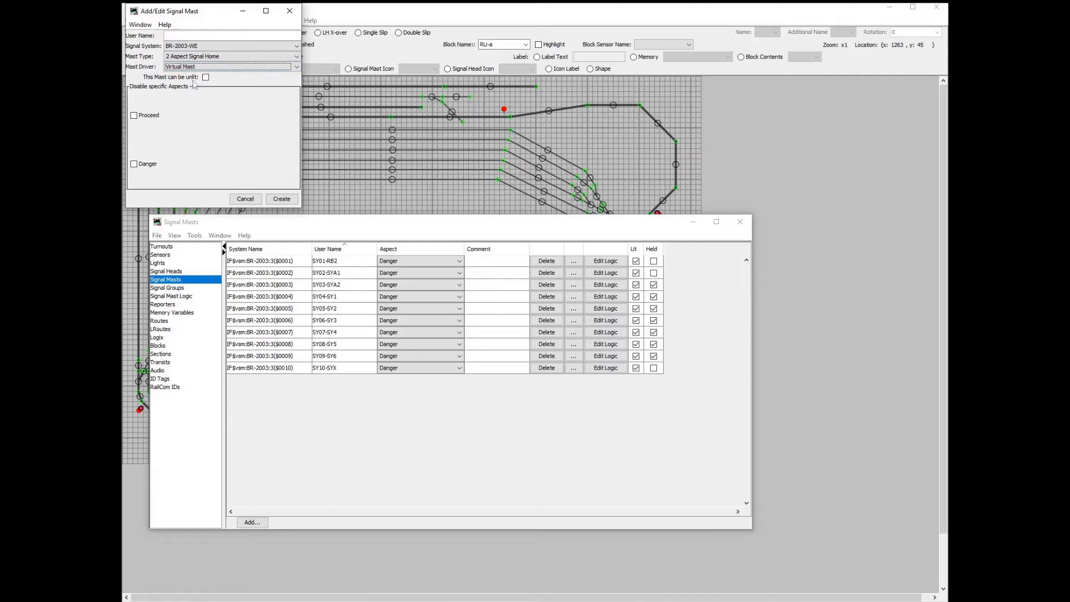
left_click(229, 56)
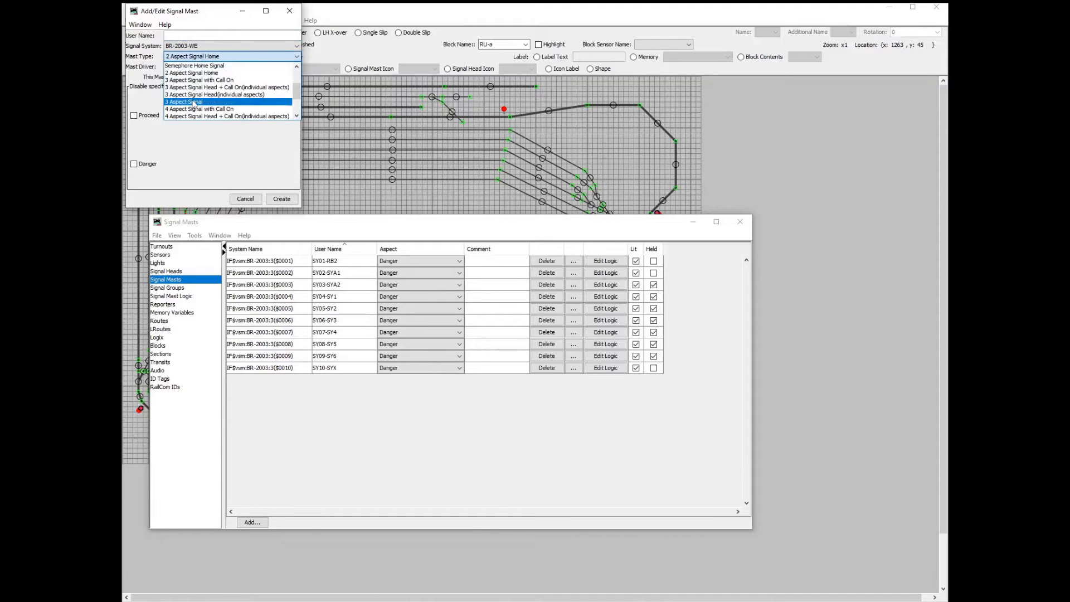
left_click(182, 101)
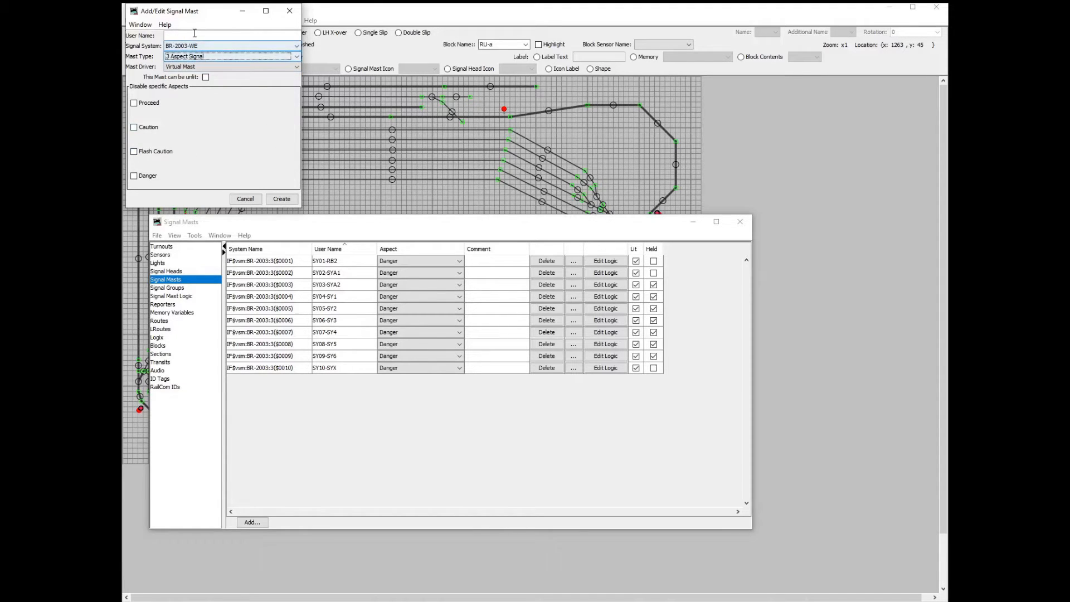
type("S")
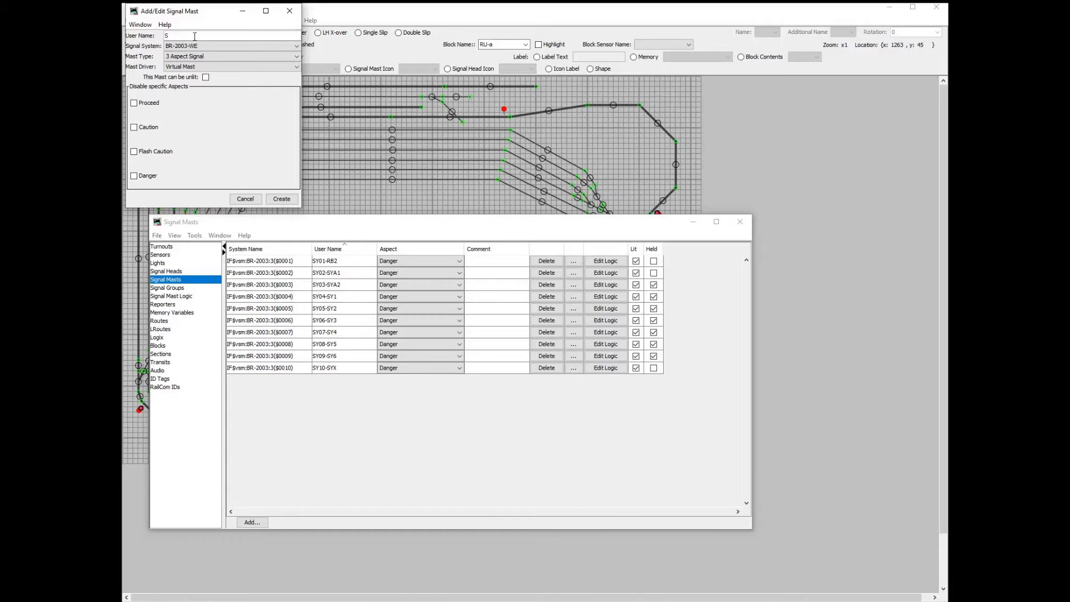
type("Y11-RB1")
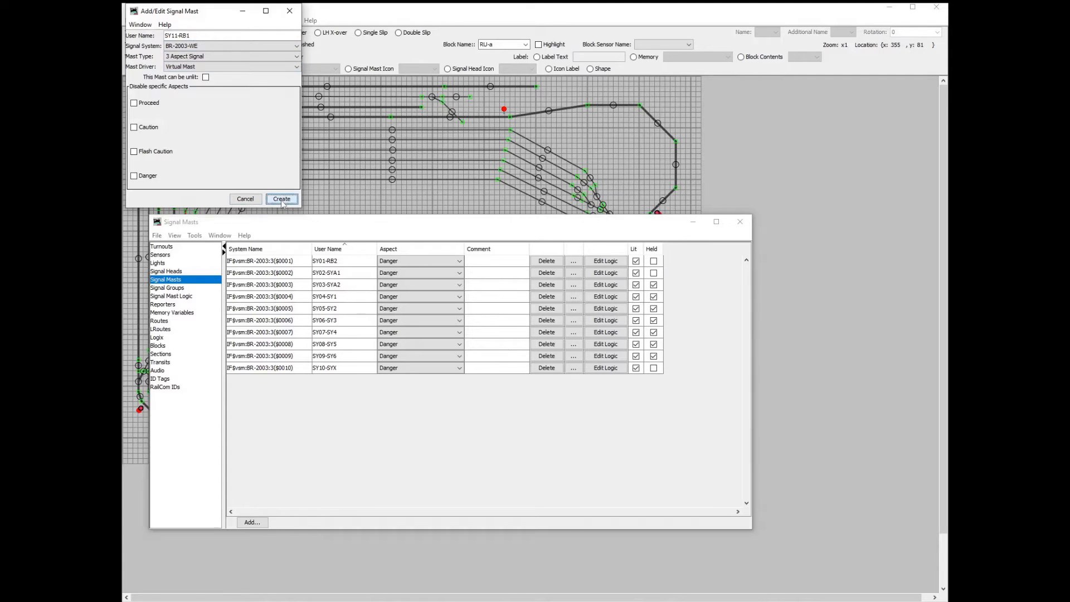
left_click(281, 199)
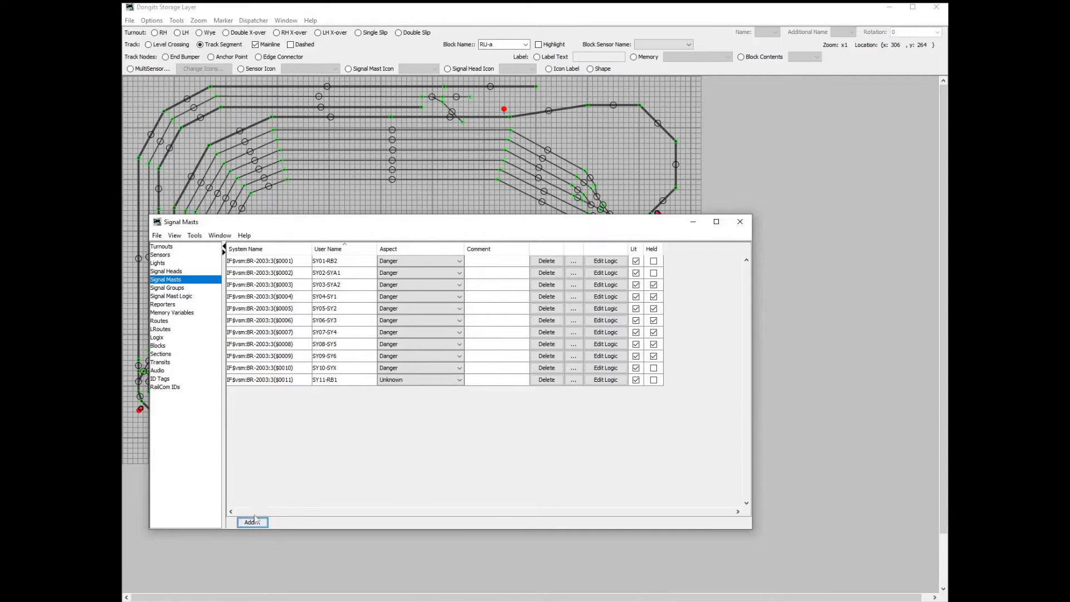
- Create a second 3-aspect signal mast named SY12-RT1
left_click(252, 522)
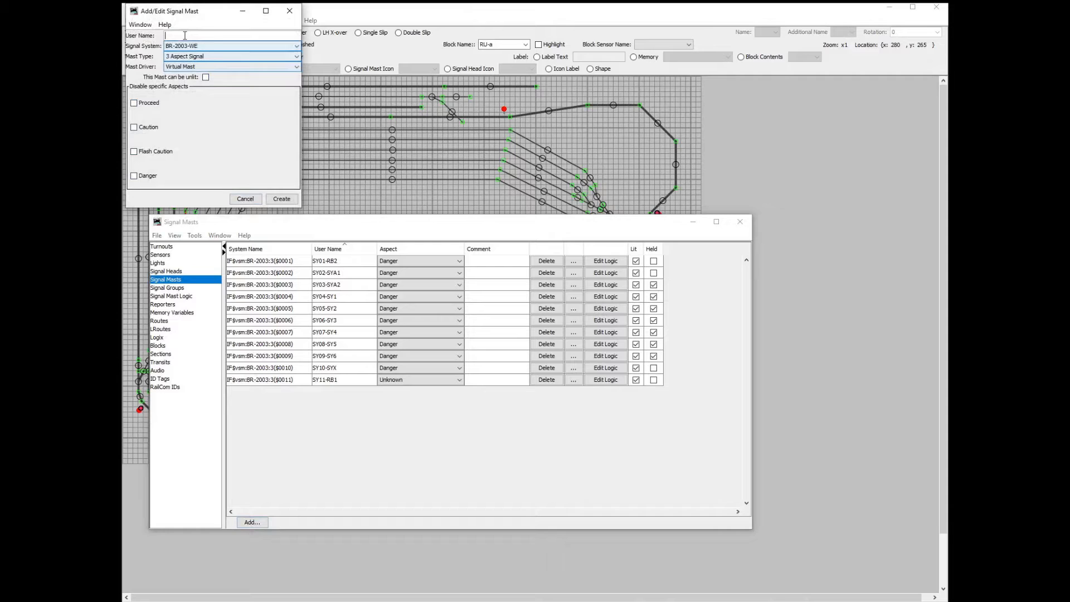
type("S")
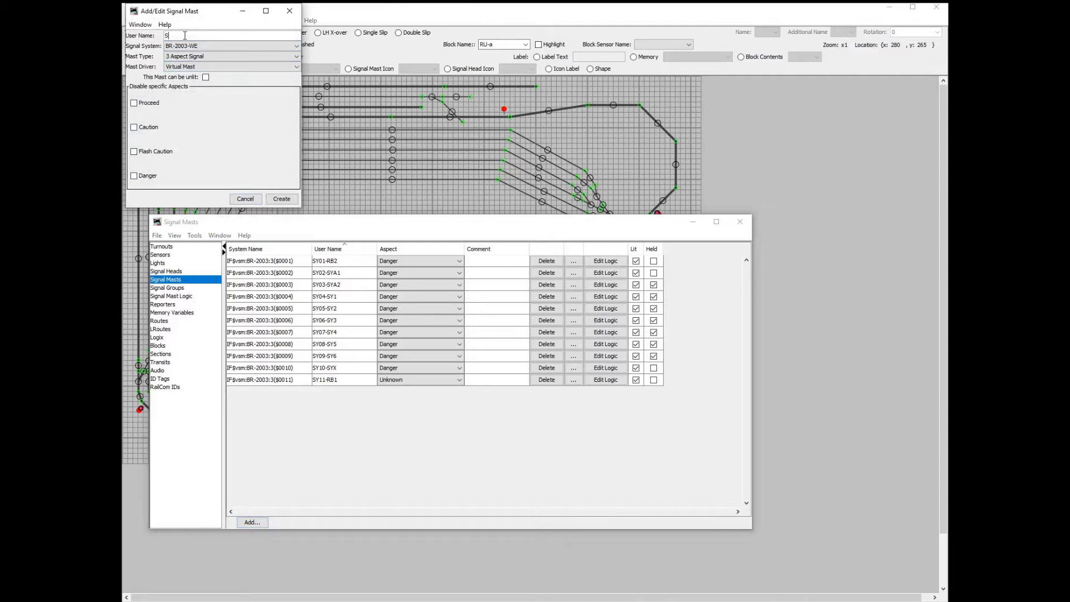
type("Y12-")
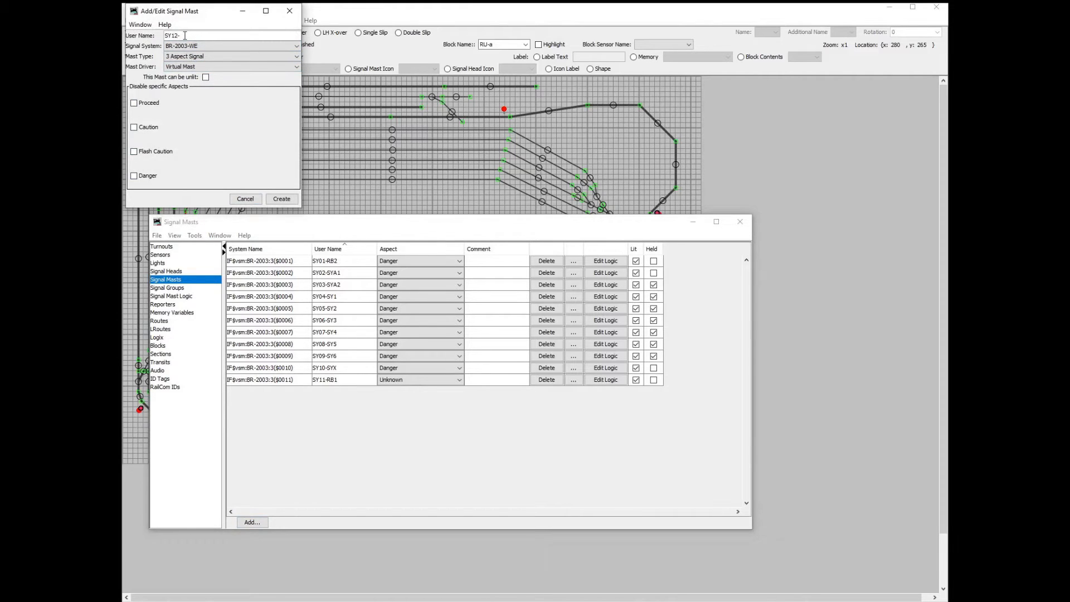
type("RT")
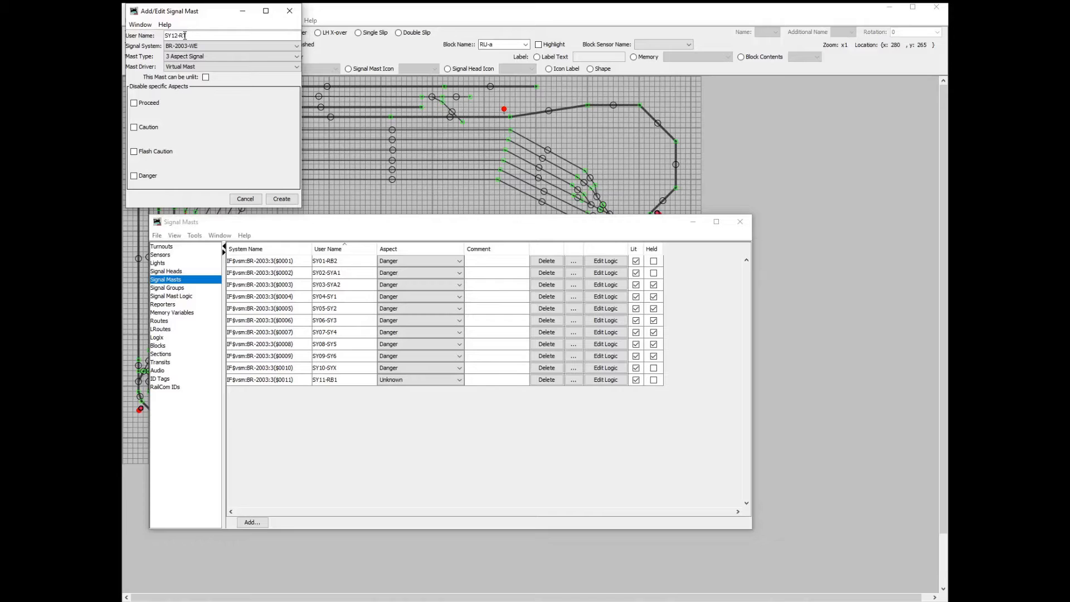
type("1")
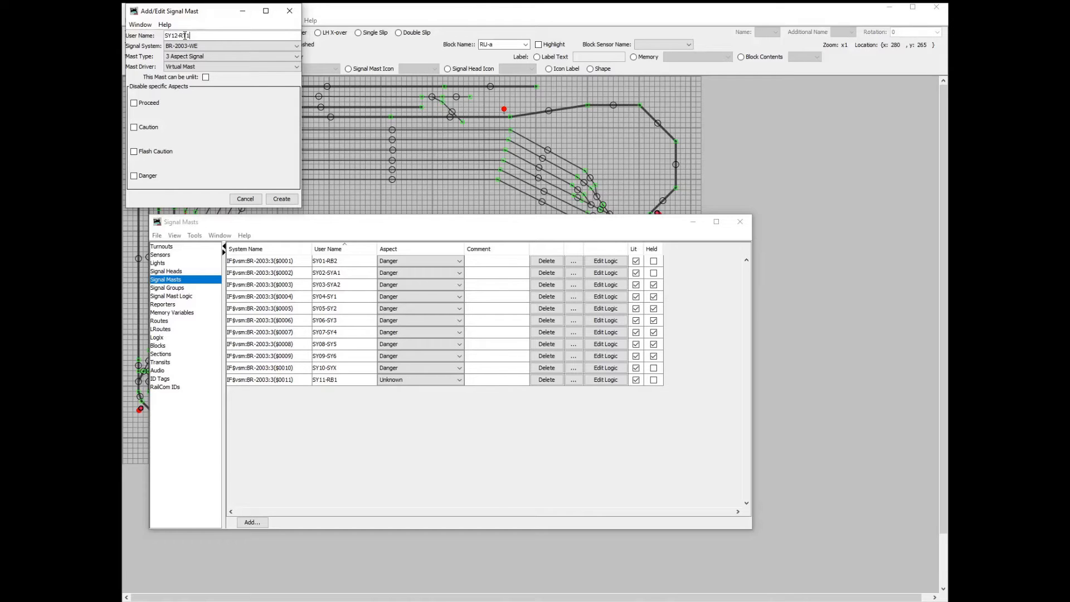
left_click(281, 199)
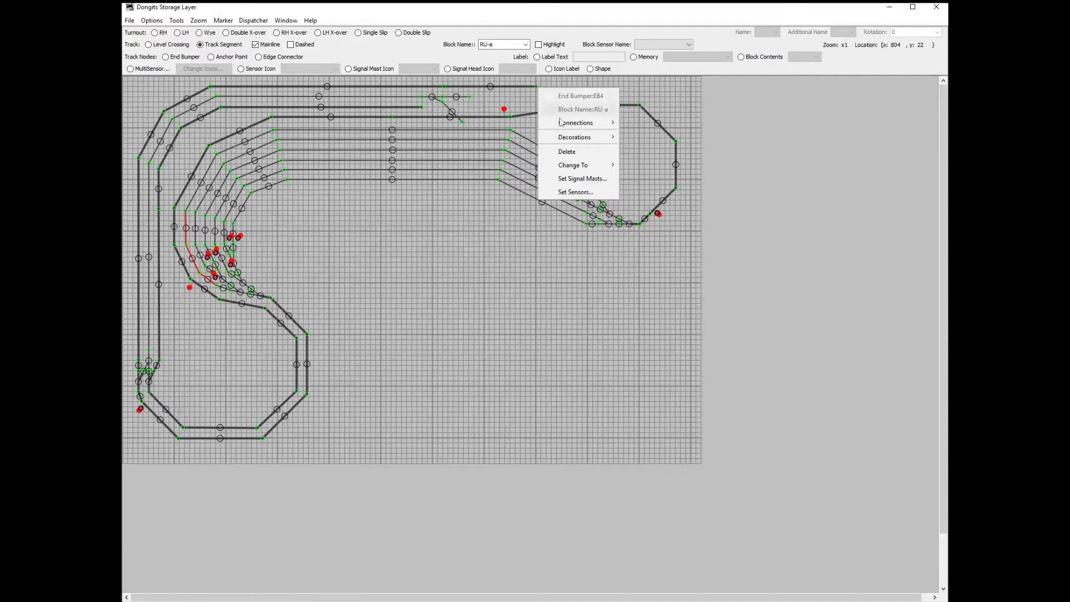
- Set mast SY12-RT1 at end bumper EB4 to protect block RU-a
left_click(582, 179)
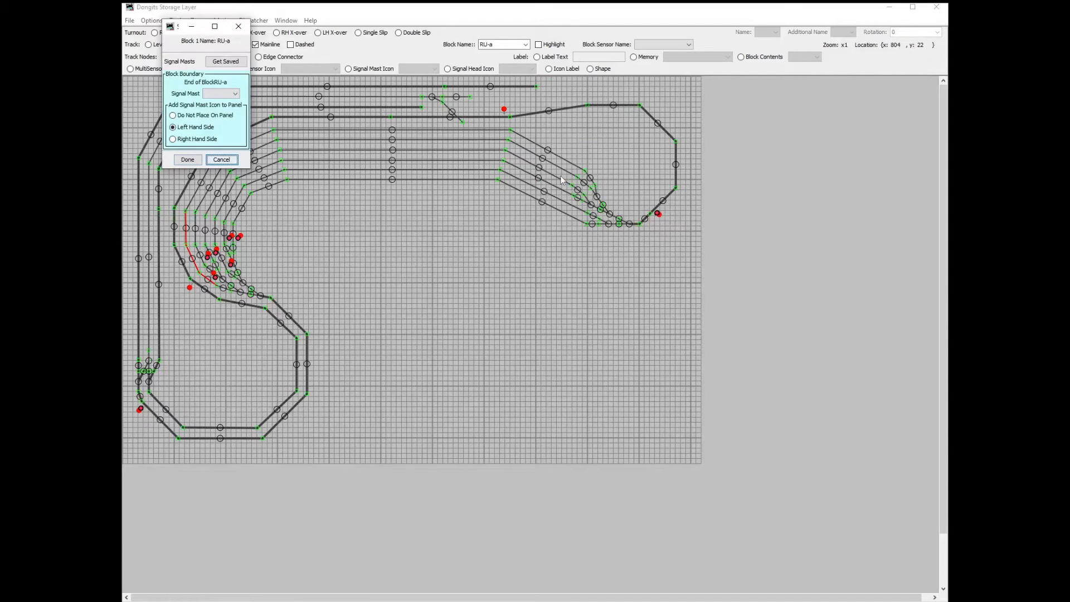
left_click(236, 94)
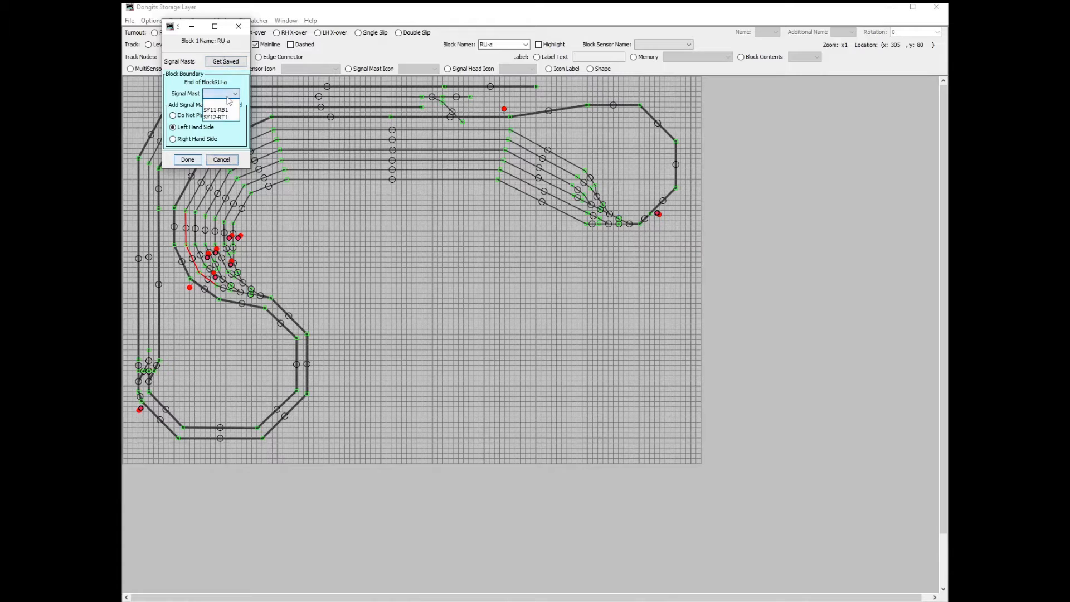
left_click(217, 116)
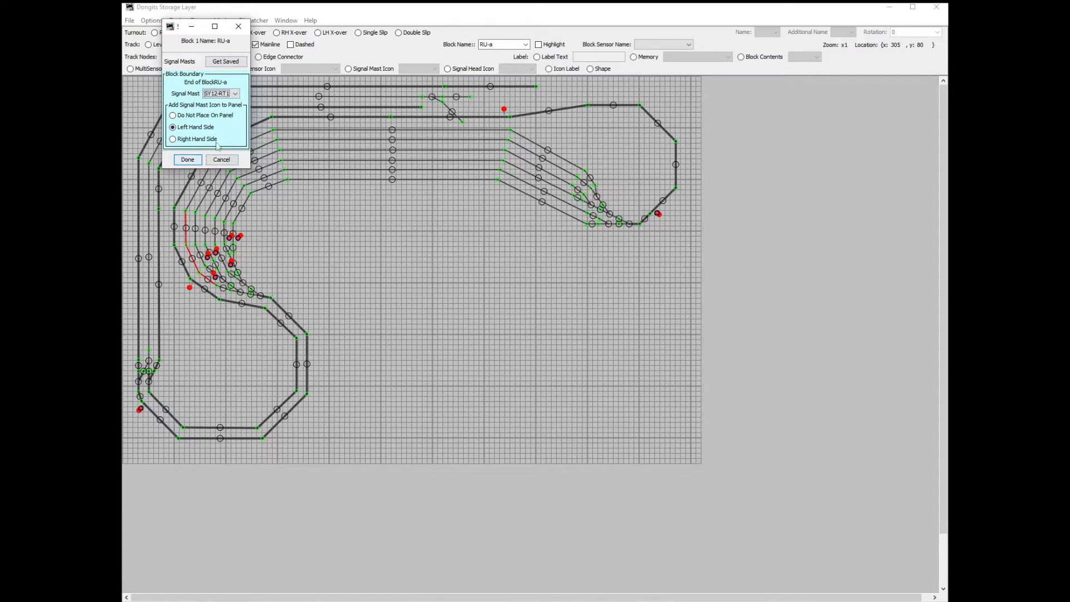
left_click(187, 160)
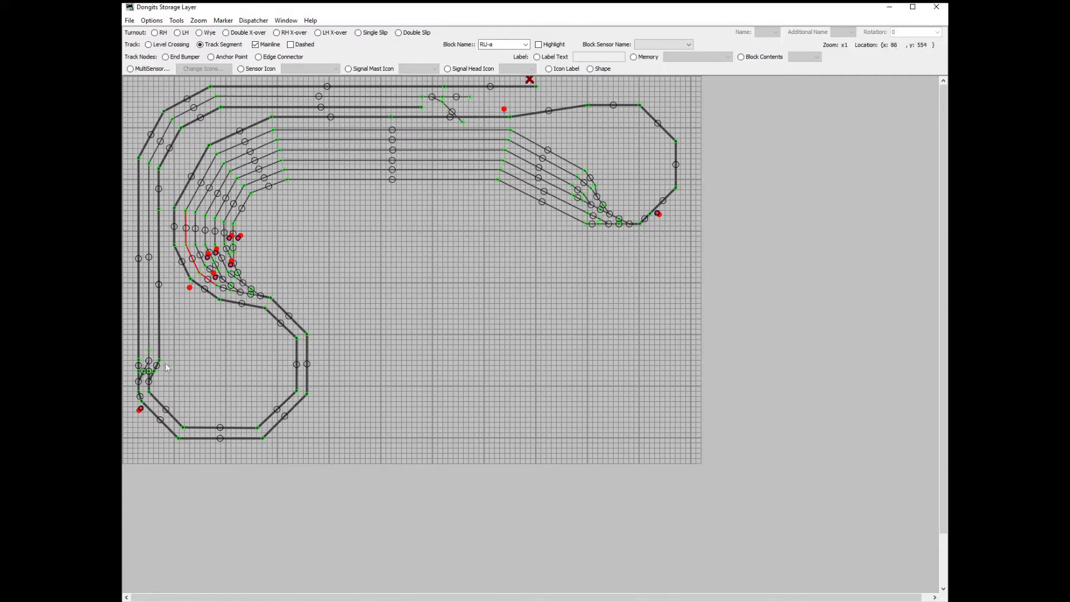
- Set eastbound mast SY11-RB1 at anchor AB3 on the RB-2/RD-a boundary
right_click(164, 366)
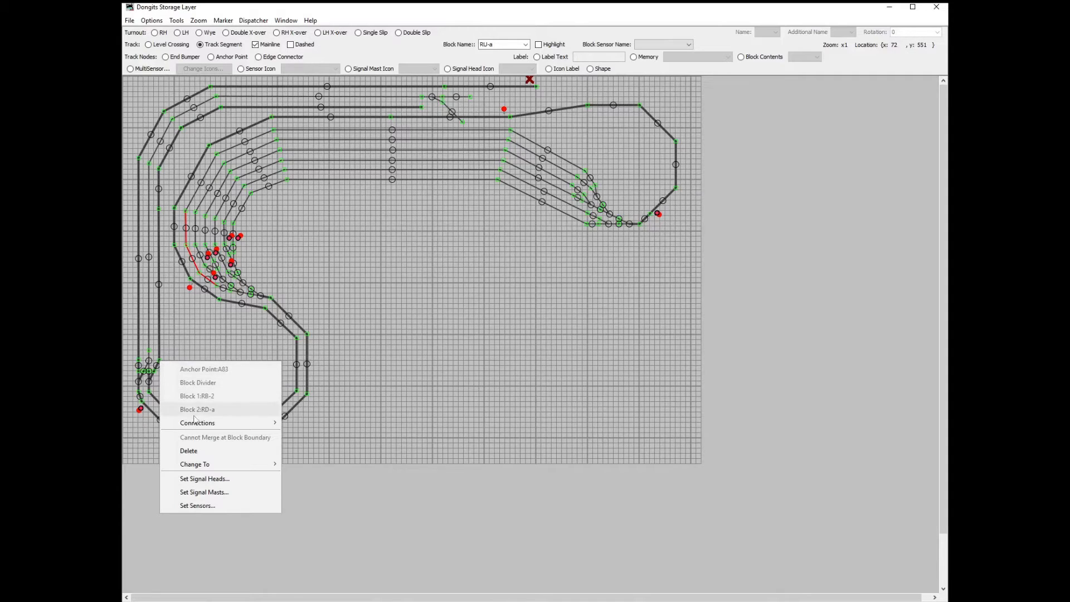
mouse_move(202, 492)
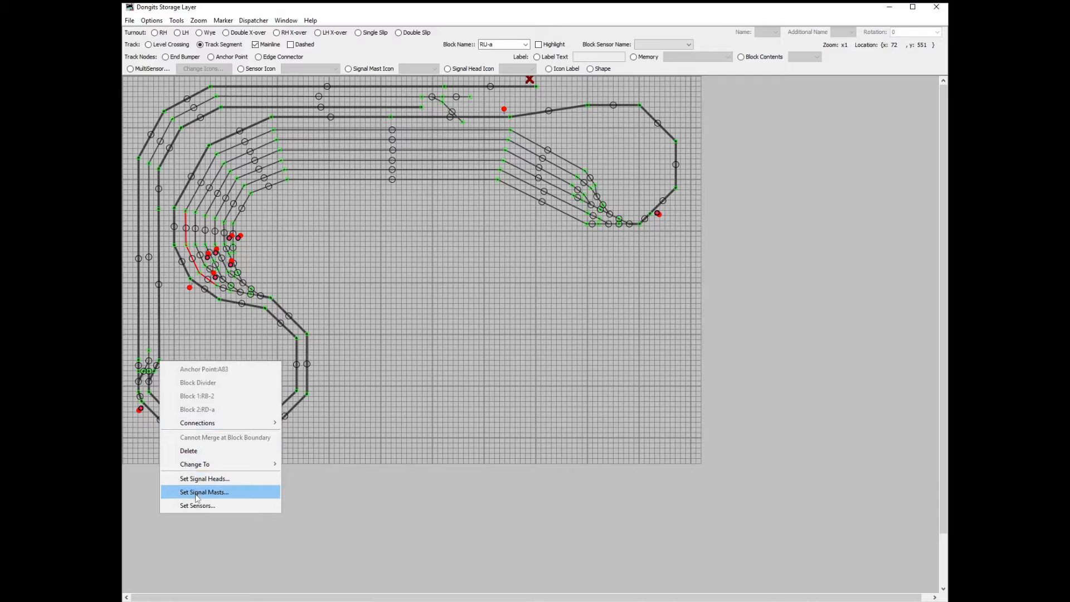
left_click(203, 492)
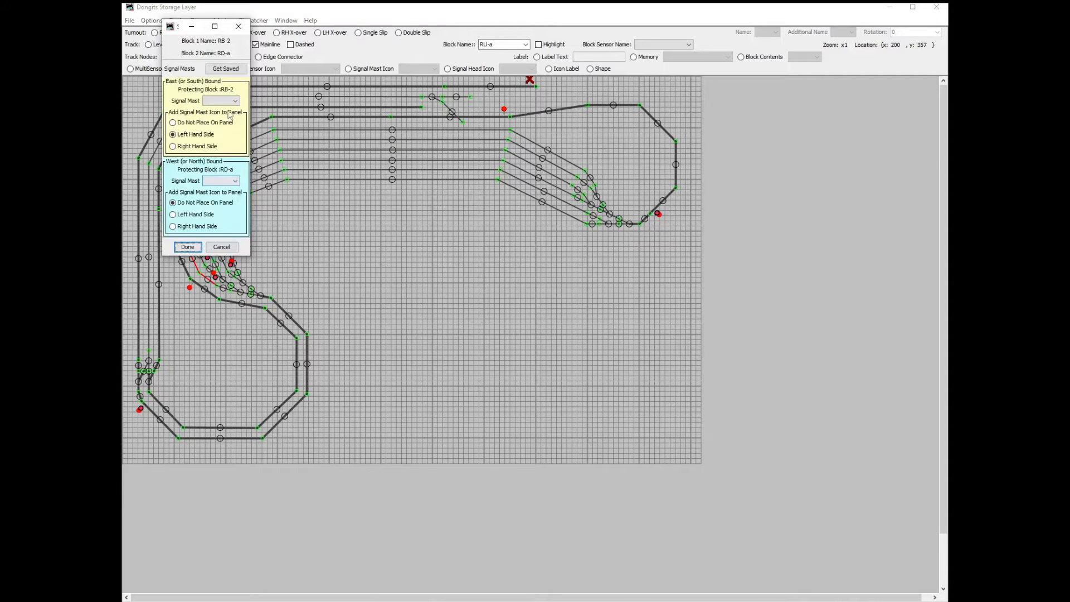
left_click(238, 101)
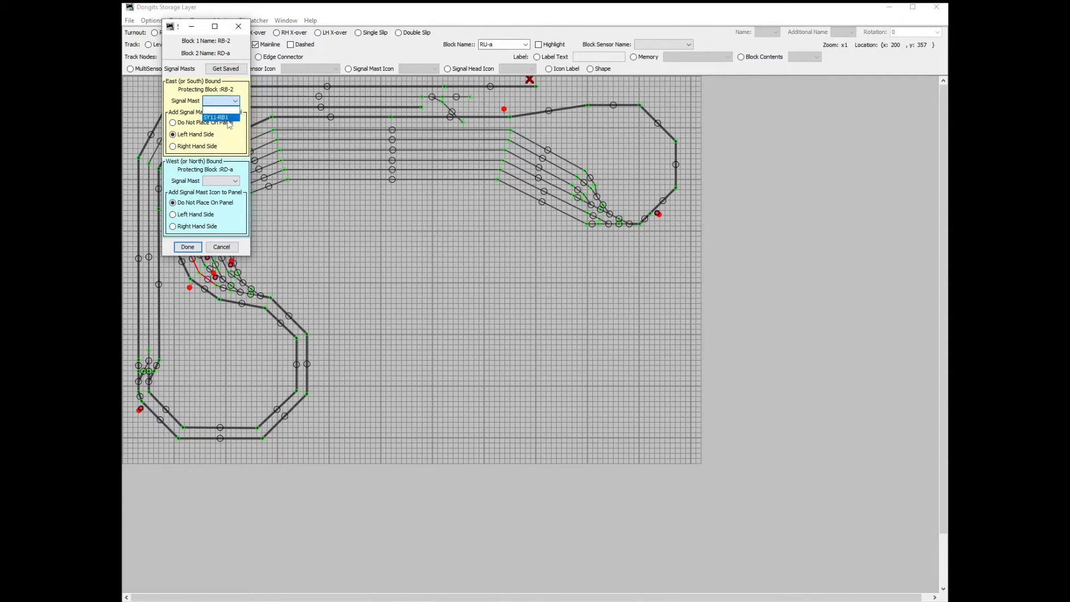
left_click(215, 116)
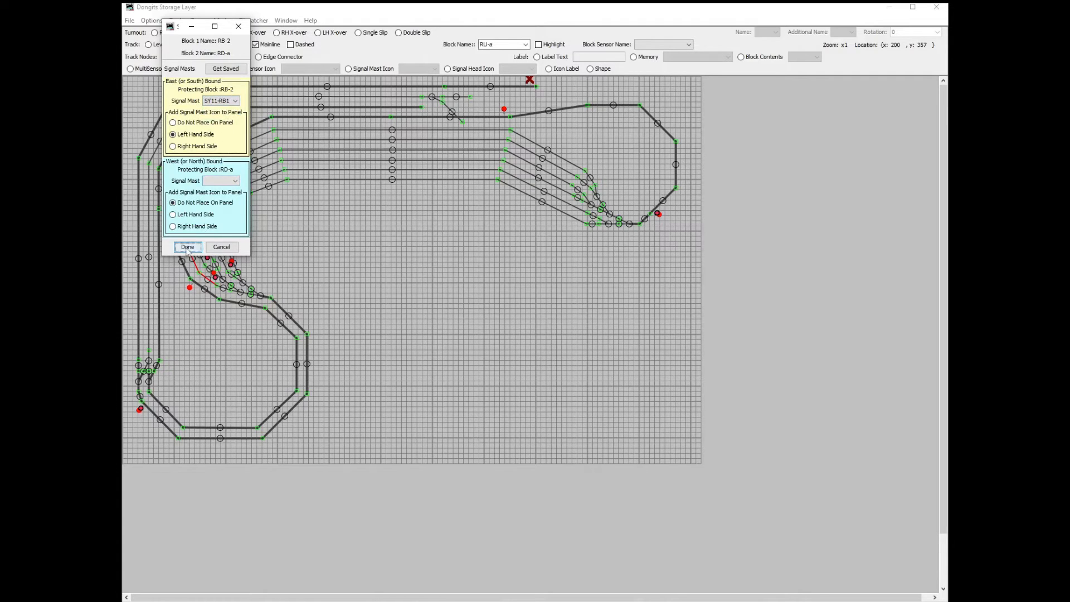
left_click(187, 246)
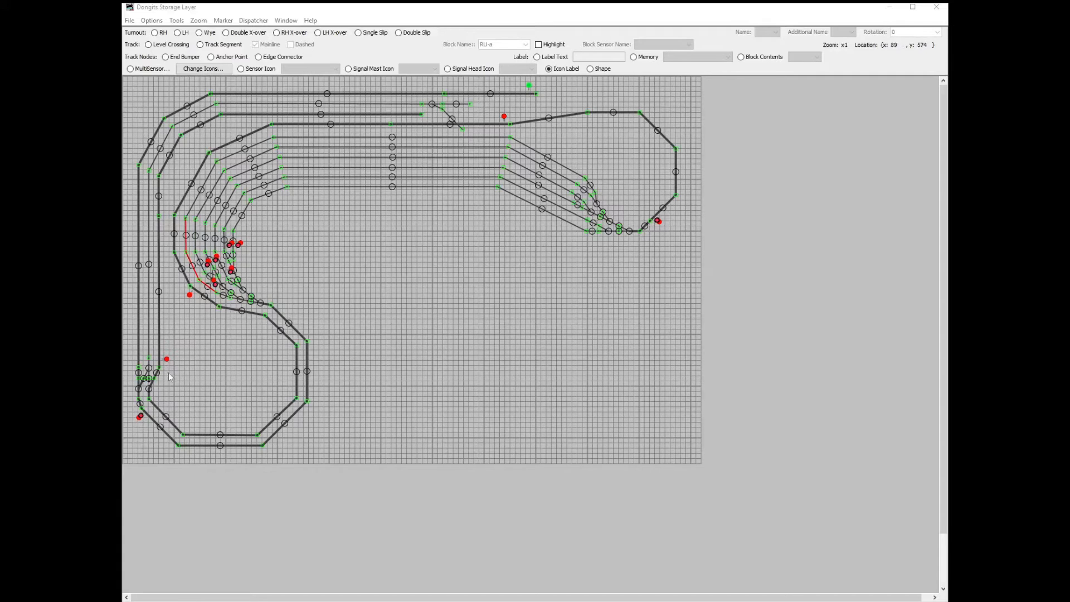
- Set eastbound sensor NX-SY01-RD at the RB-2/RD-a boundary with its icon on the left-hand side
right_click(166, 376)
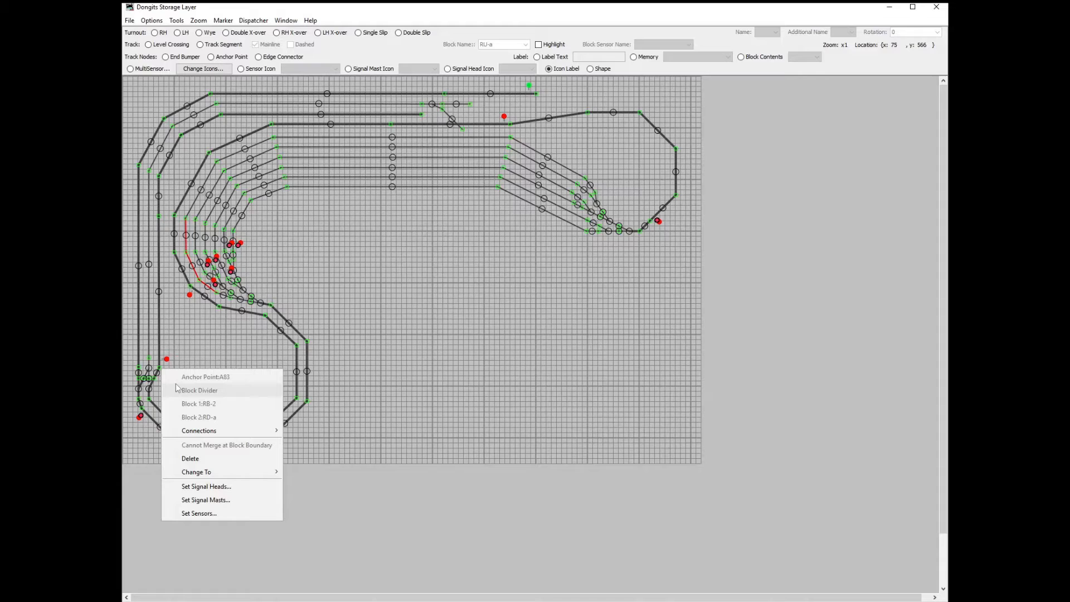
mouse_move(200, 459)
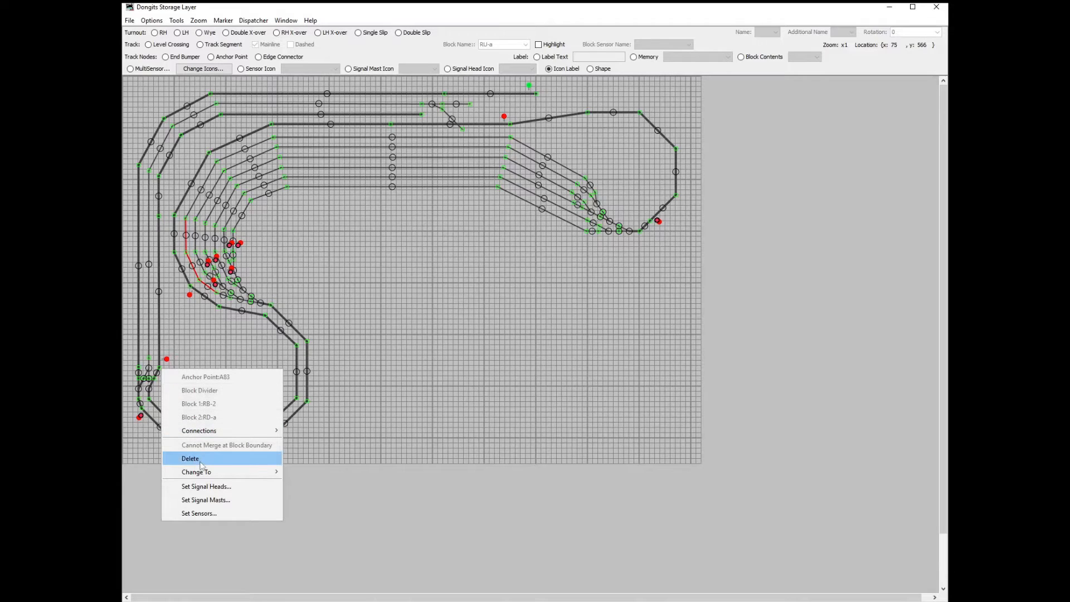
left_click(198, 513)
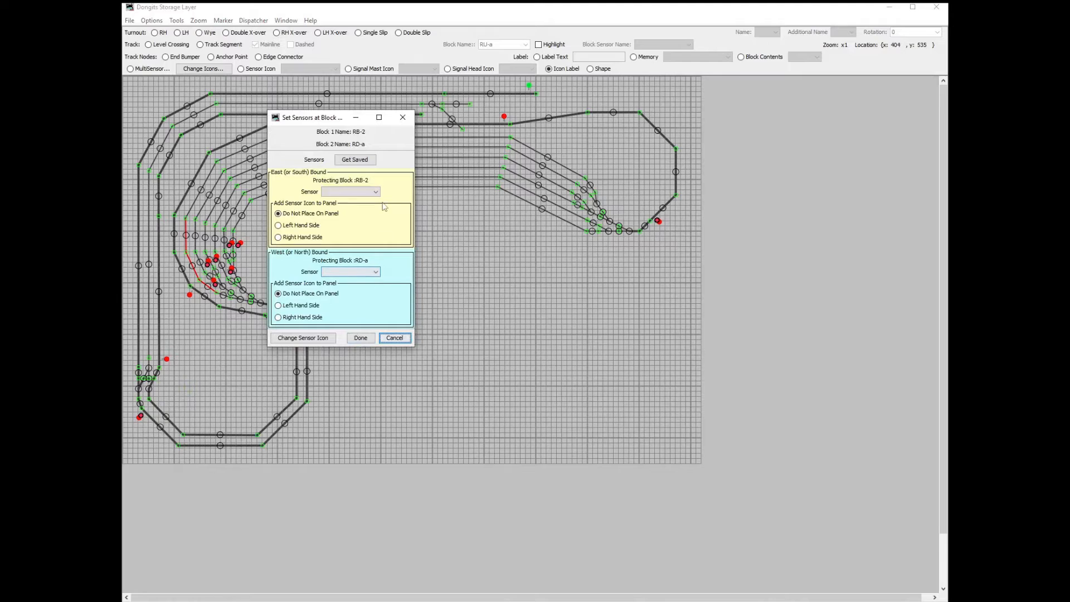
left_click(375, 191)
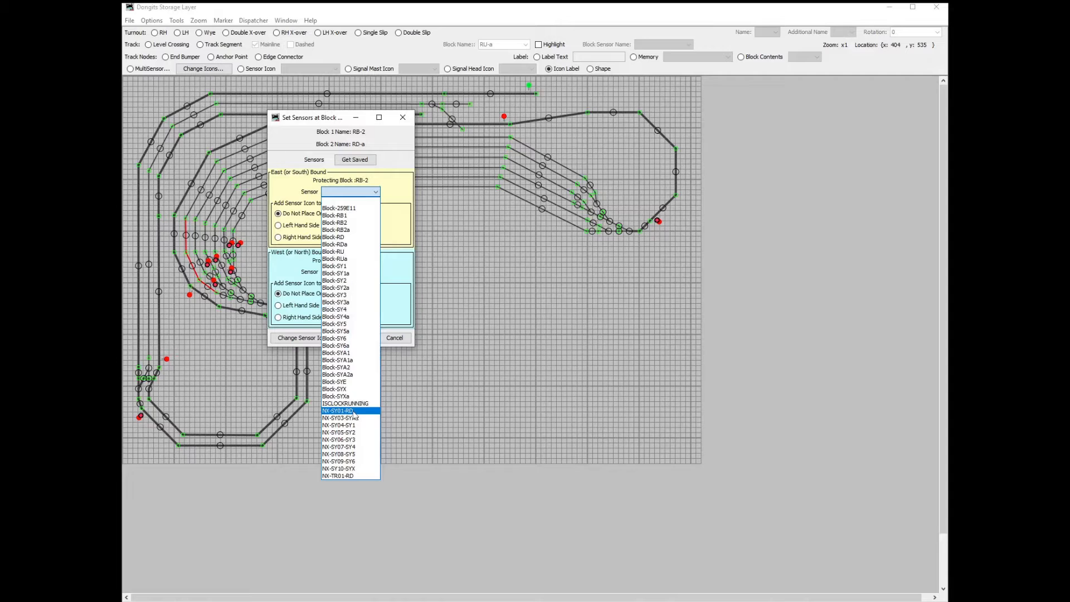
mouse_move(354, 417)
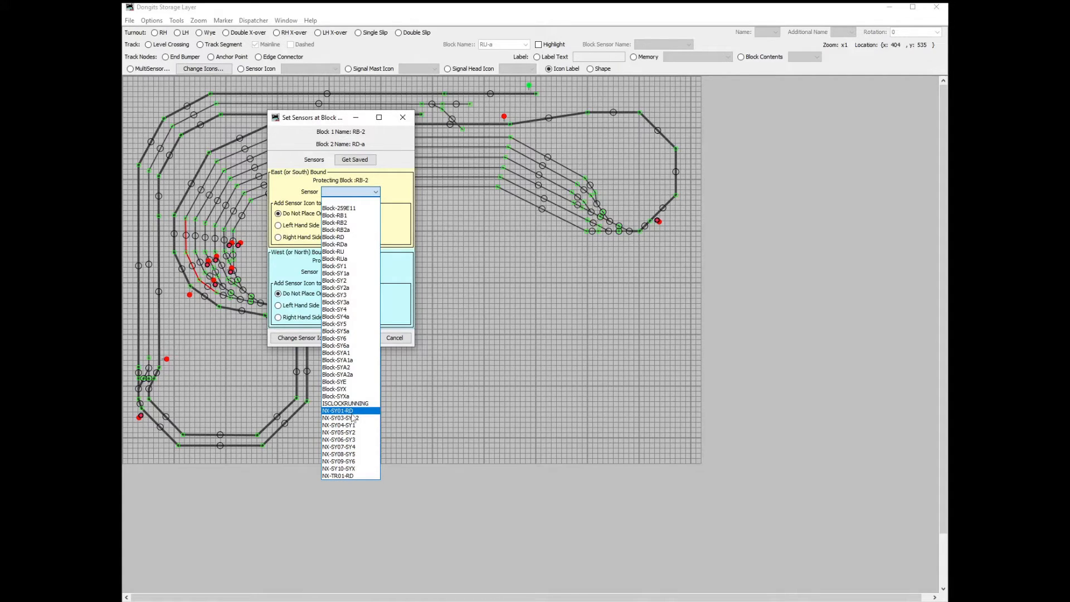
mouse_move(362, 416)
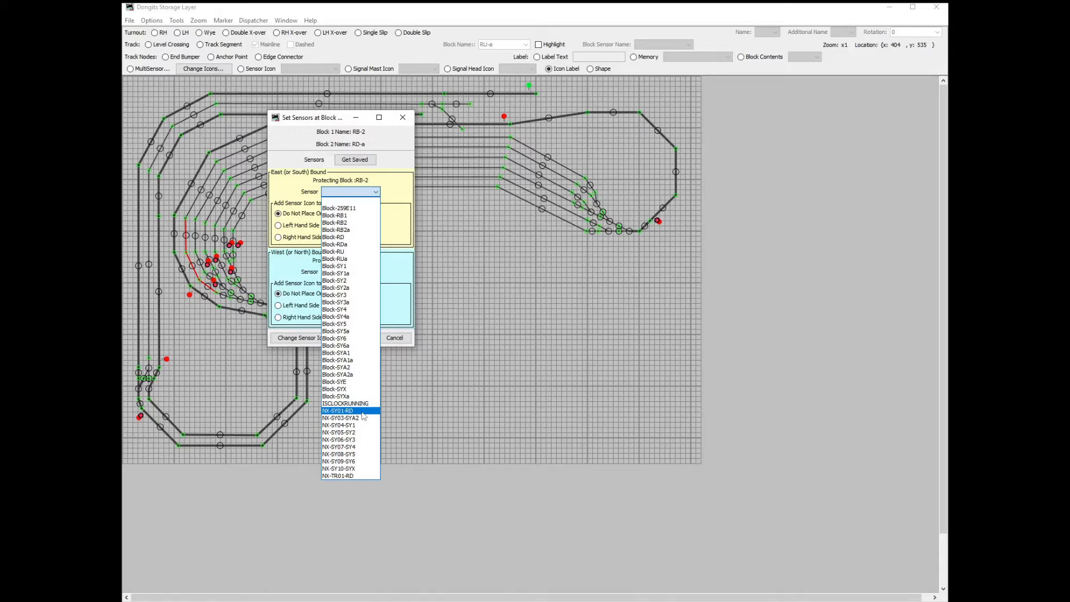
left_click(337, 411)
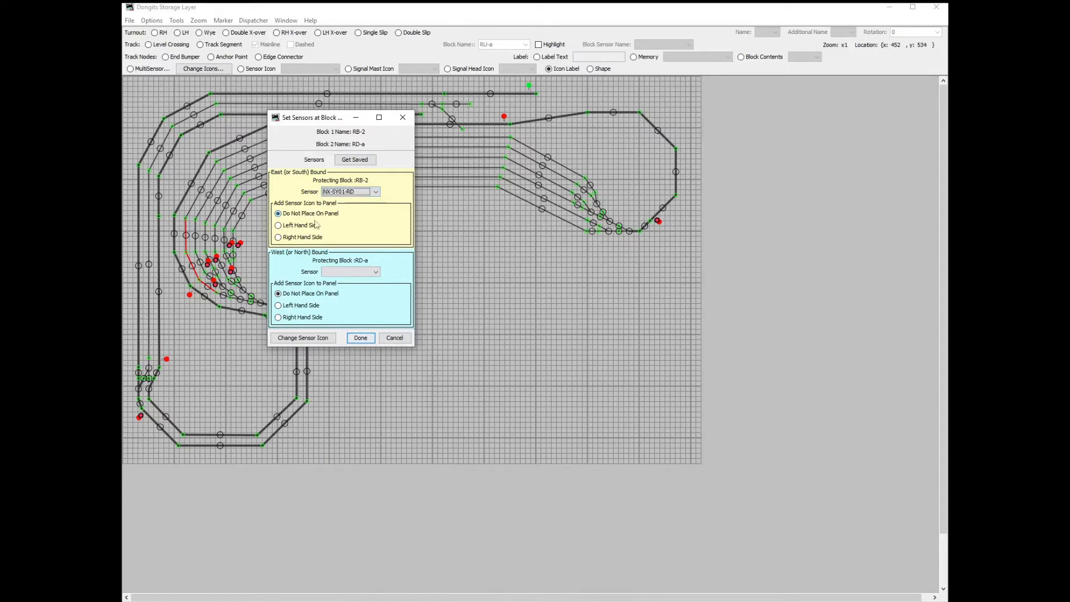
left_click(277, 225)
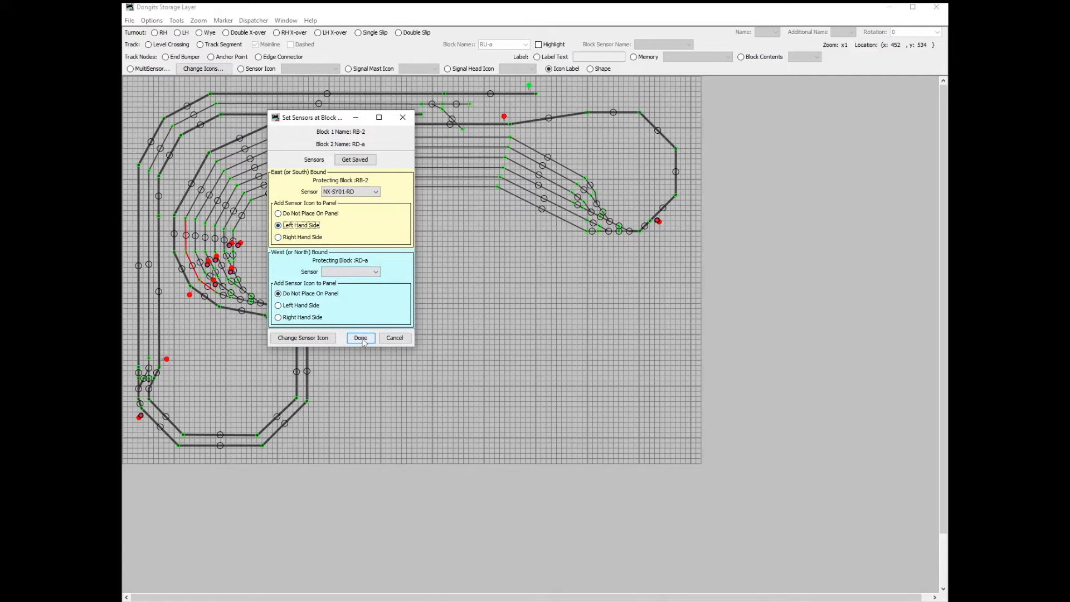
mouse_move(360, 337)
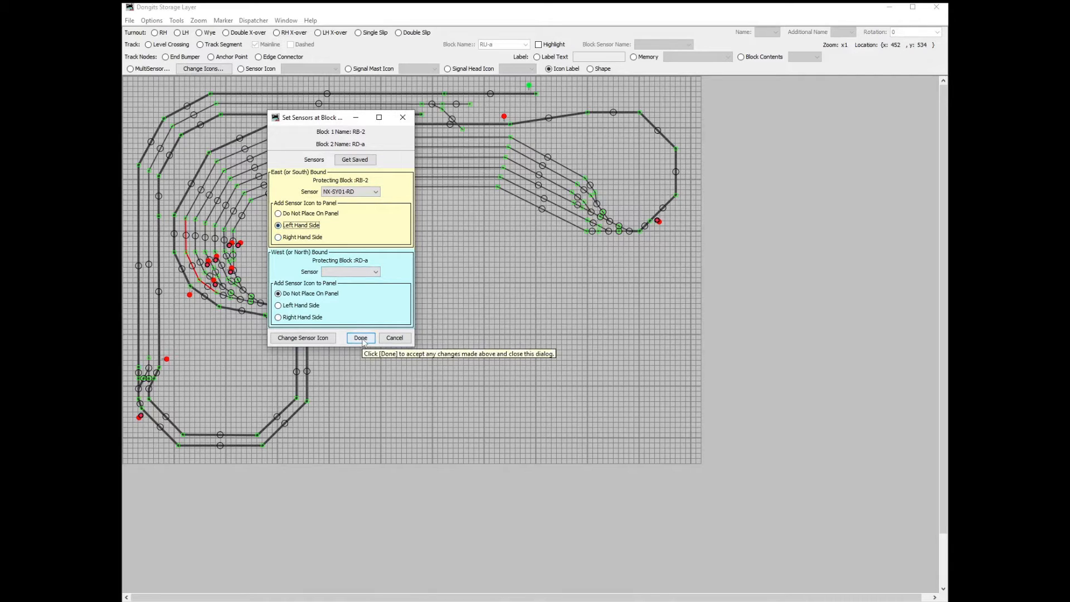
left_click(360, 338)
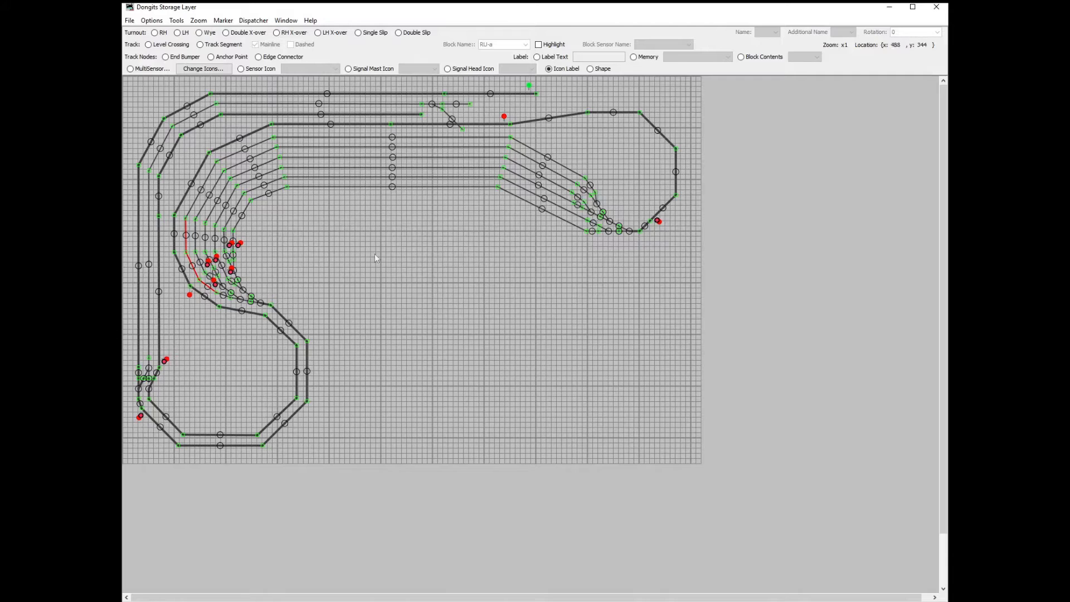
mouse_move(538, 92)
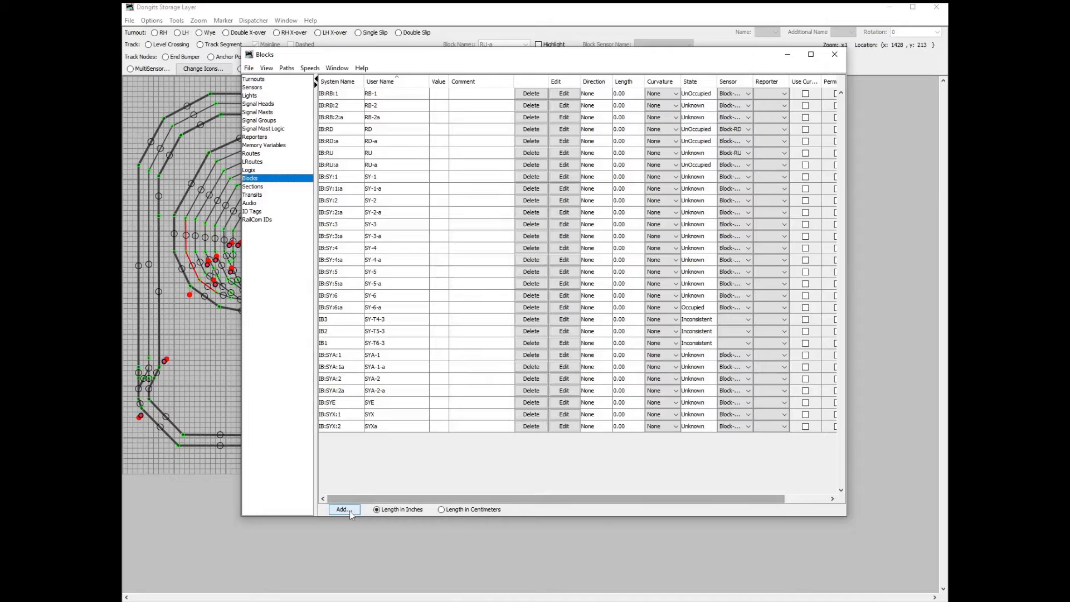
- Create block IB:TR:1 with user name TR-1 and close the new block form
left_click(343, 510)
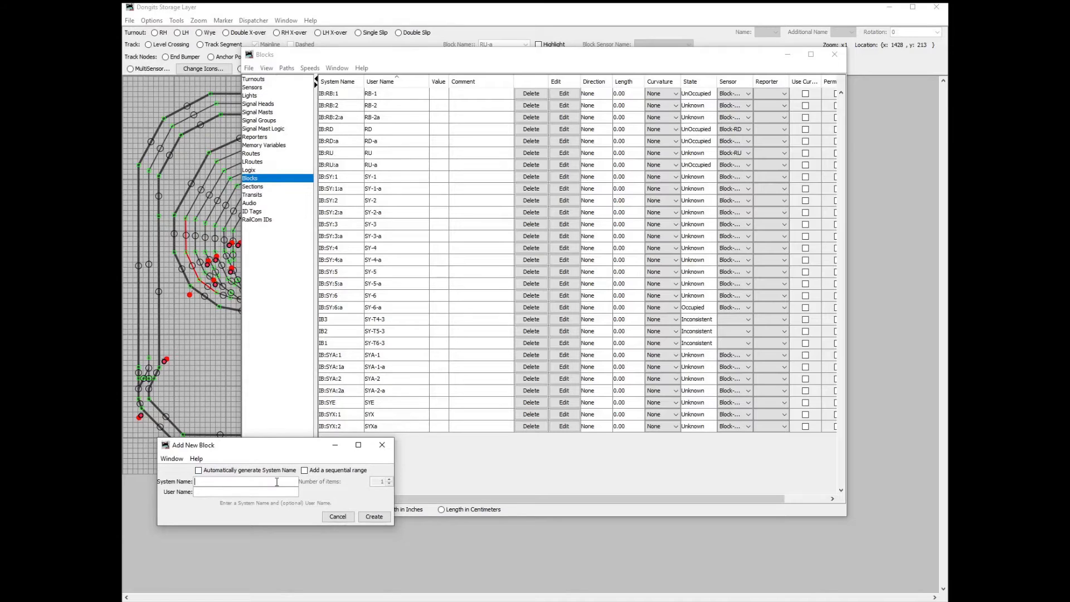
type("IB:TR")
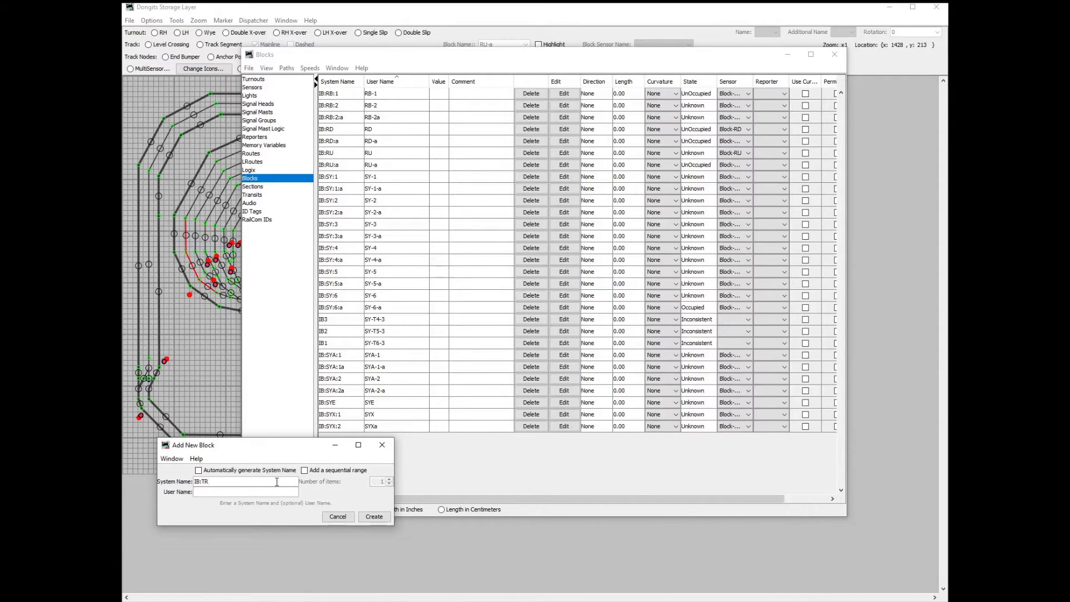
type(":")
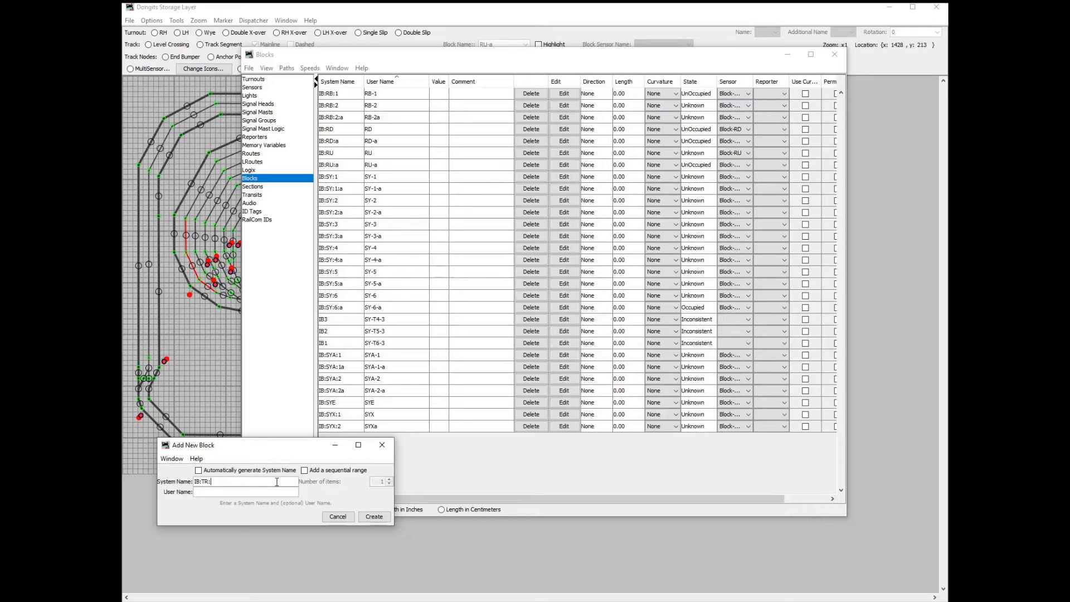
type("1")
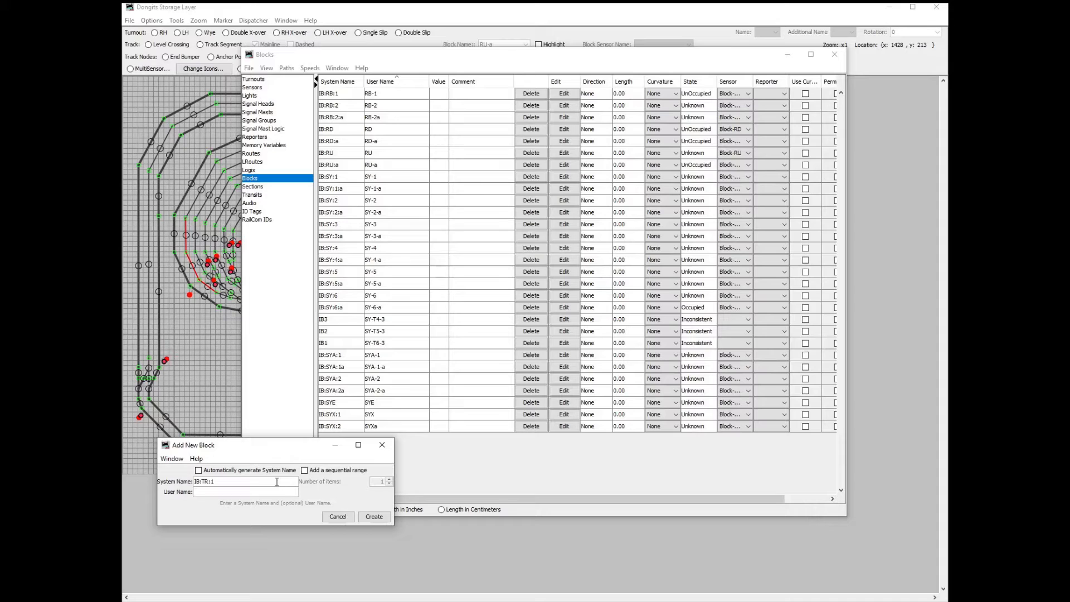
type("TR-1")
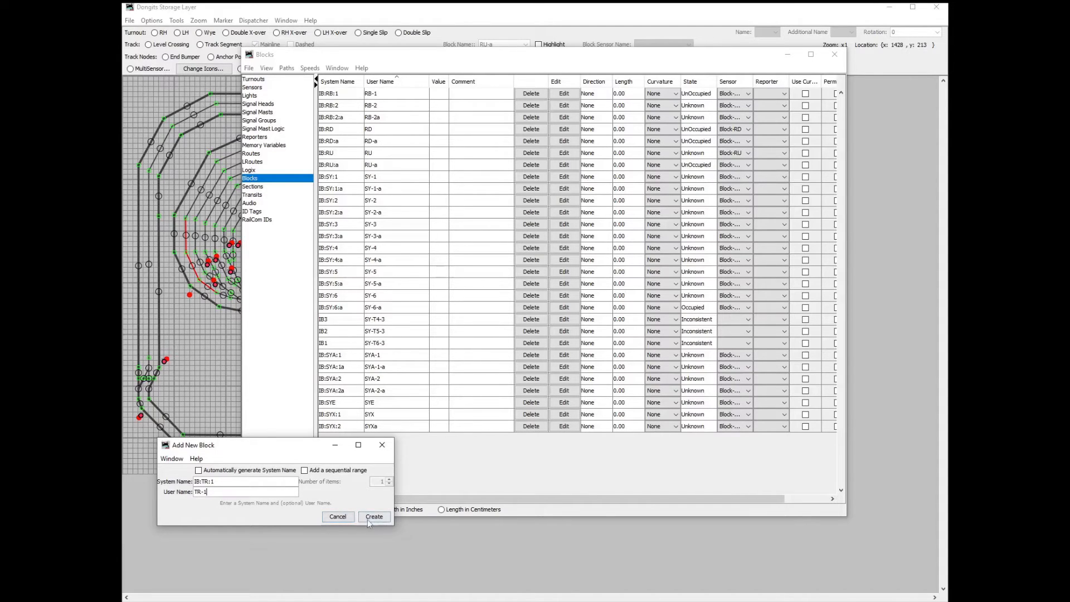
left_click(373, 516)
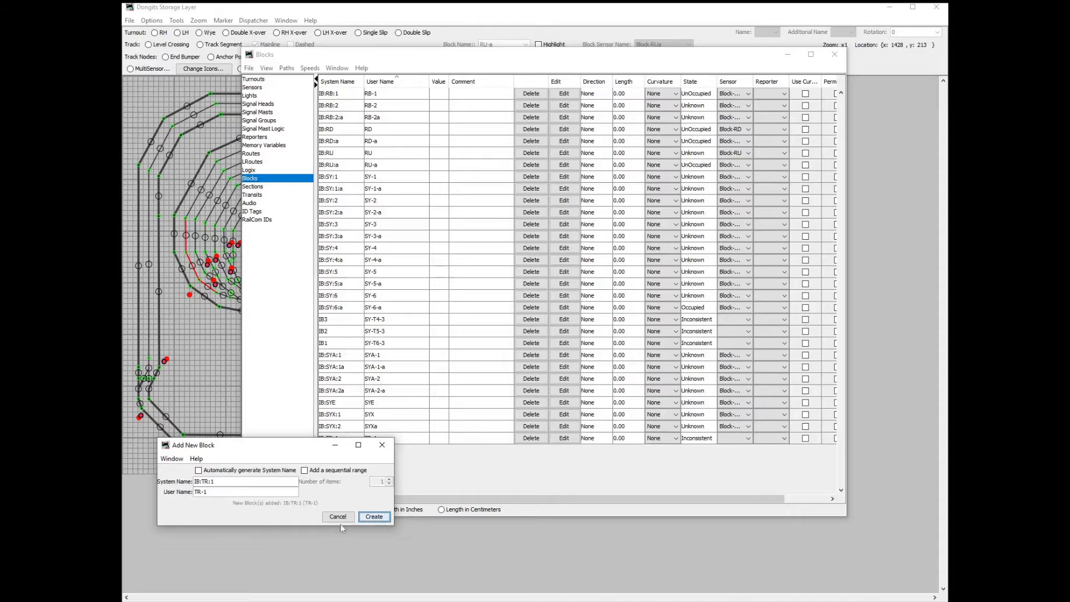
left_click(374, 516)
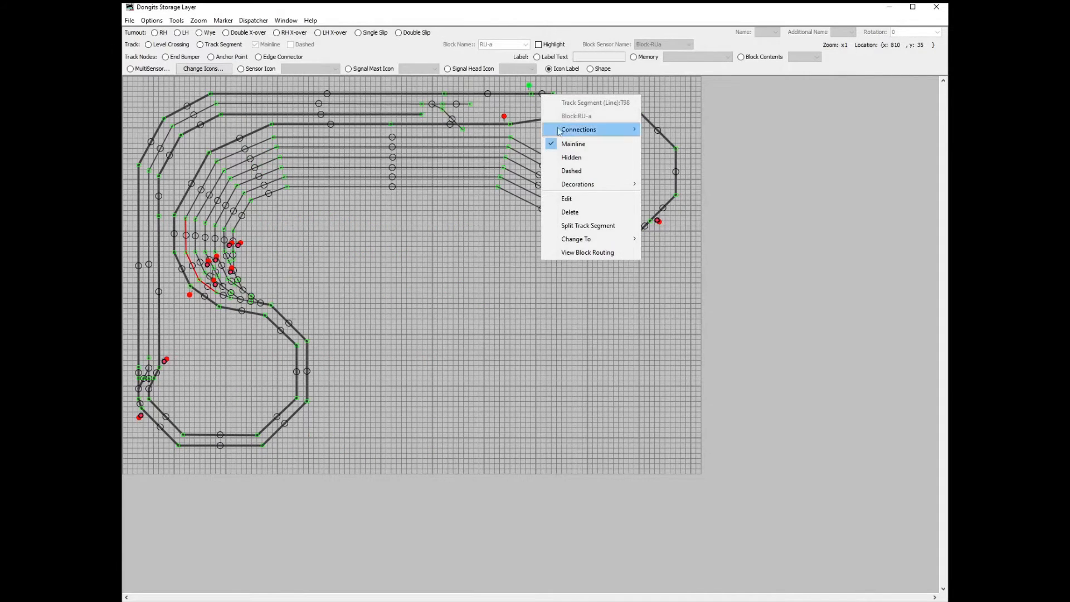
- Reassign the top-middle track segment from block RU-a to block TR-1
left_click(566, 198)
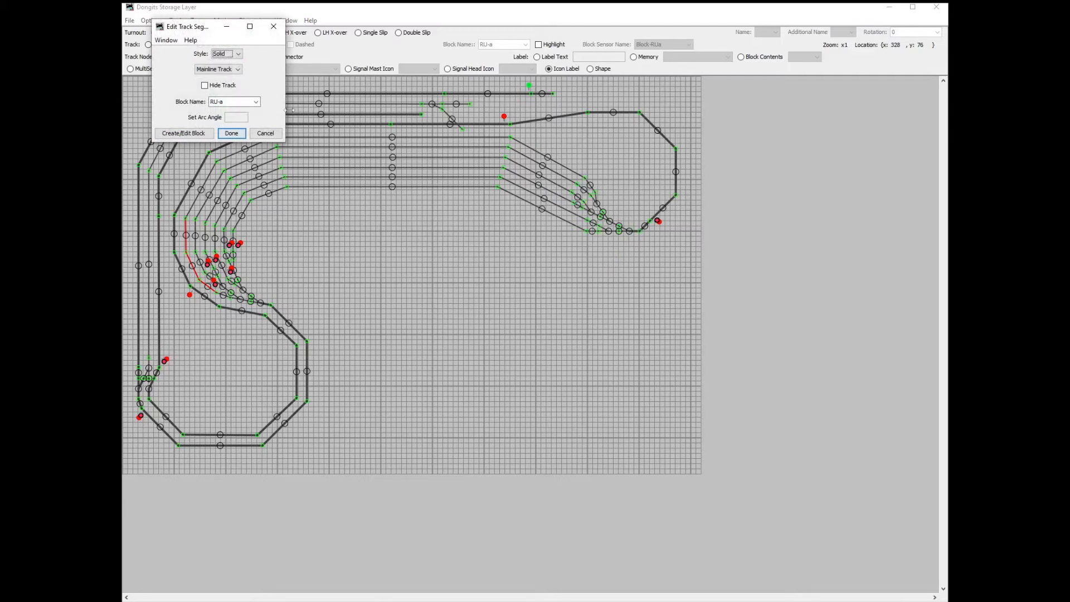
left_click(254, 101)
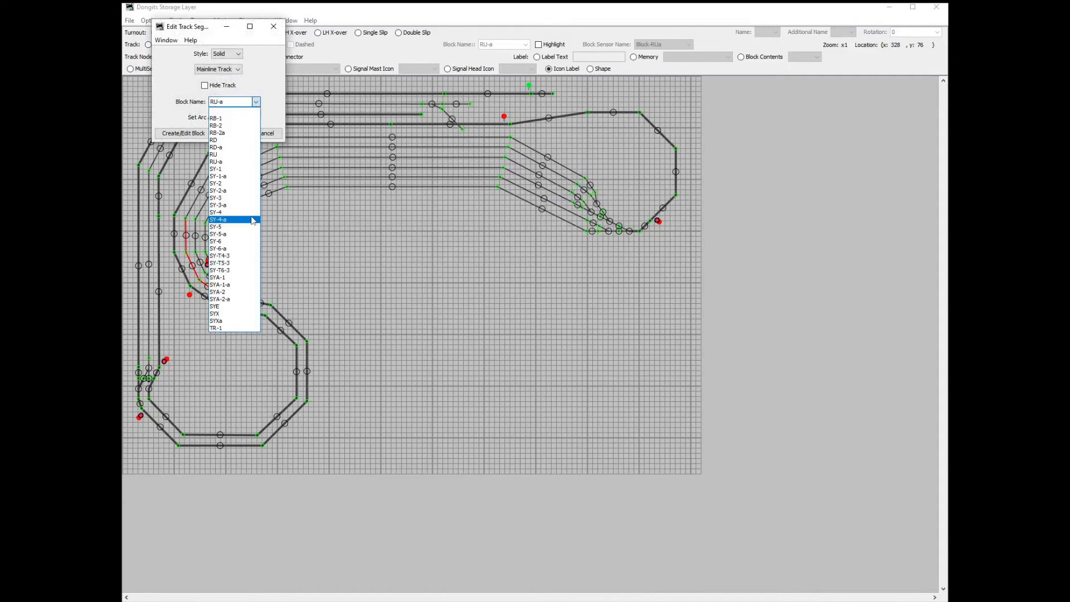
left_click(216, 328)
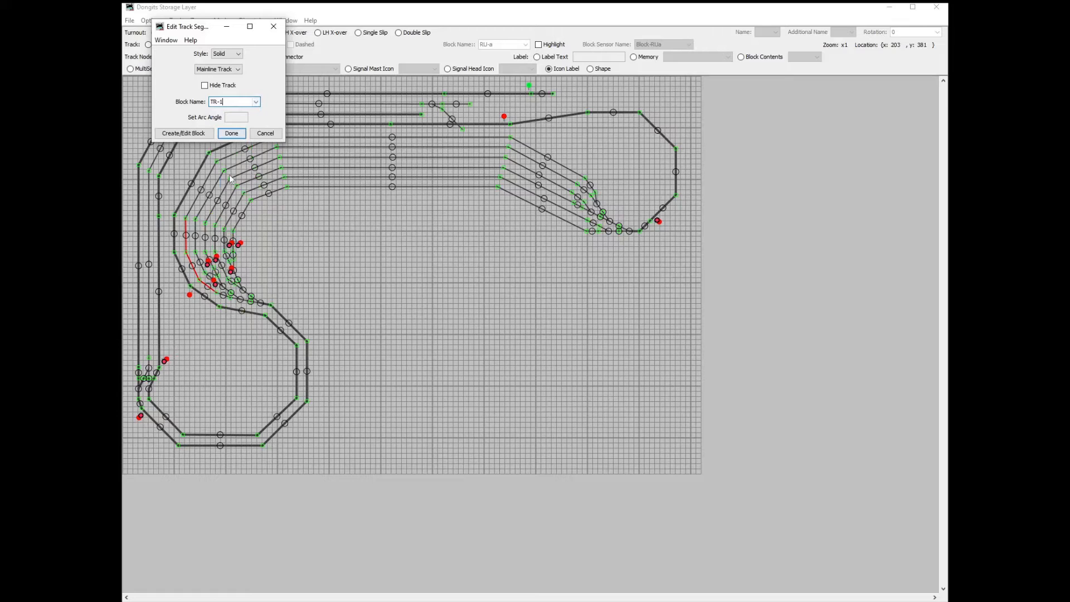
left_click(231, 133)
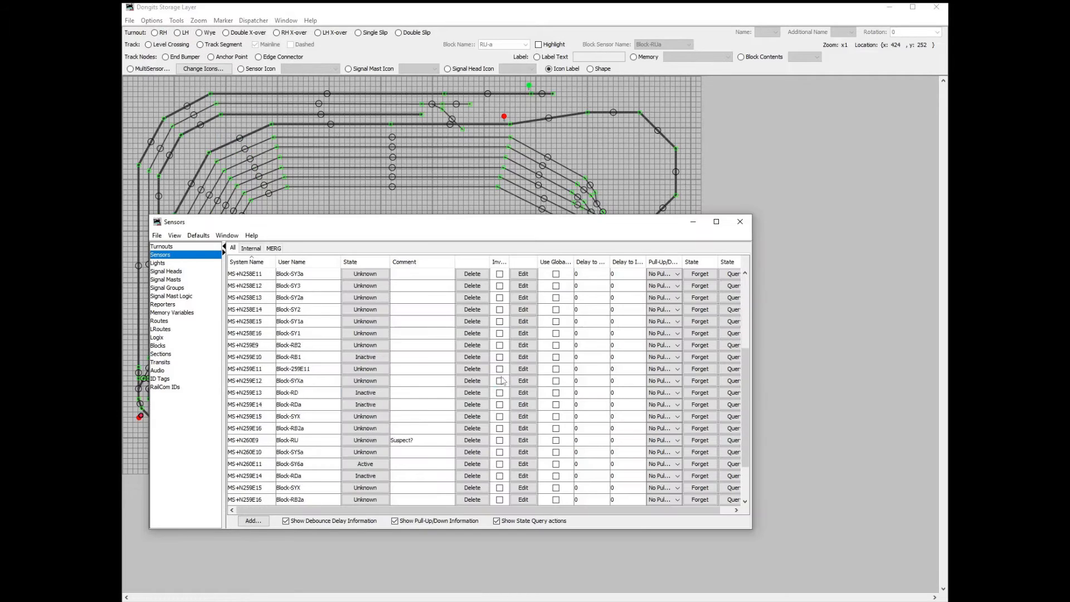
- Create a new internal sensor with hardware address and user name NX-TR01-RU
left_click(252, 521)
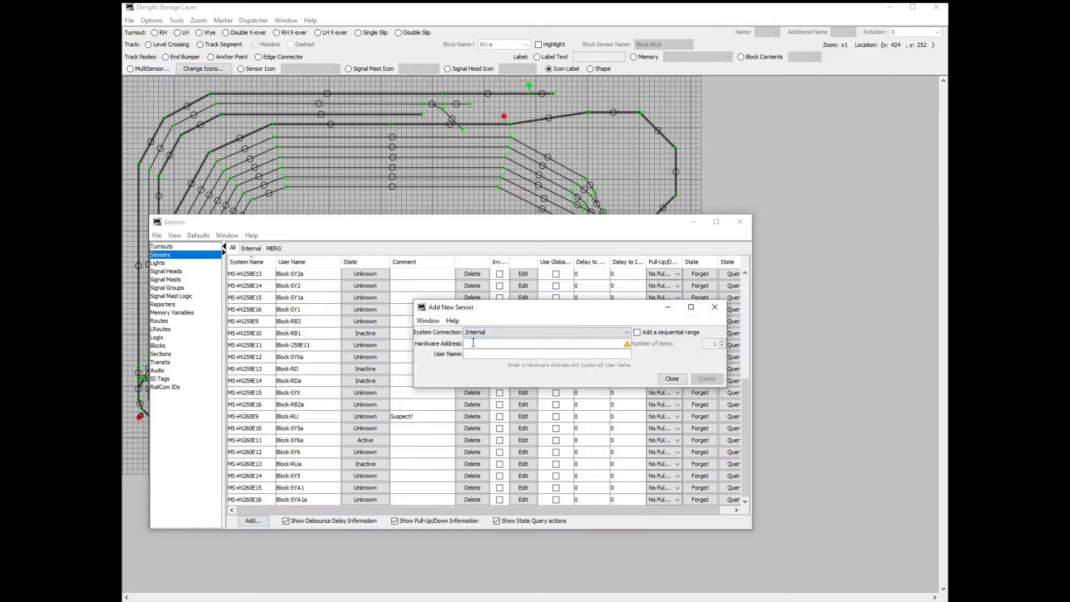
type("NX-TR01-RU")
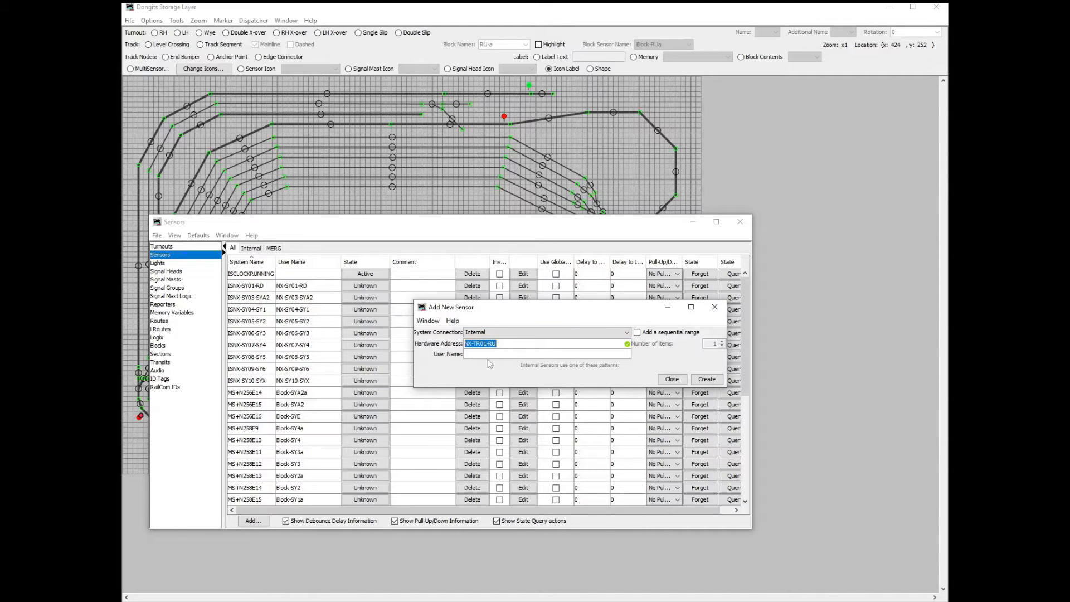
type("NX-TR01-RU")
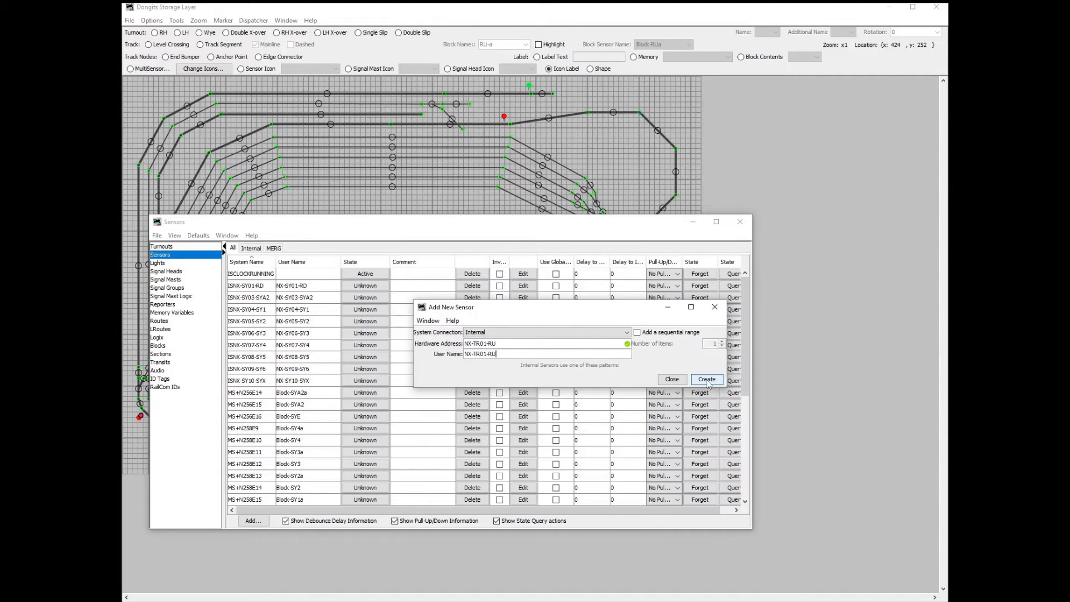
left_click(707, 379)
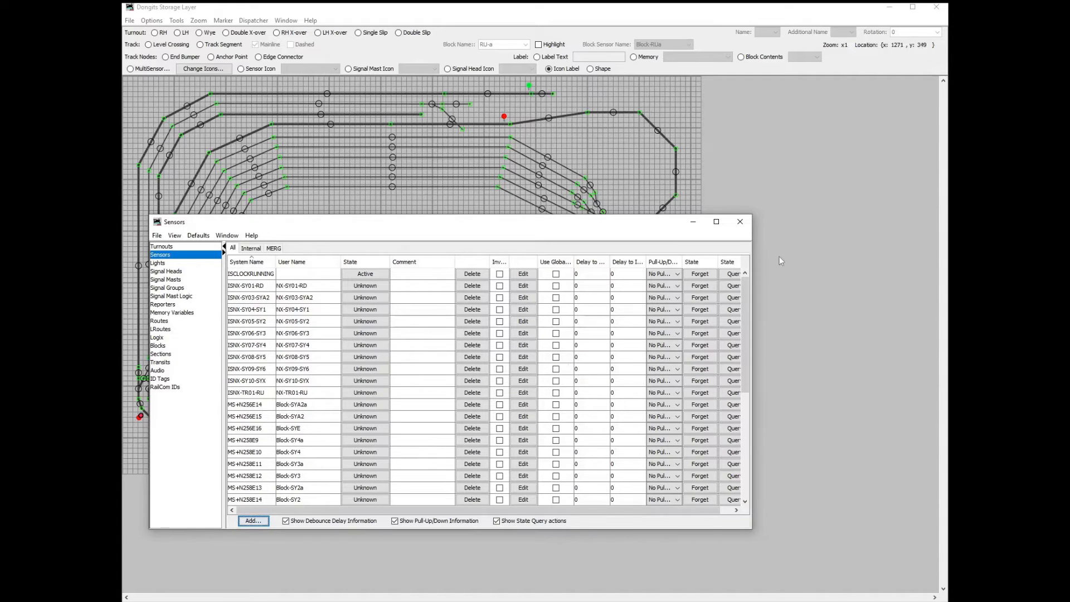
mouse_move(172, 256)
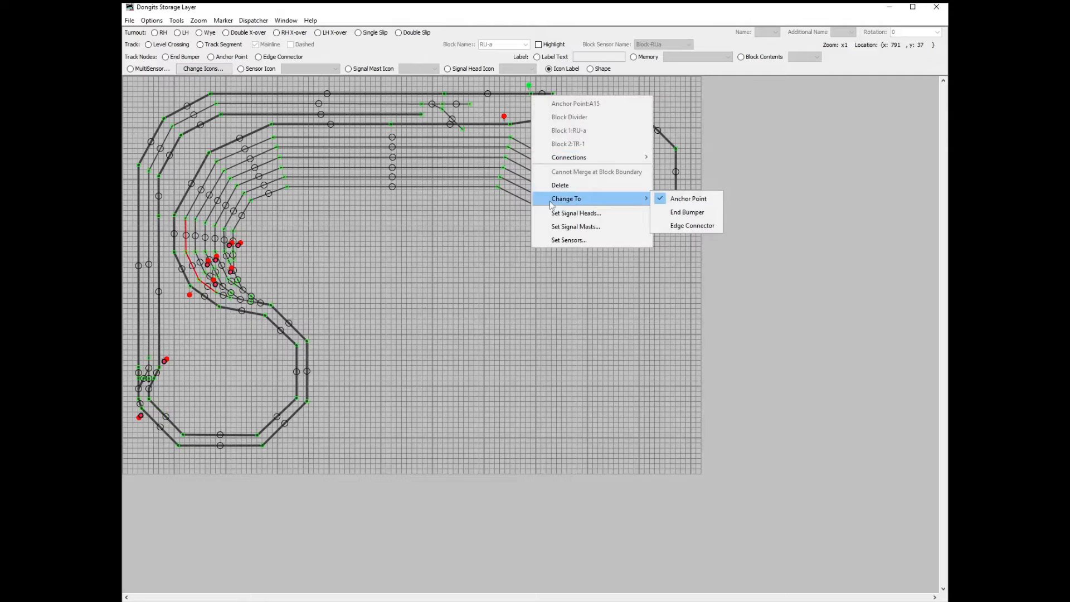
- Assign NX-TR01-RU as the eastbound sensor protecting TR-1 at the RU-a/TR-1 boundary
left_click(569, 240)
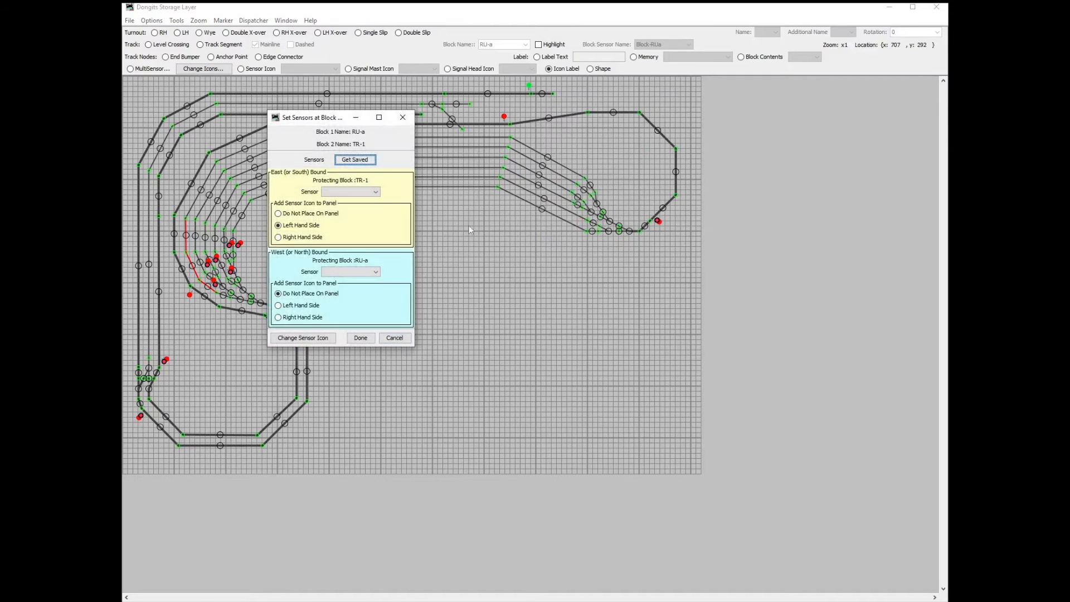
left_click(349, 191)
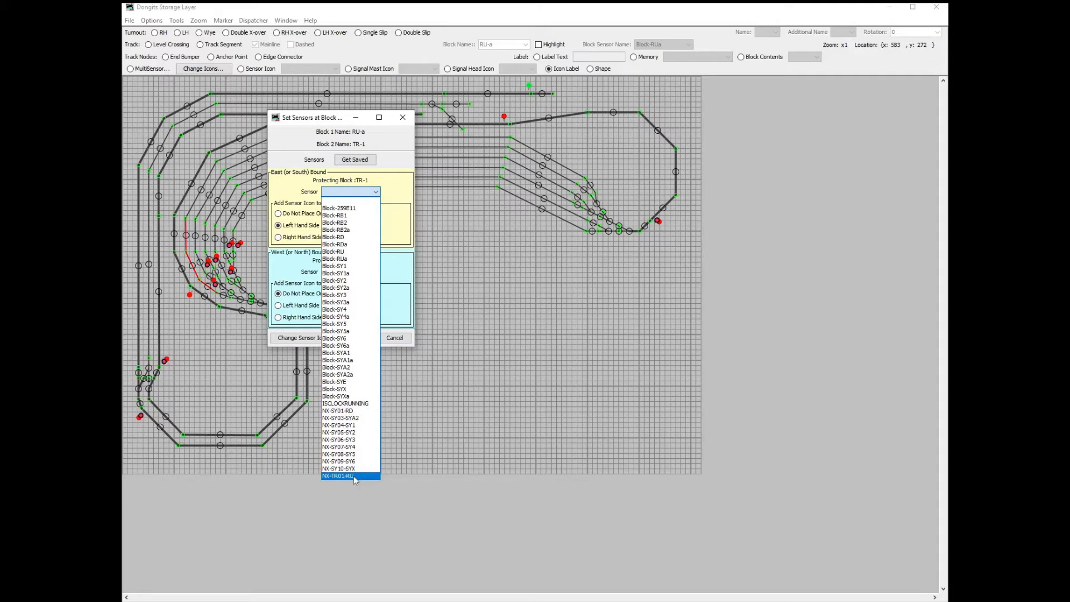
left_click(354, 477)
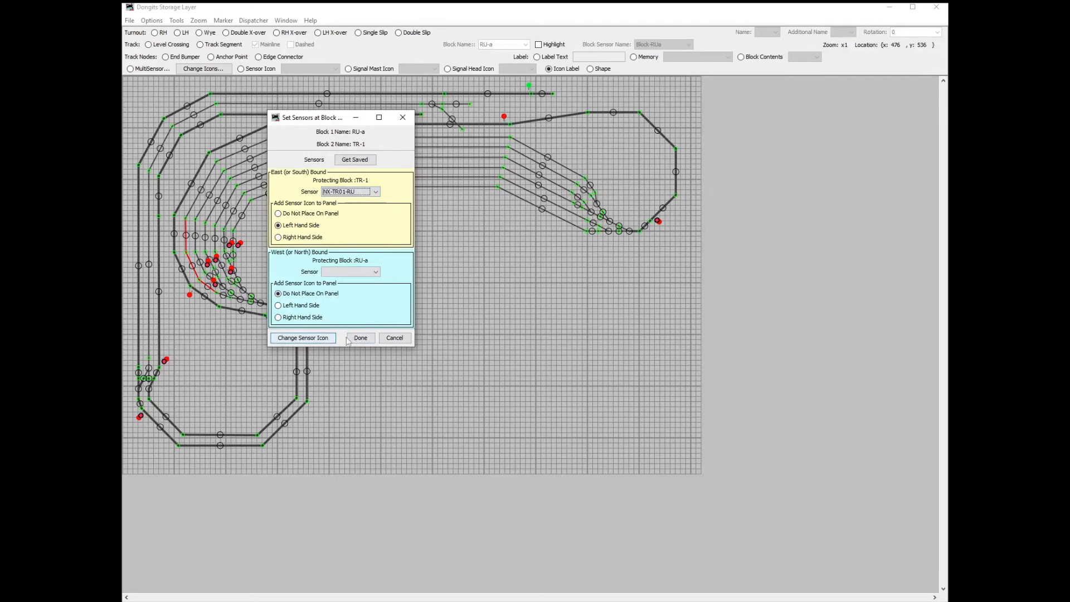
left_click(360, 338)
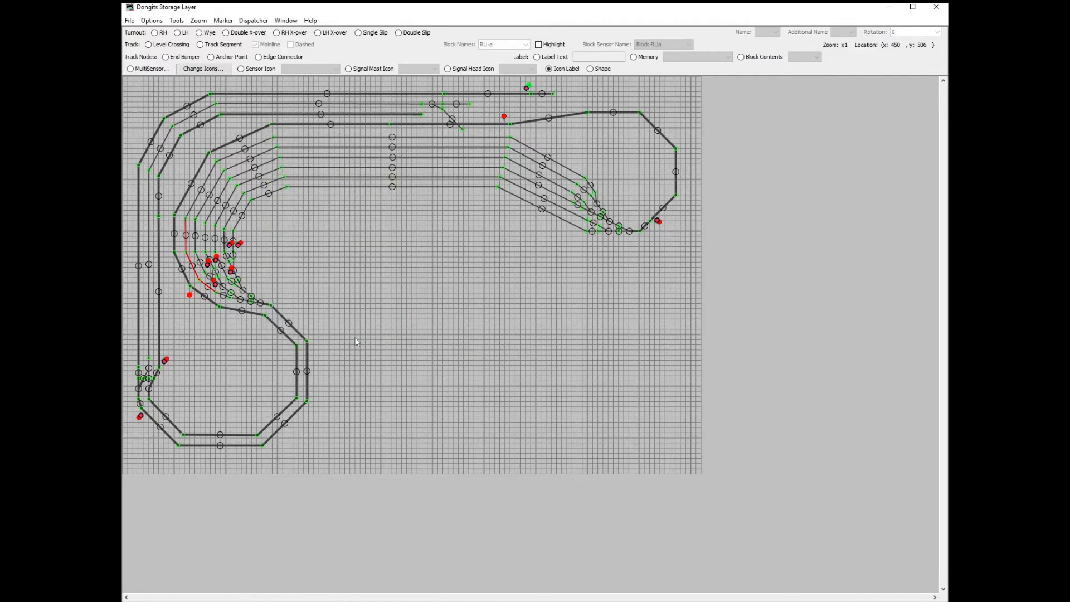
mouse_move(458, 142)
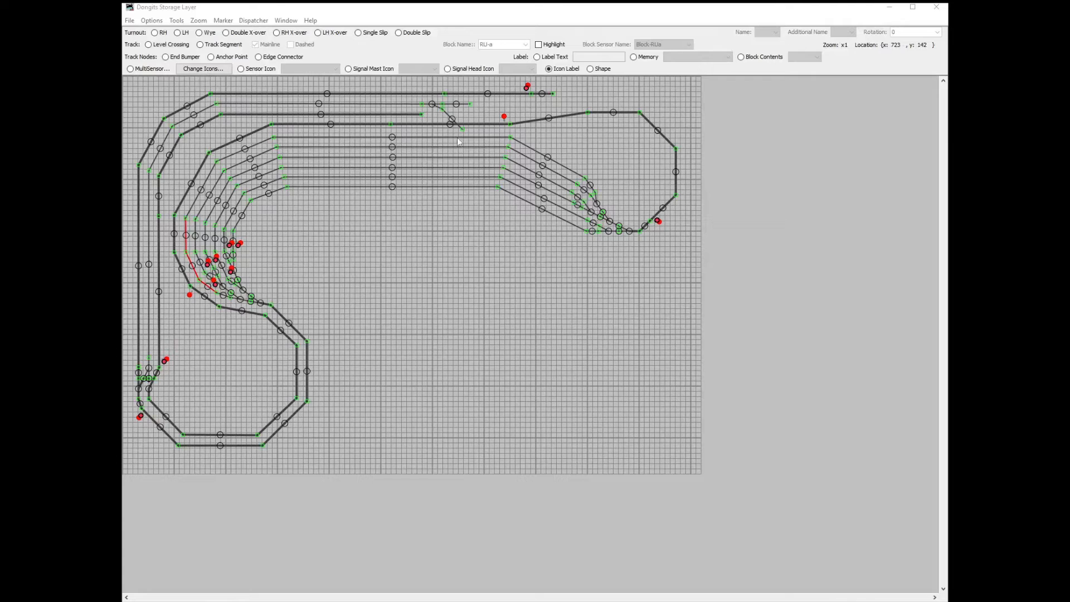
left_click(176, 20)
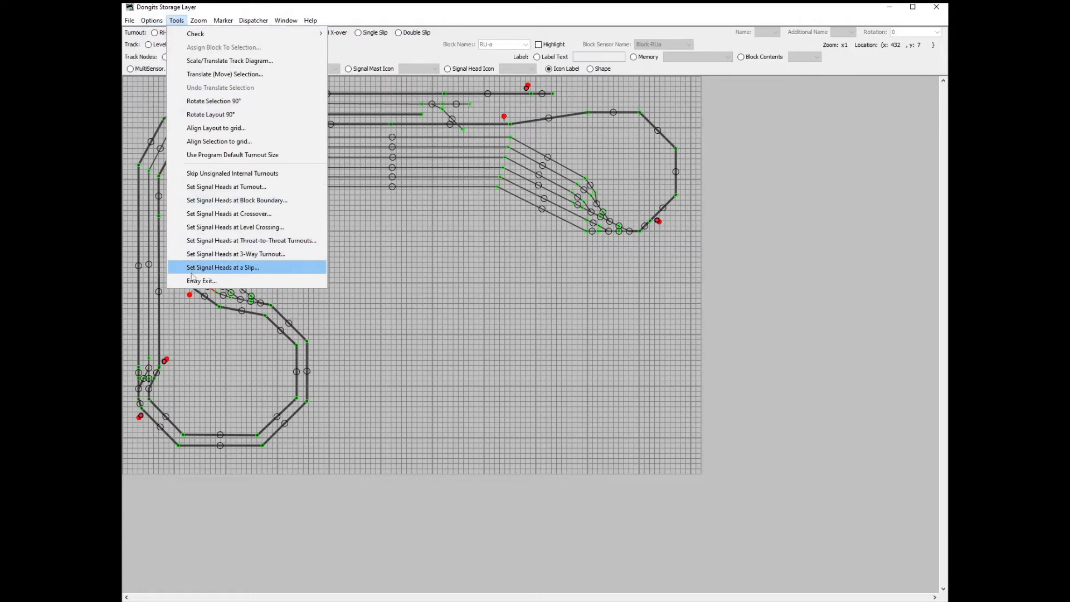
- Add an entry-exit pair ending at exit point NX-TR01-RU in the Entry Exit setup
left_click(201, 281)
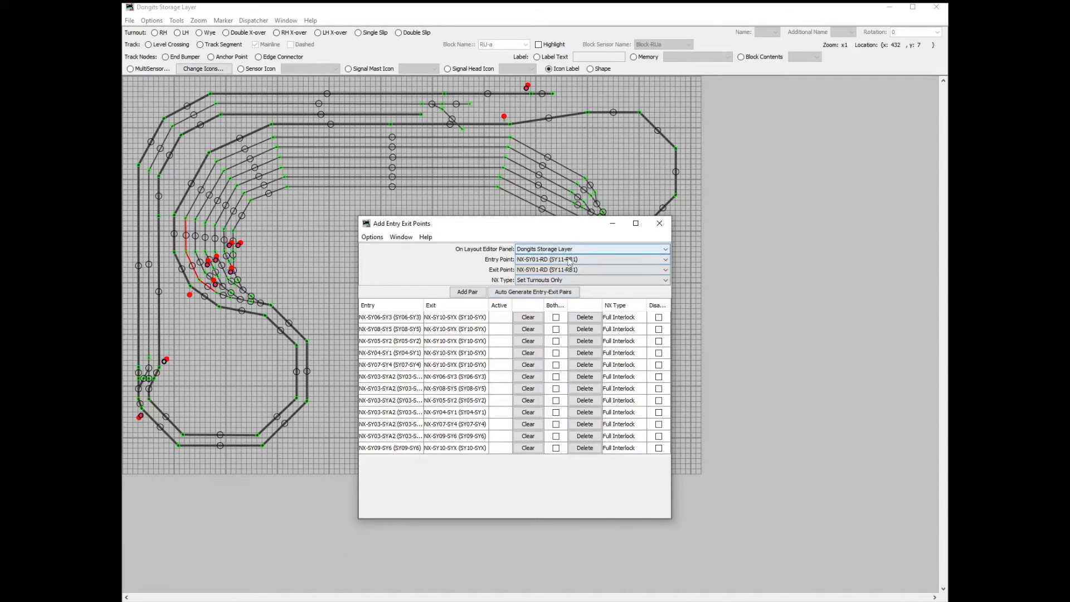
left_click(664, 259)
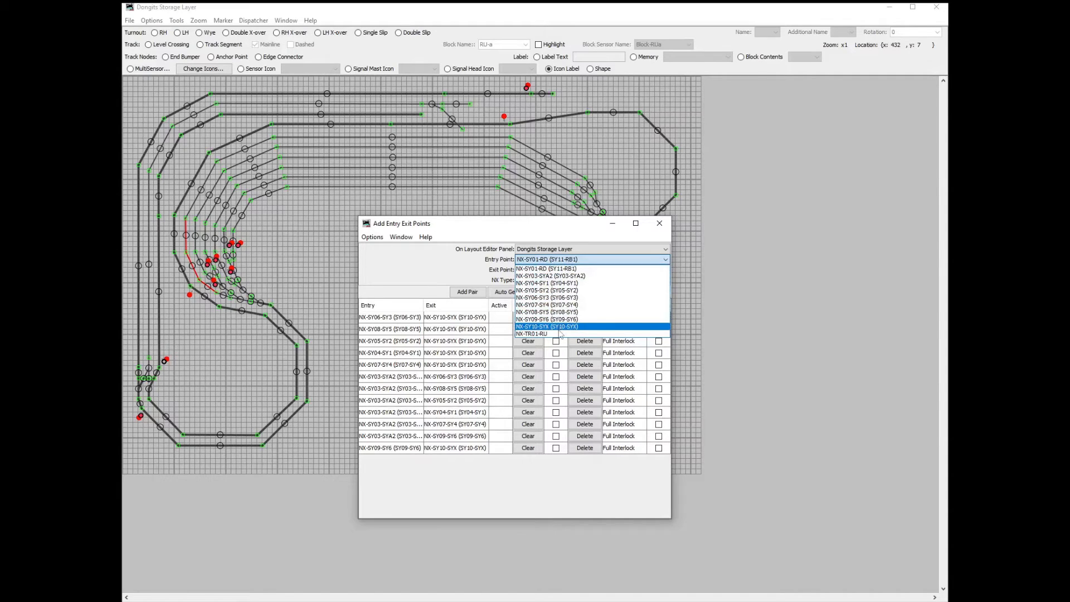
left_click(548, 327)
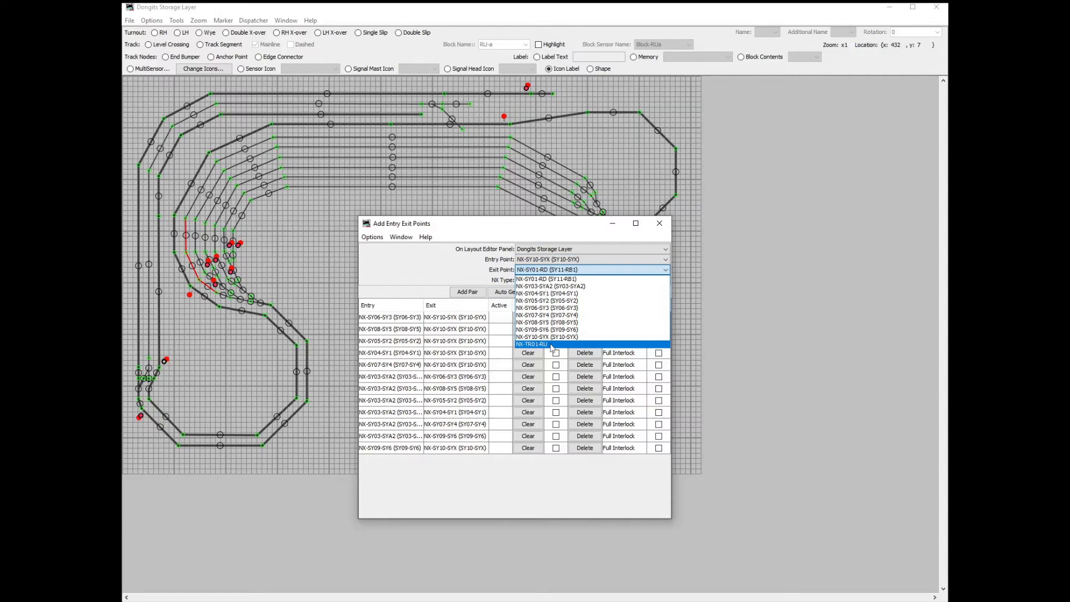
left_click(533, 343)
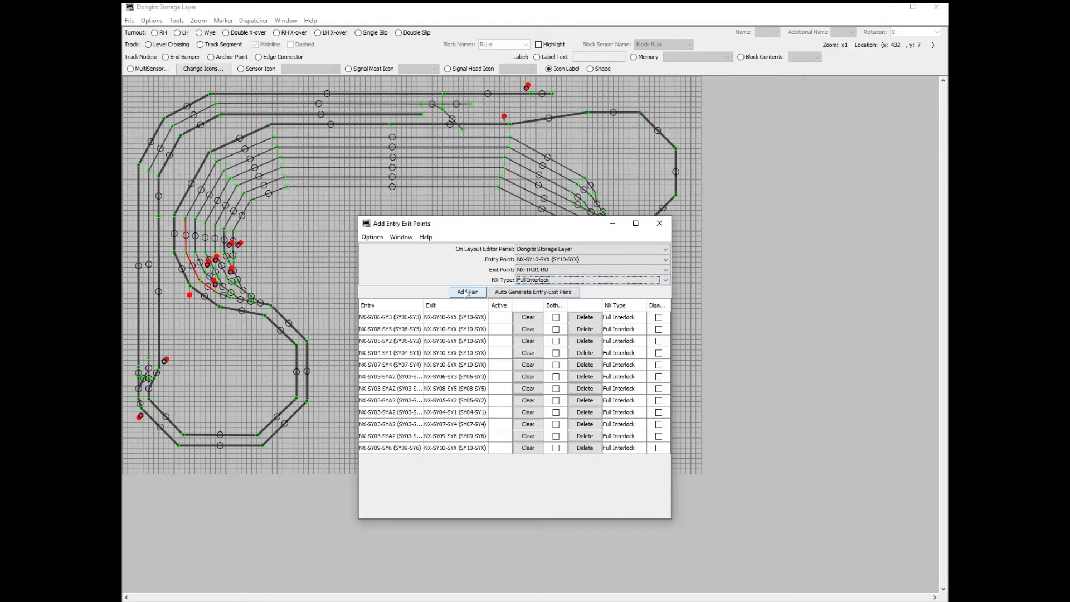
left_click(468, 291)
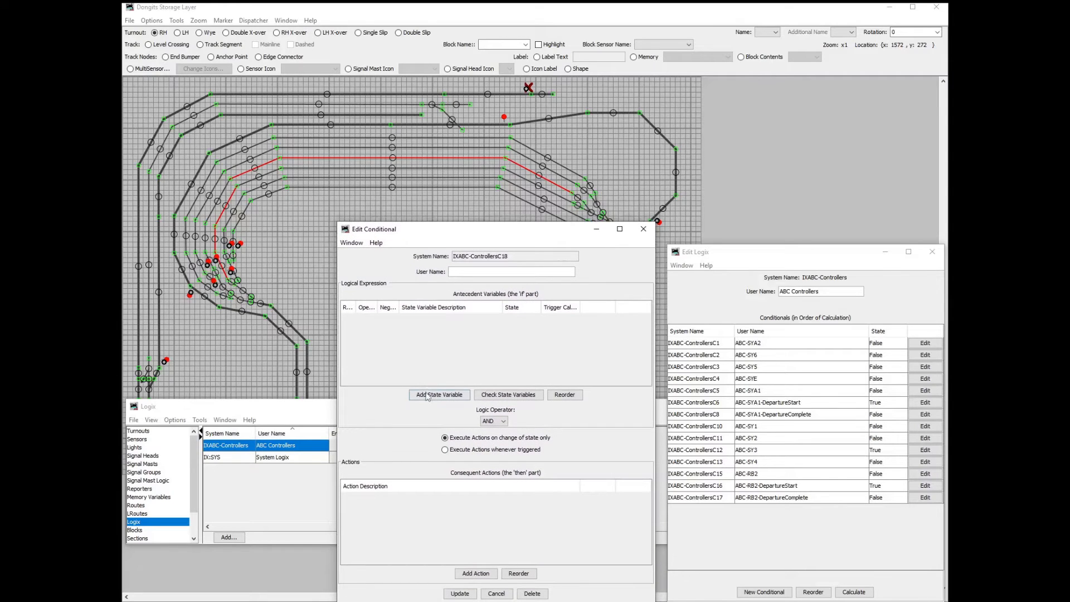
- Add a state variable for sensor Block-RDa being Active
left_click(439, 394)
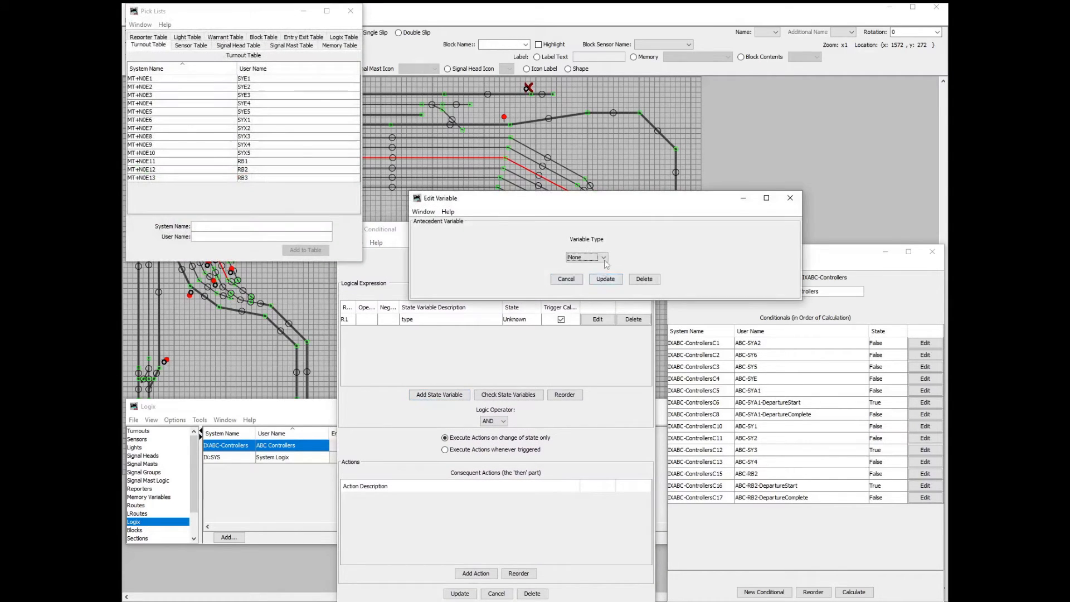
left_click(585, 258)
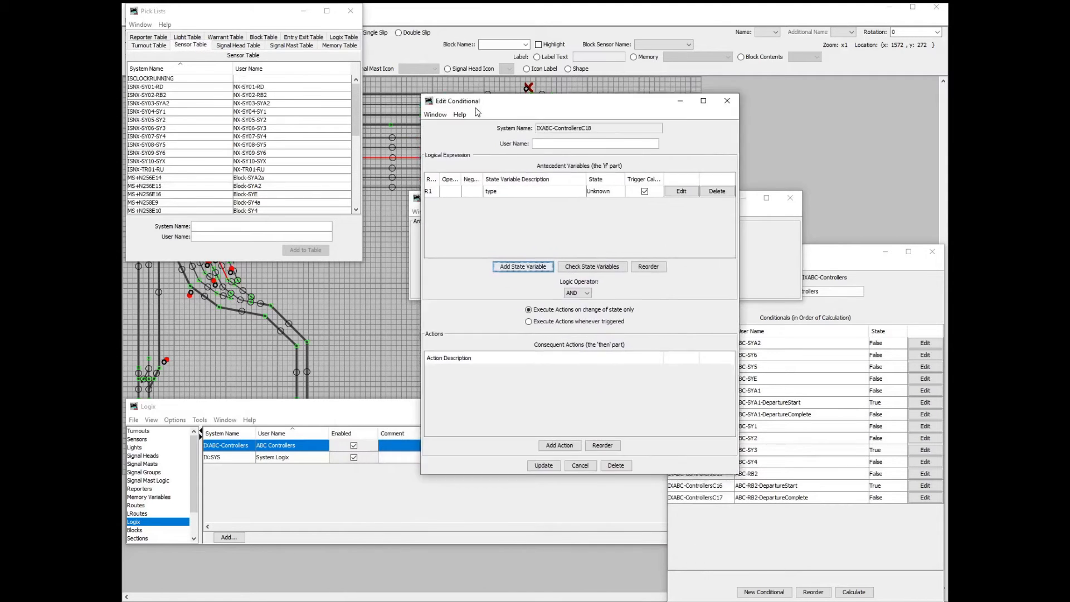
left_click_drag(457, 101, 425, 95)
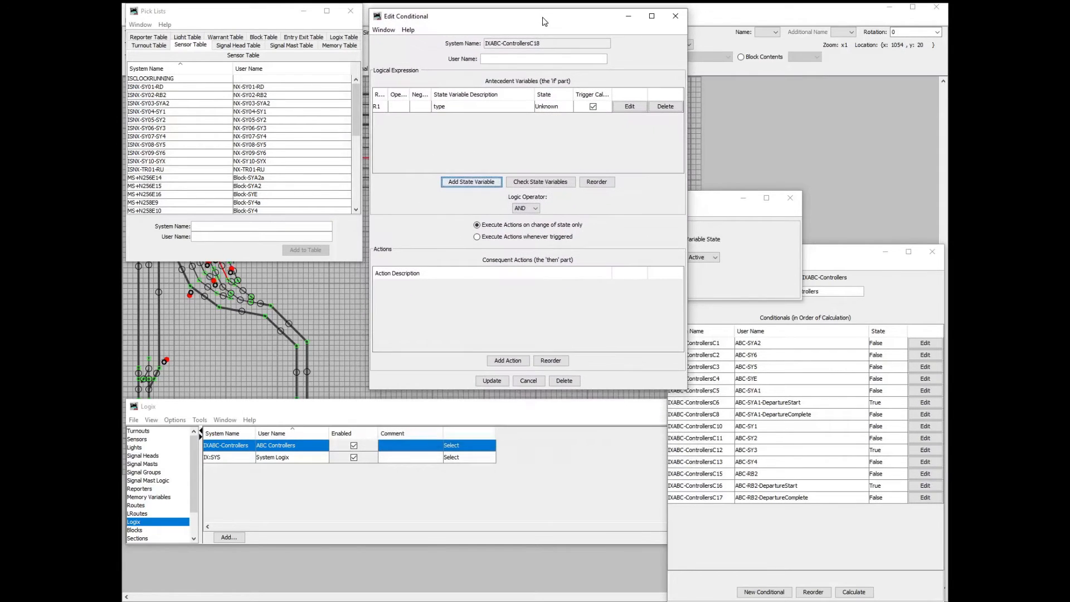
left_click(471, 181)
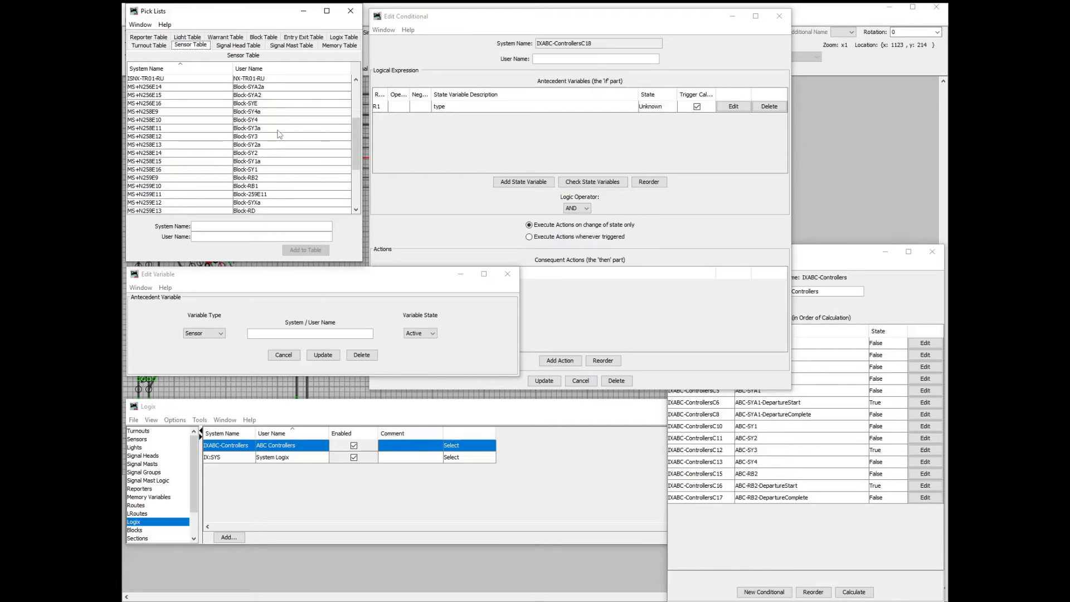
scroll("down", 3)
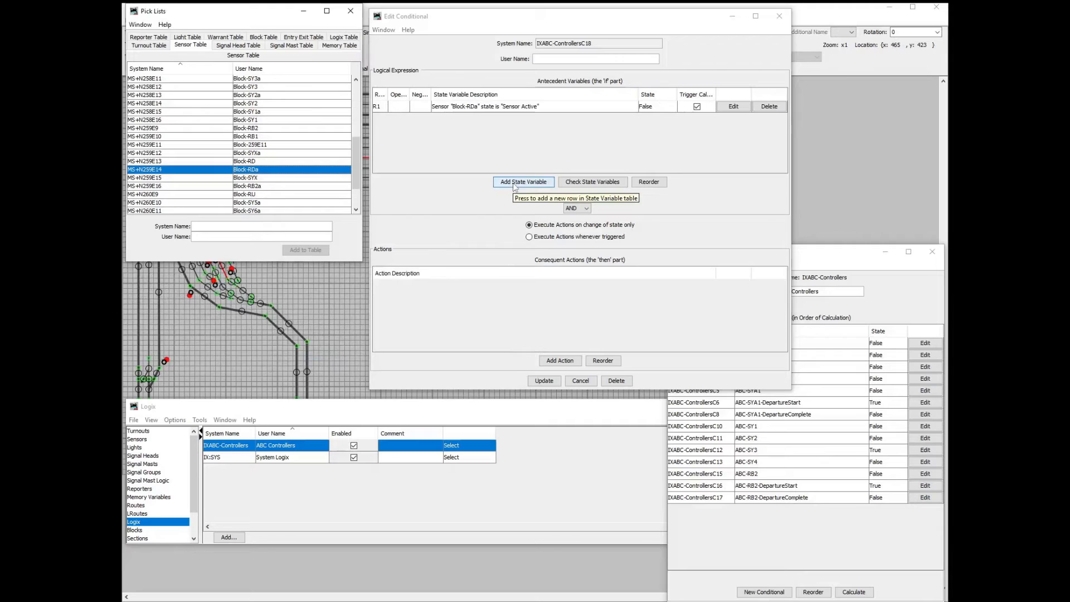
- Add a second variable: entry-exit NX-SY01-RD to NX-SY02-RB2 Inactive, and update the conditional
left_click(523, 182)
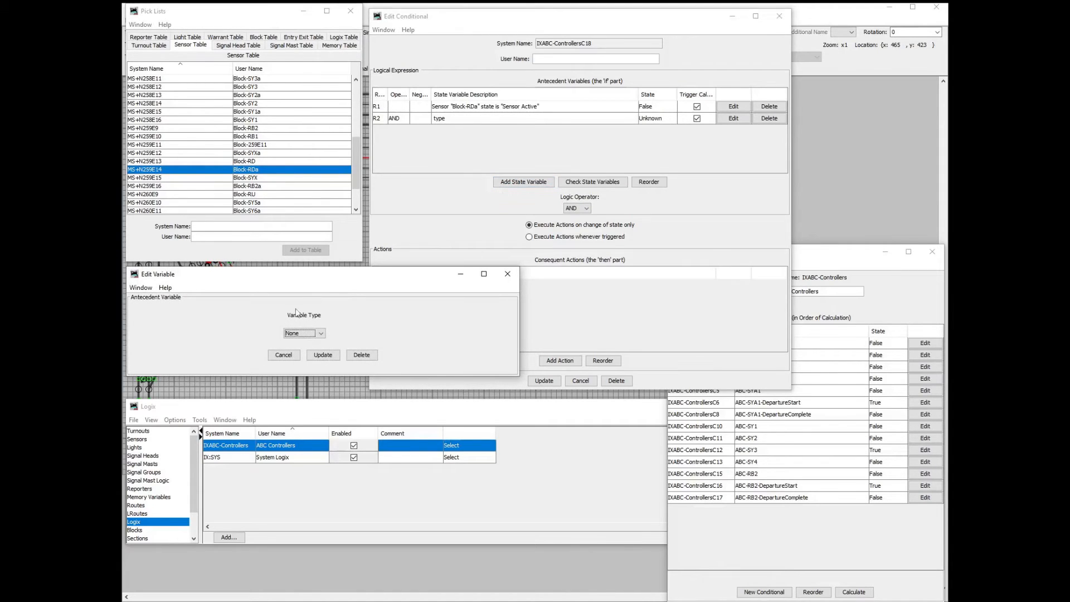
left_click(303, 333)
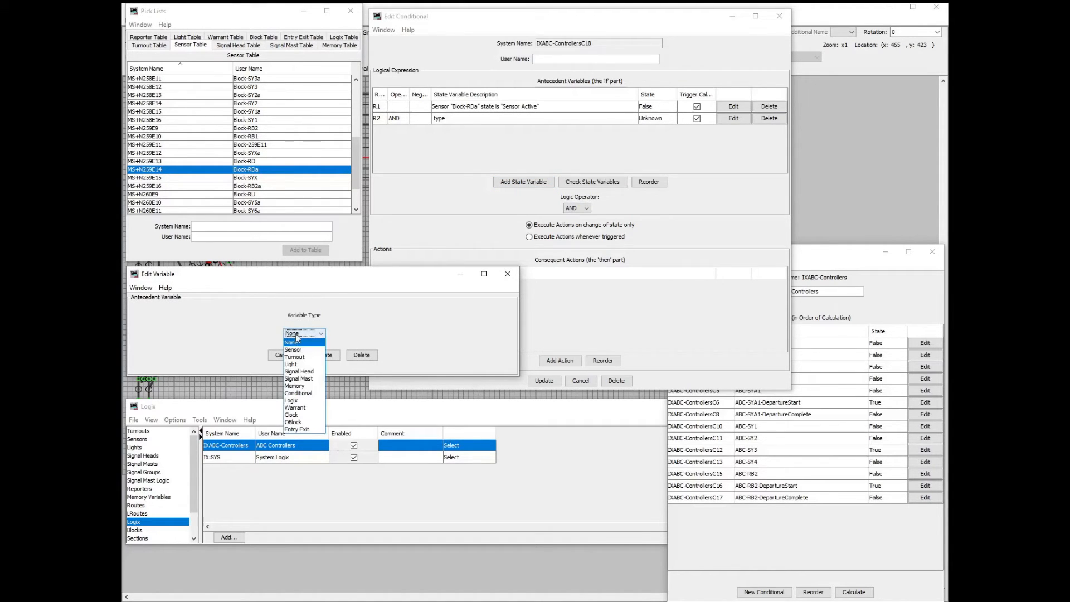
left_click(296, 429)
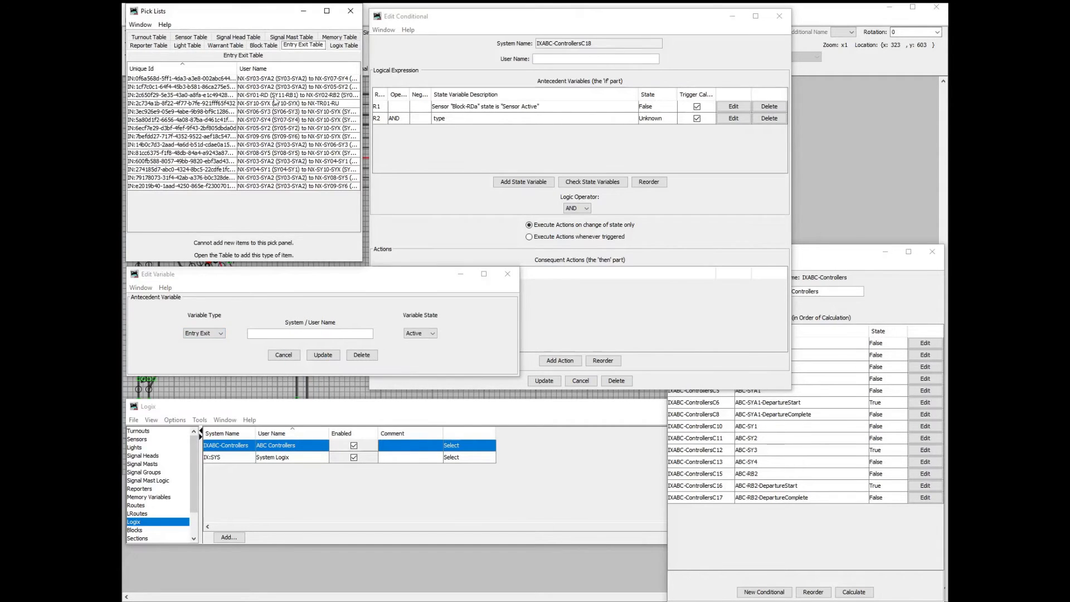
left_click(231, 95)
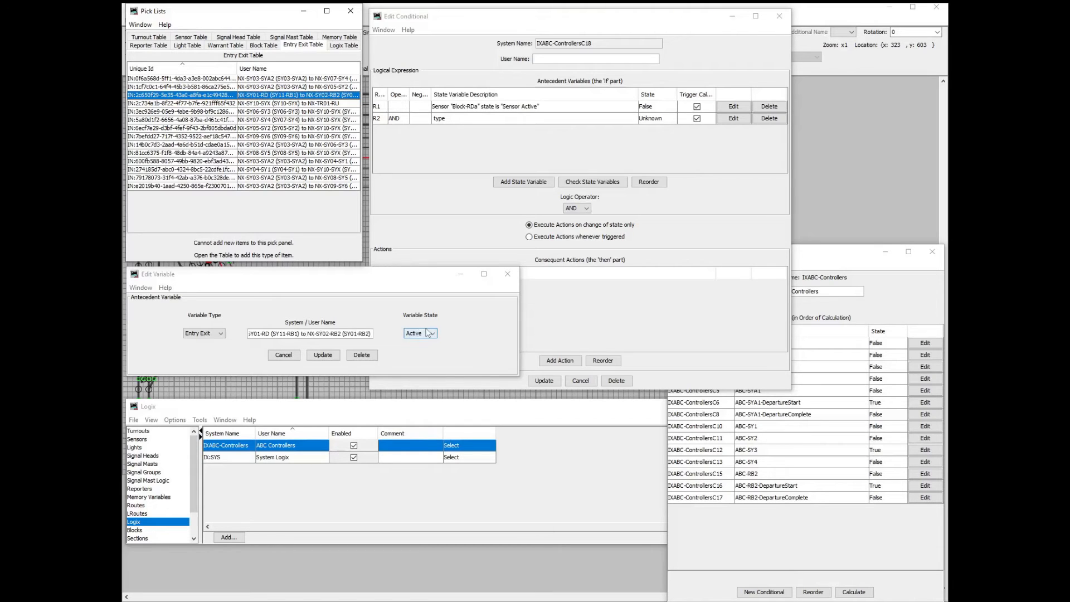
left_click(420, 333)
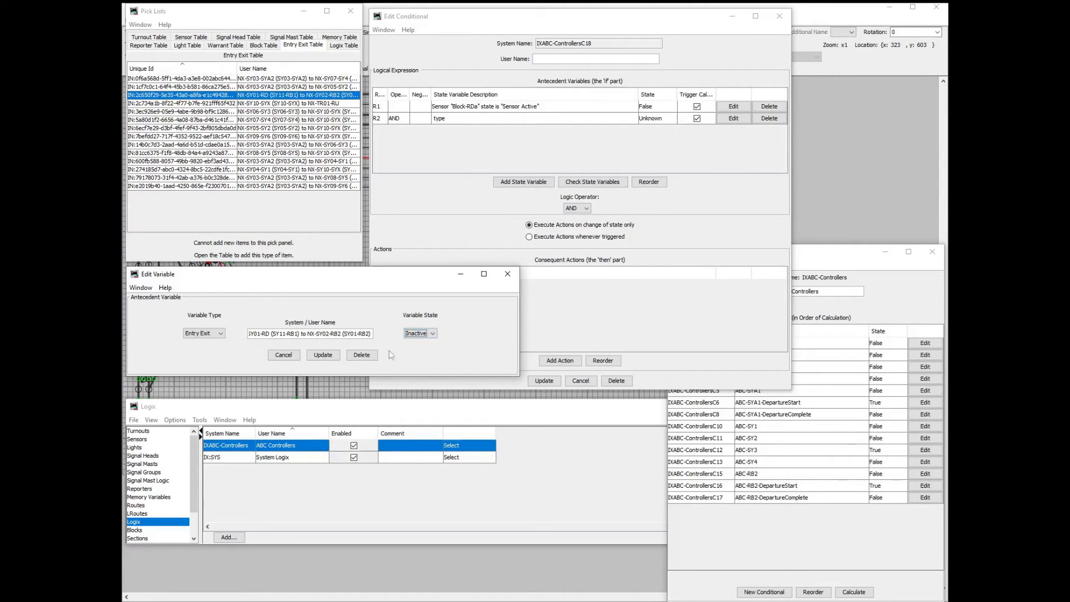
left_click(323, 355)
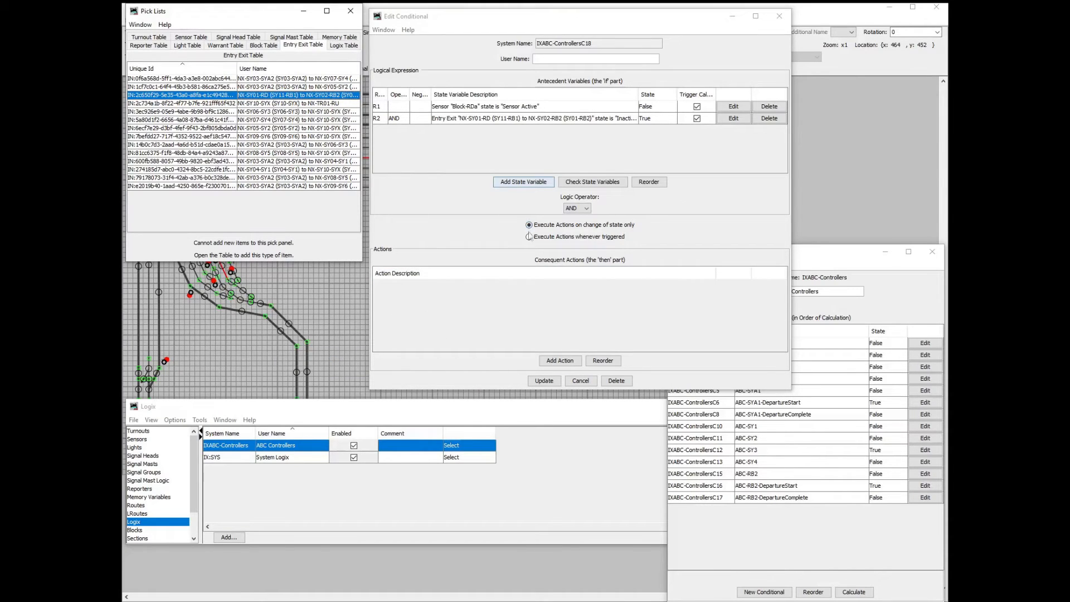
- Add an action setting light ABC-RD On when the conditional changes to false
left_click(559, 360)
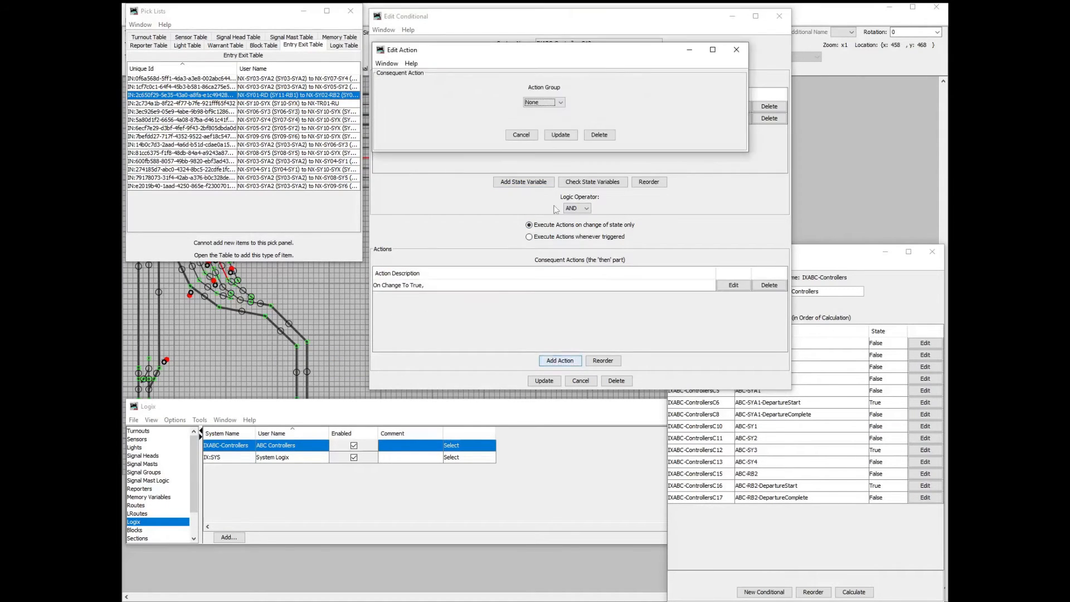
left_click(543, 101)
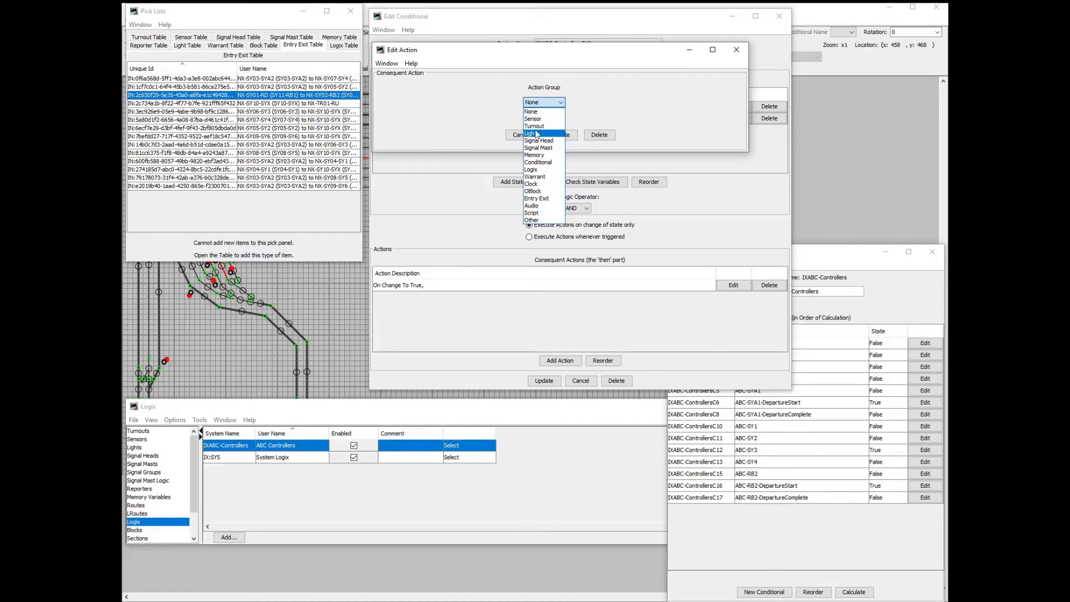
left_click(529, 133)
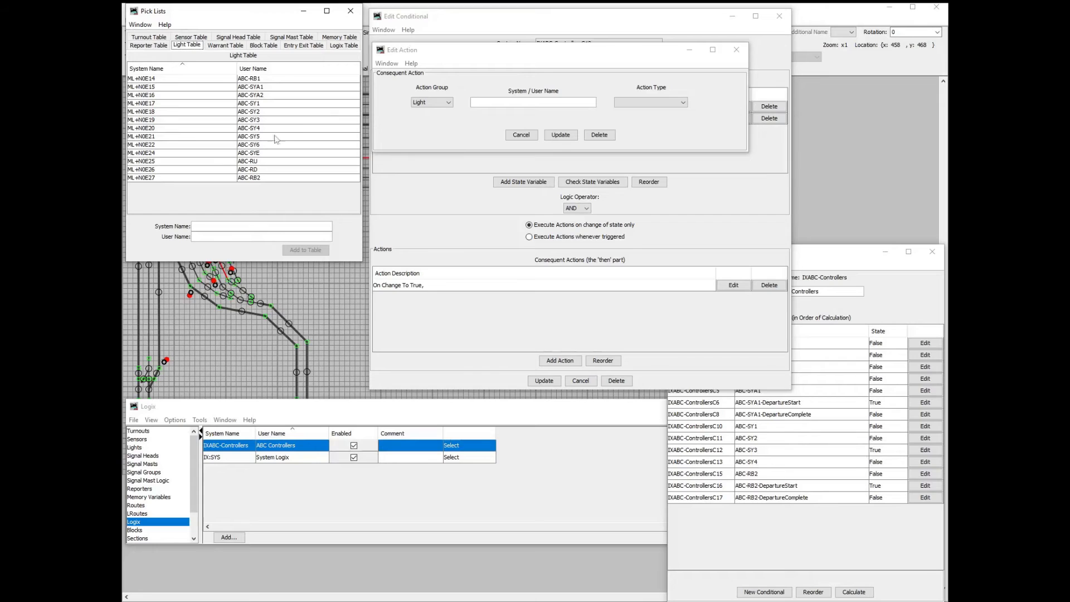
left_click(206, 169)
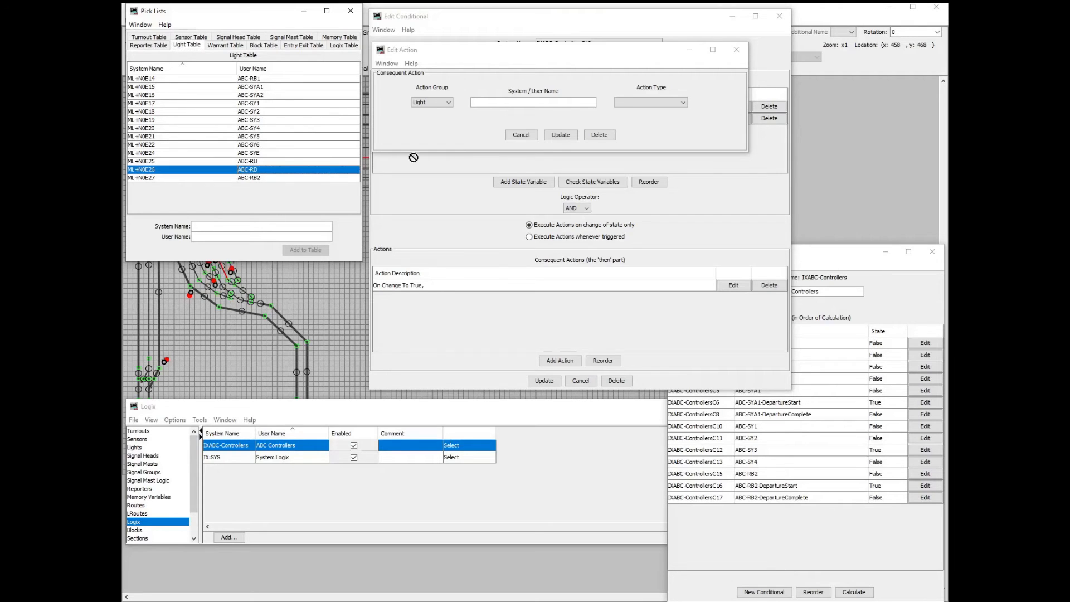
left_click(649, 103)
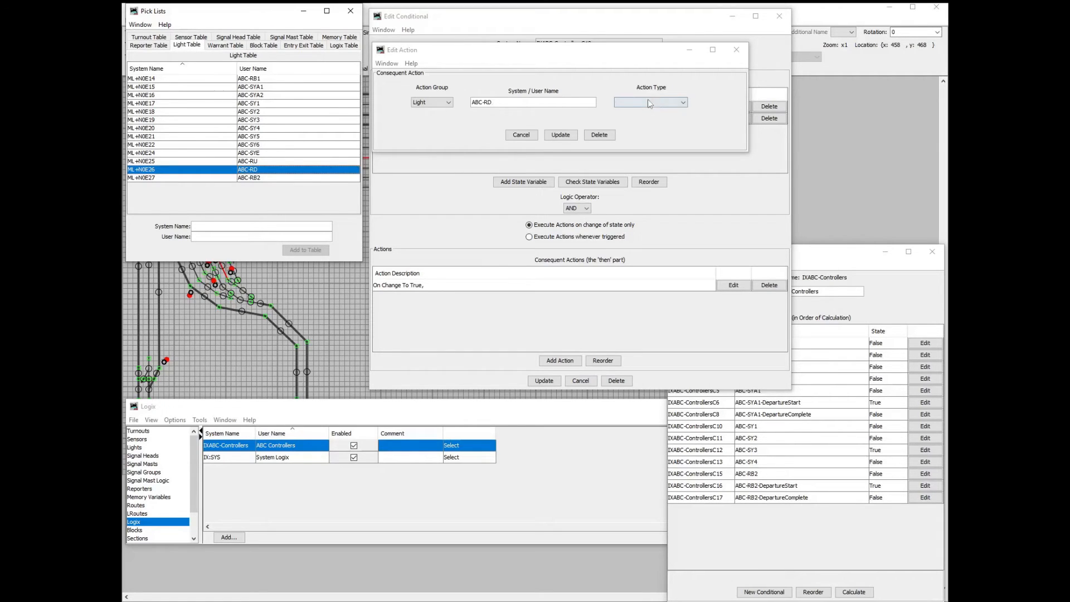
left_click(681, 103)
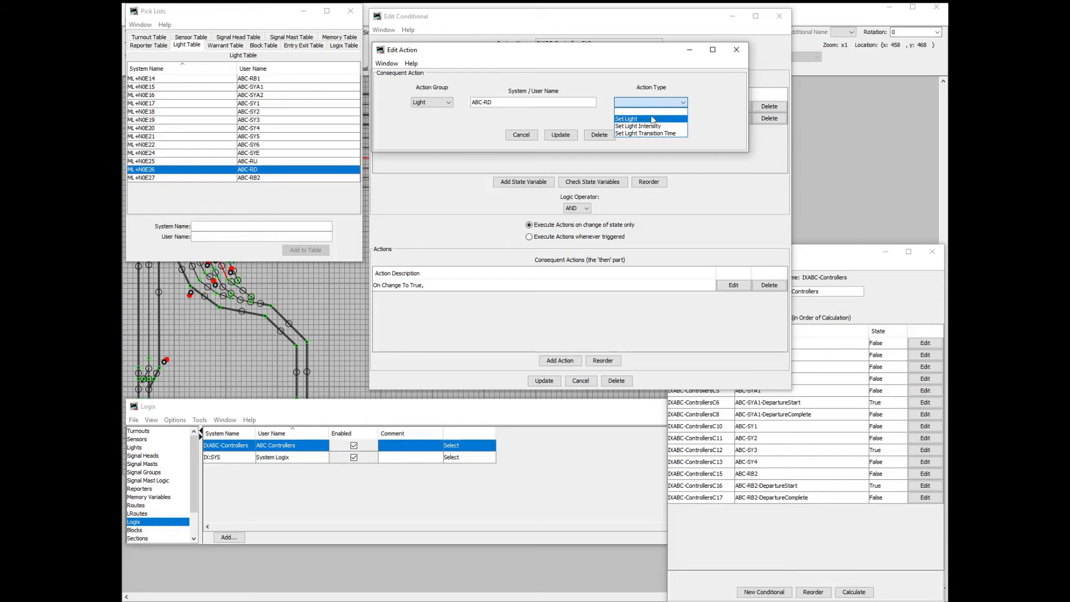
left_click(625, 118)
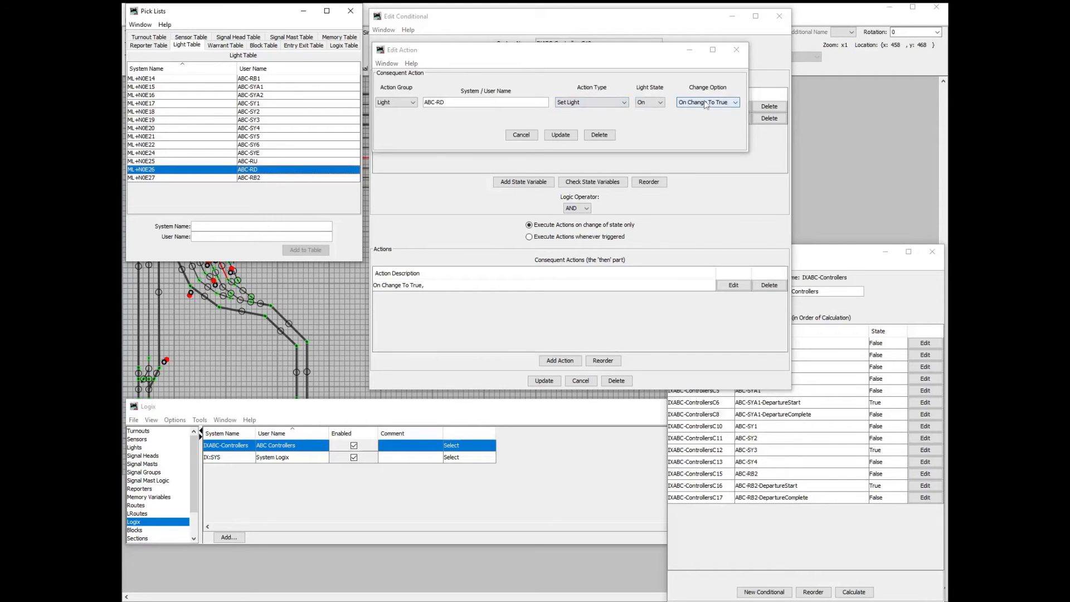
left_click(708, 101)
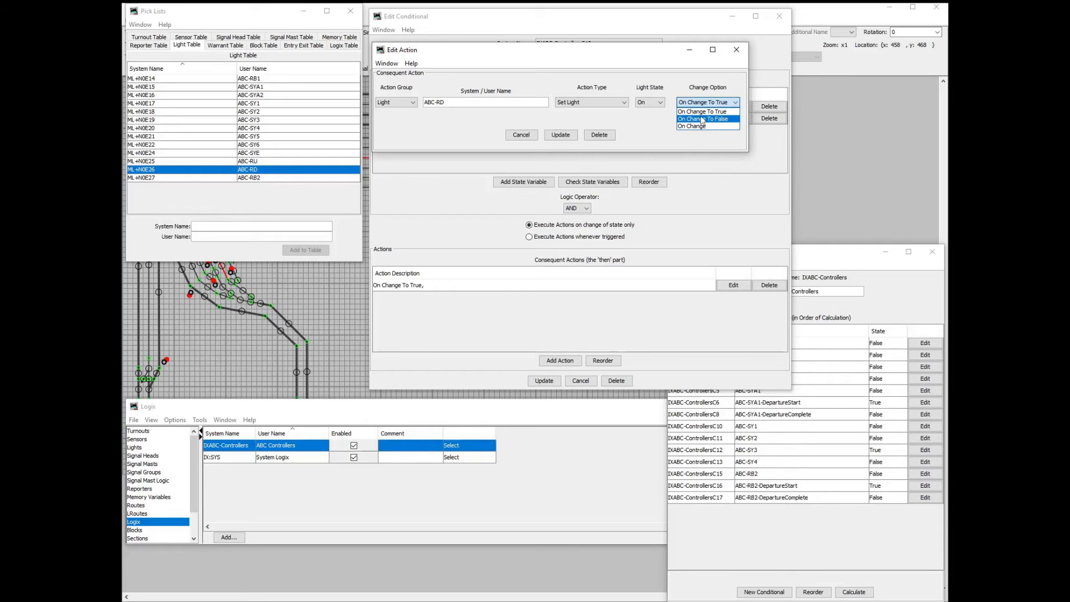
left_click(704, 119)
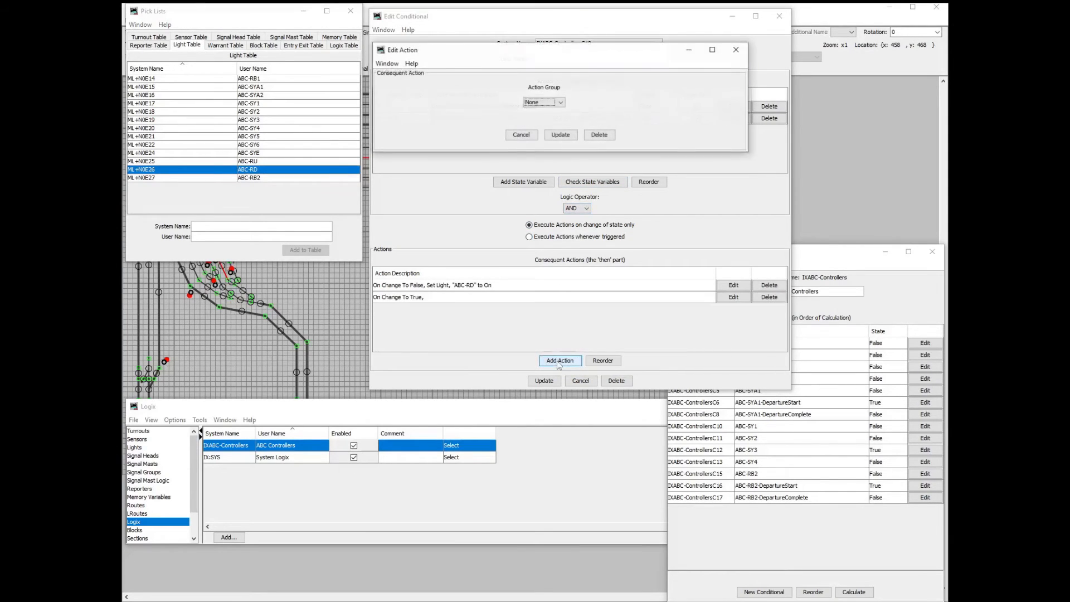
- Begin a second Set Light action on light ABC-RD
left_click(543, 102)
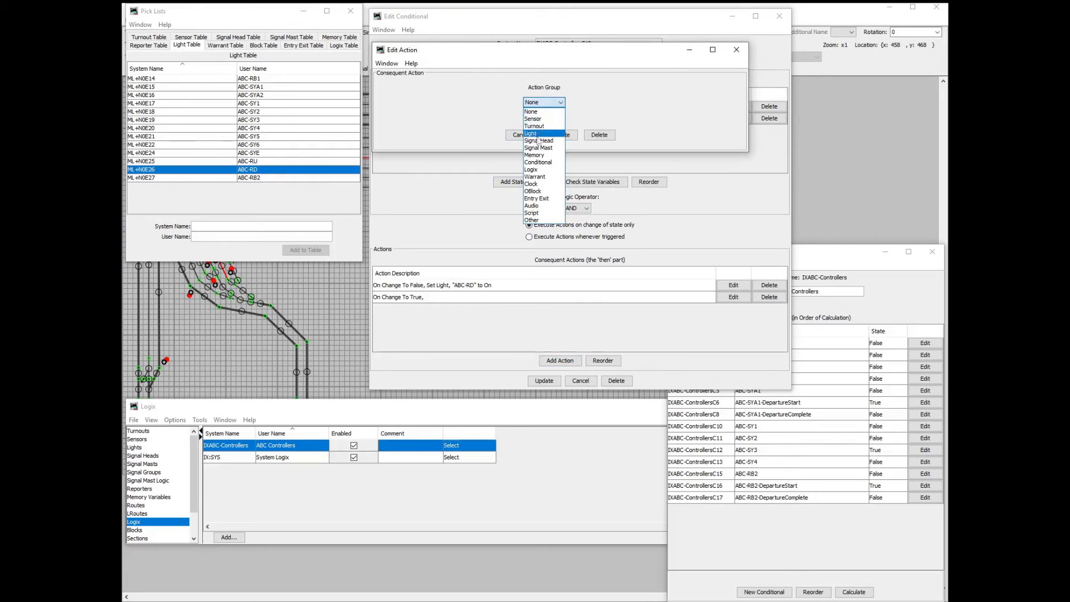
left_click(531, 133)
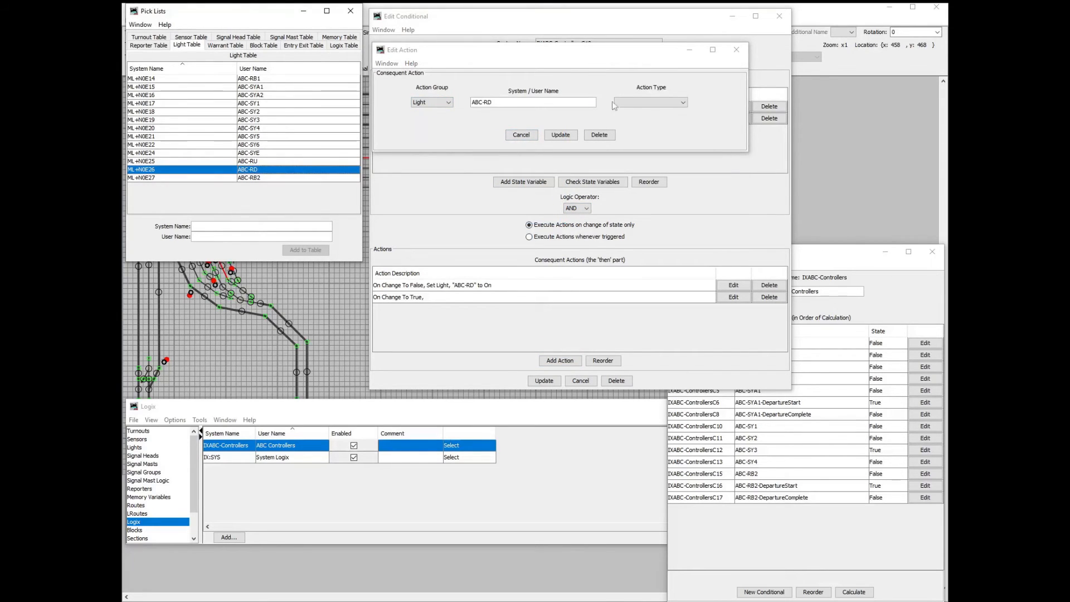
left_click(736, 101)
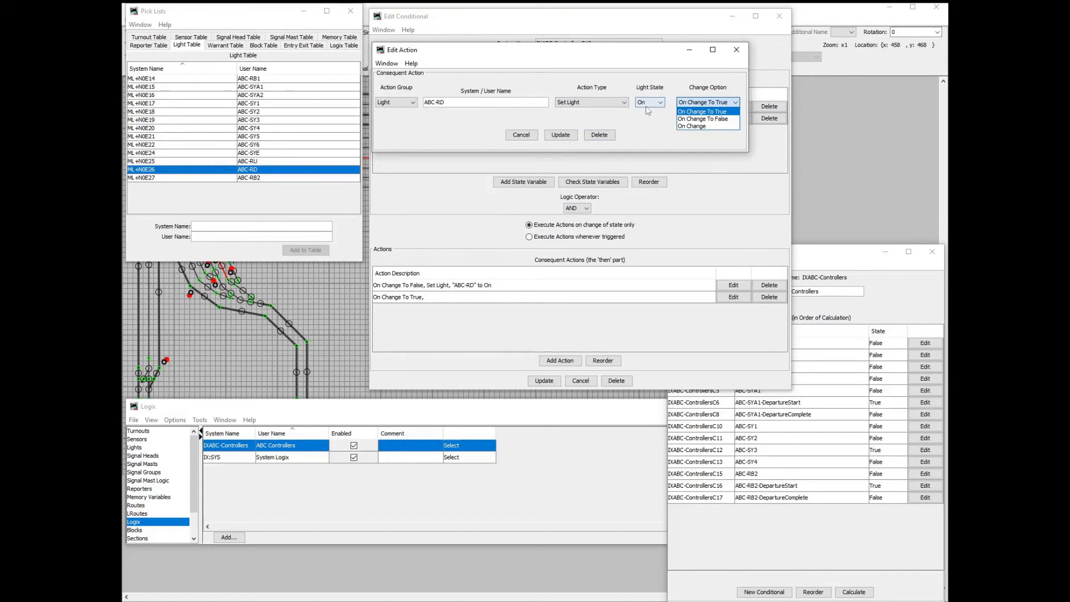